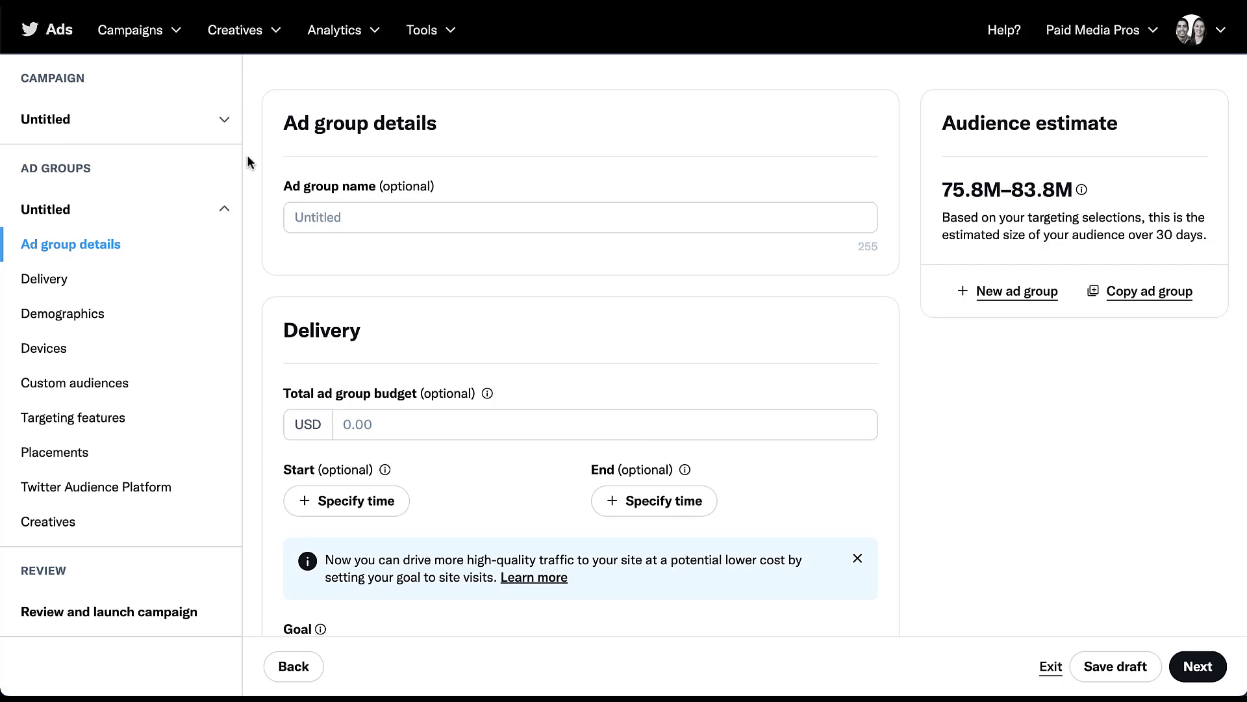
Scroll past Ad group details and Delivery to the Demographics section.
scroll("down", 3)
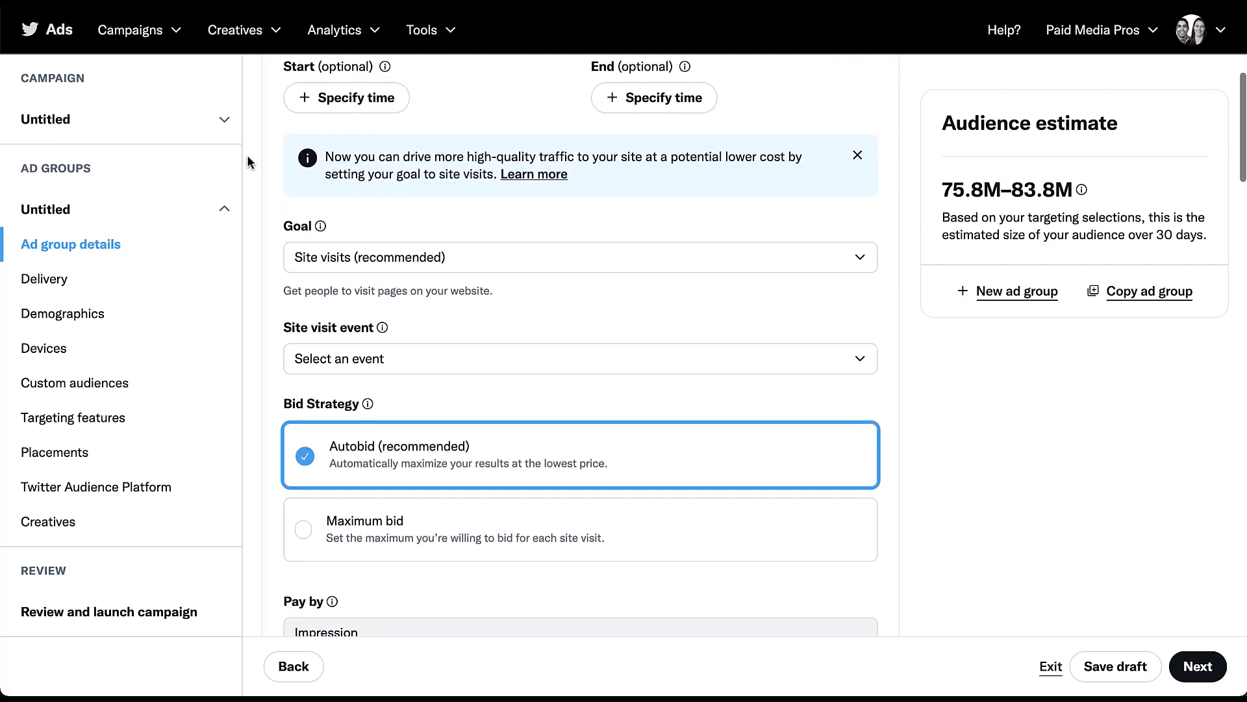
scroll("down", 3)
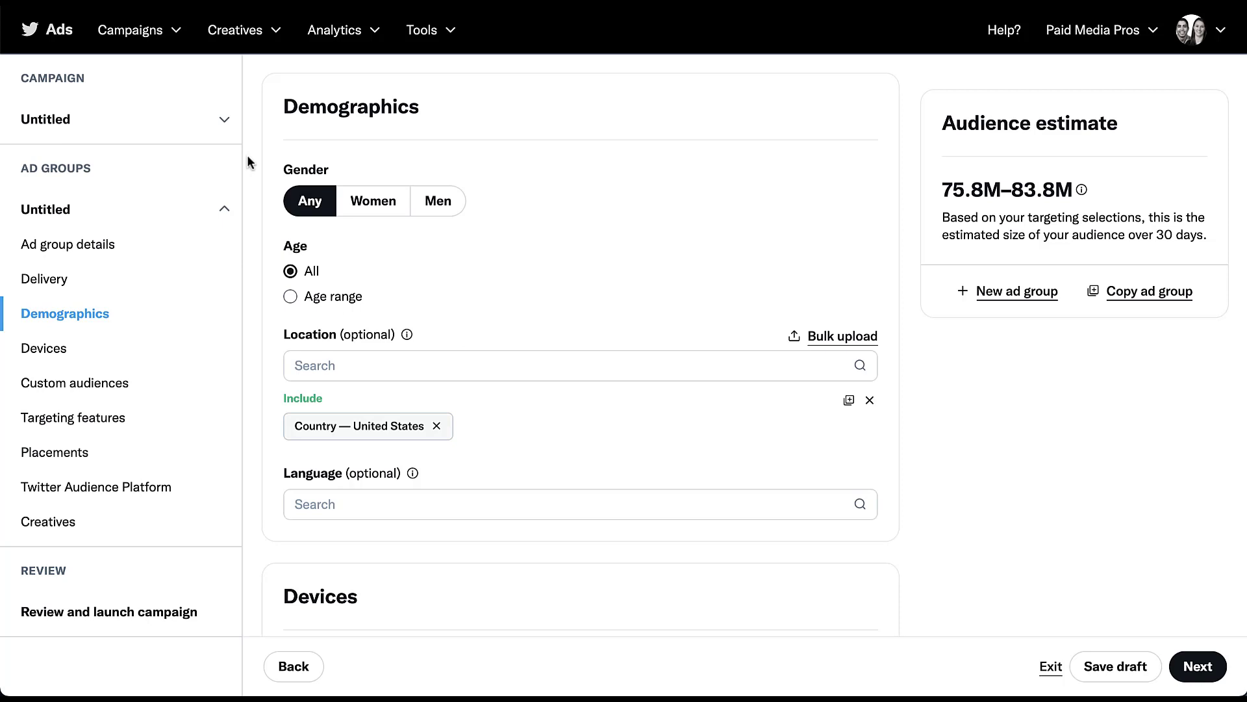
mouse_move(257, 295)
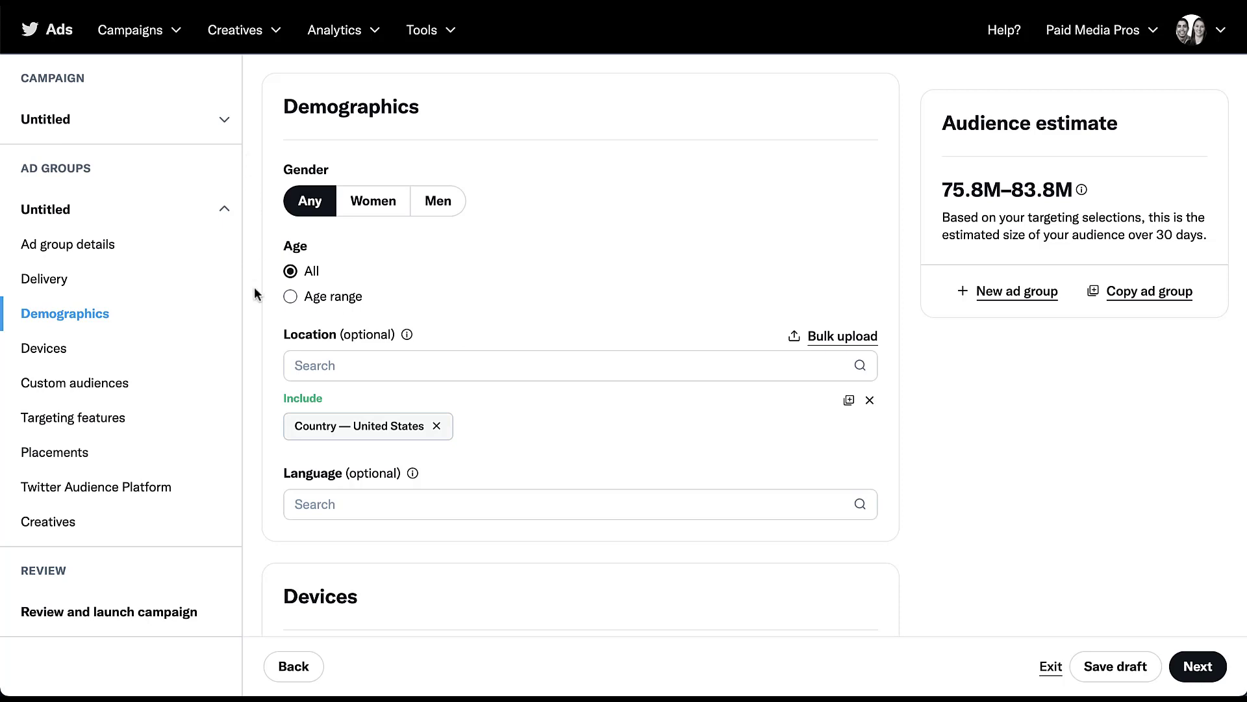
mouse_move(255, 297)
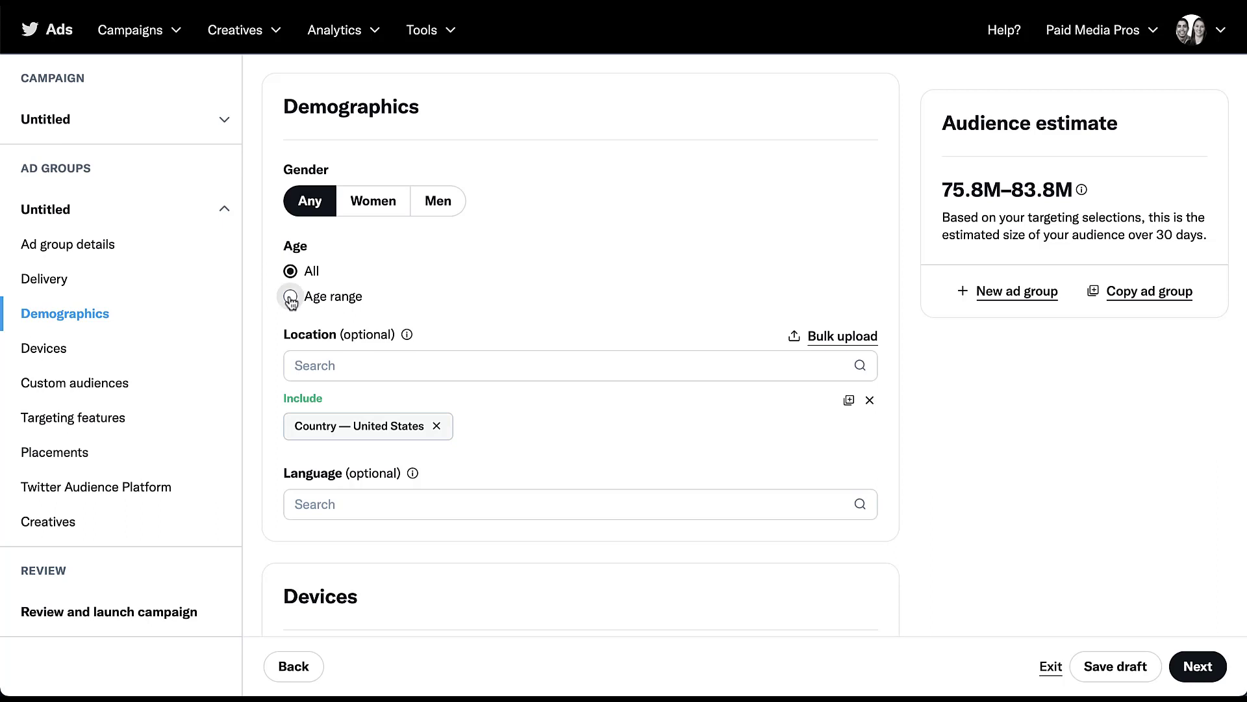
Switch age targeting to an age range, keeping 13 as minimum and reviewing maximum choices.
left_click(291, 297)
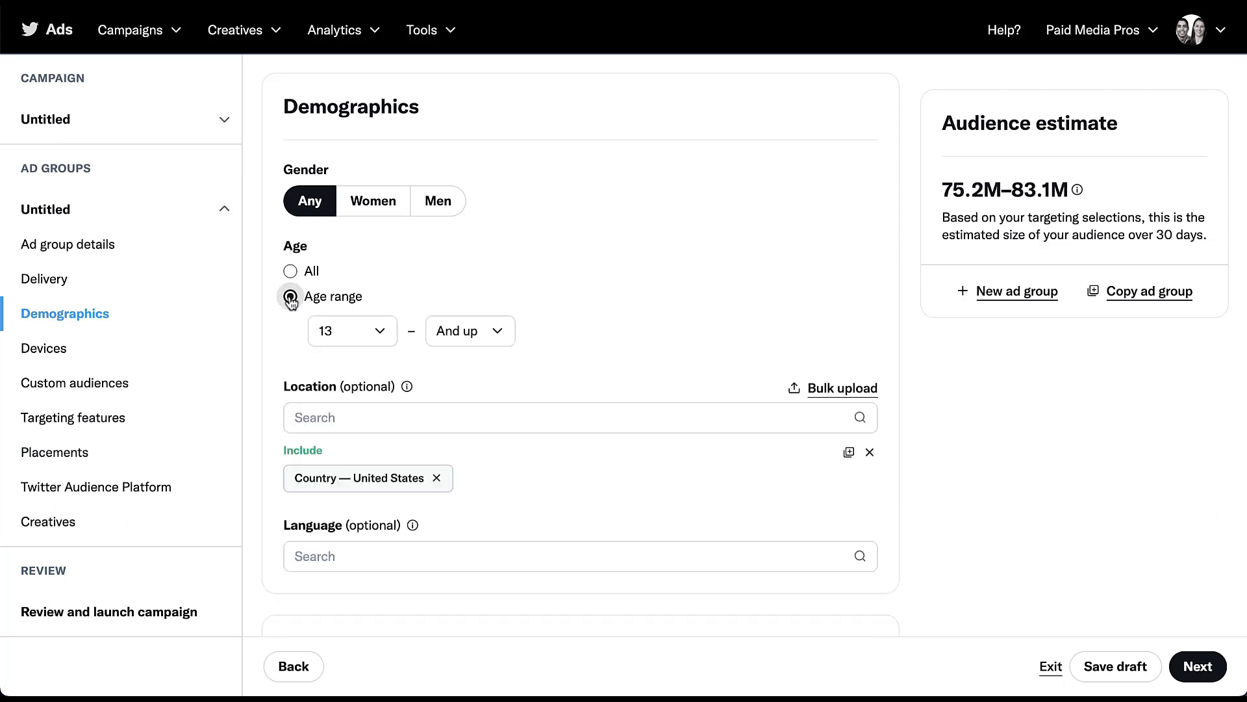
left_click(290, 296)
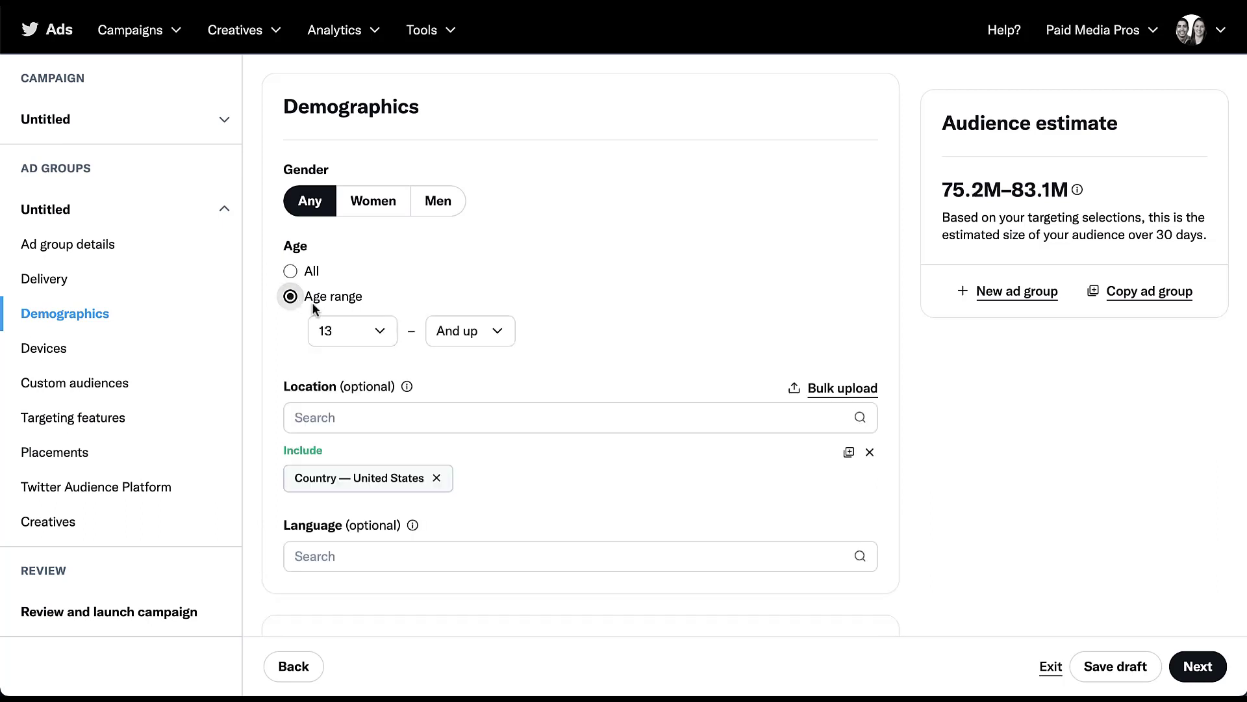
left_click(350, 330)
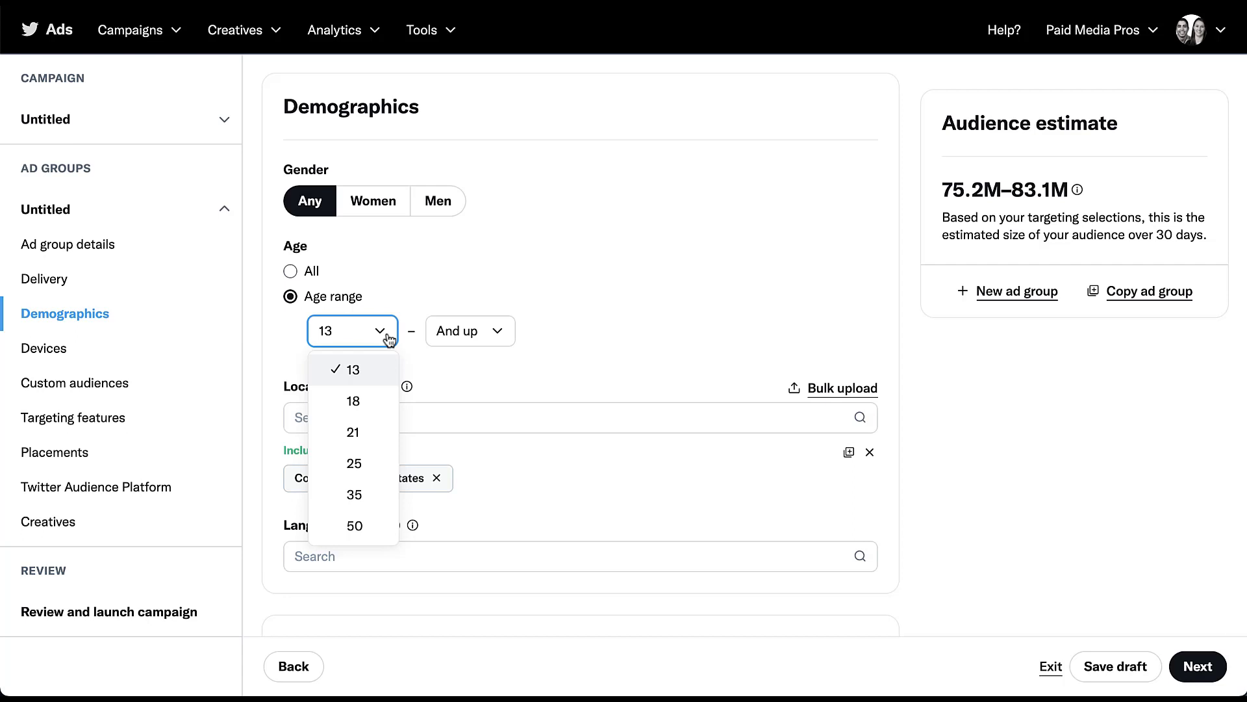
left_click(352, 330)
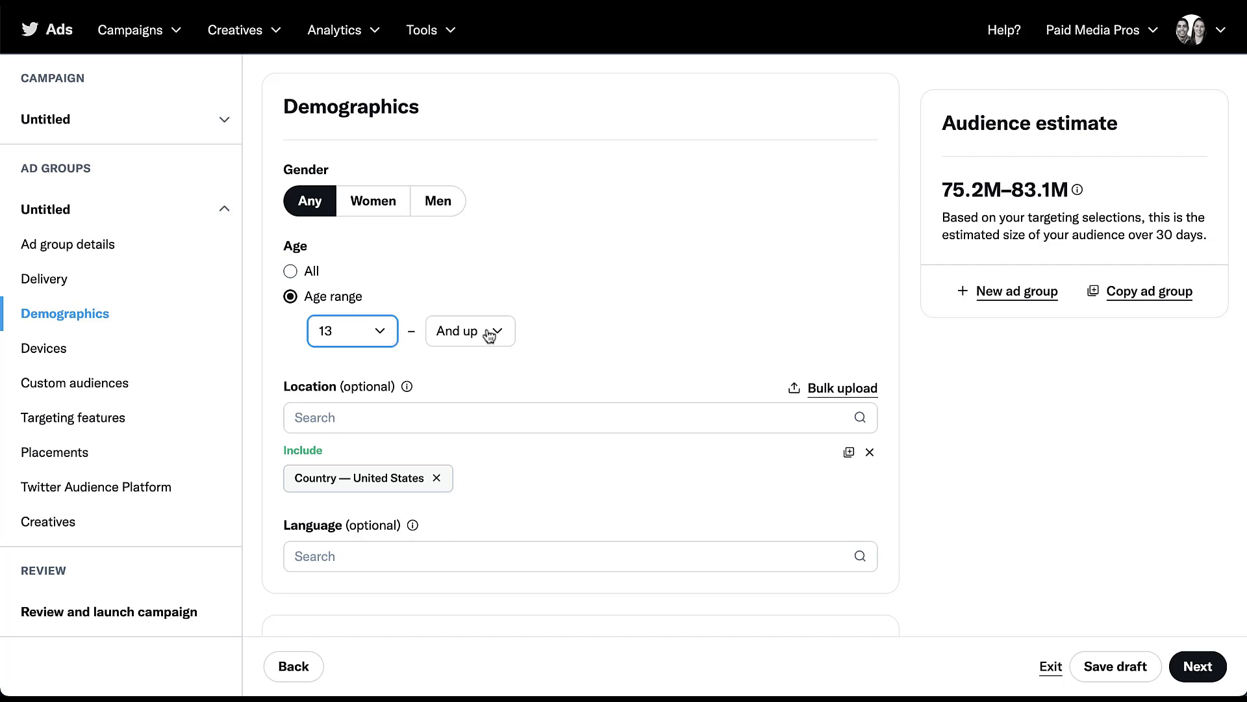
left_click(469, 331)
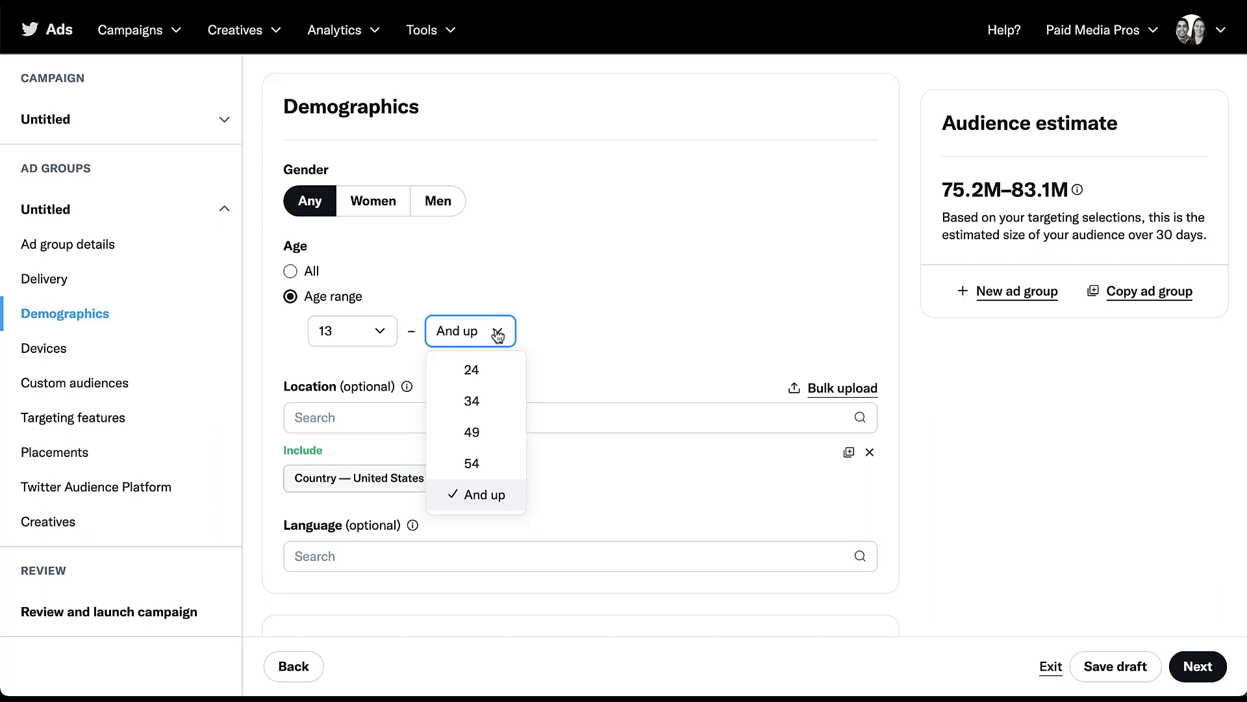
mouse_move(501, 399)
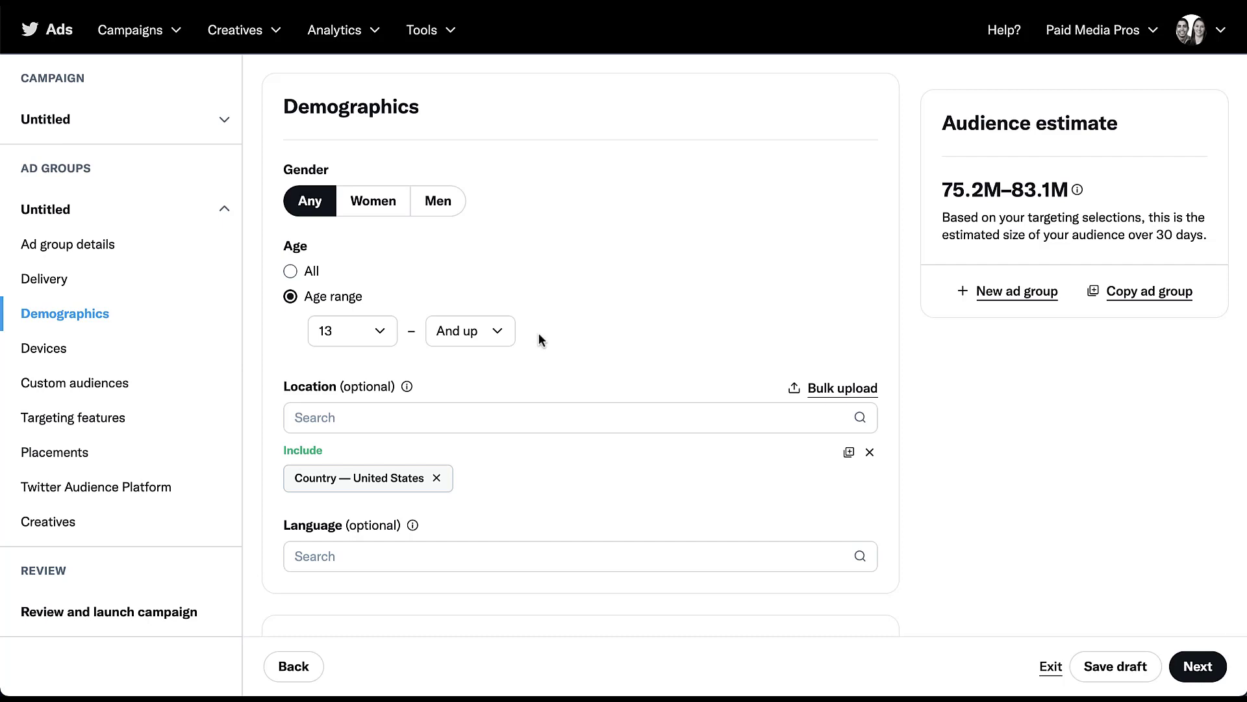
mouse_move(531, 446)
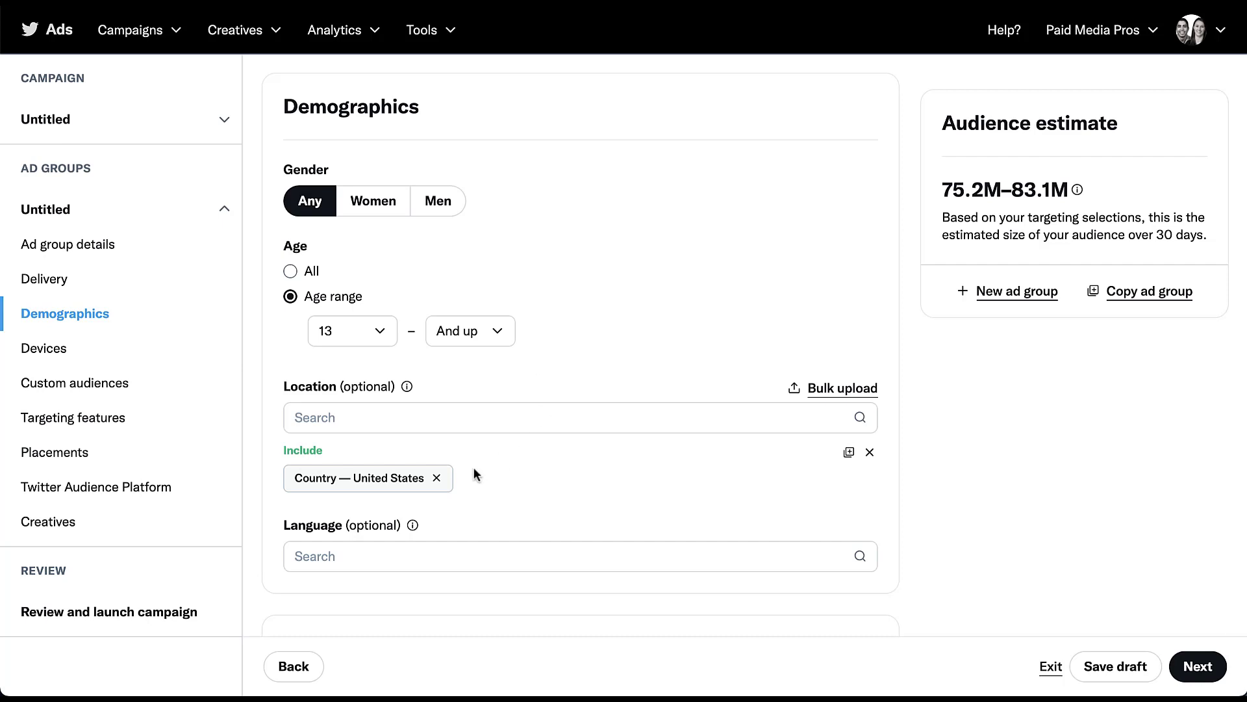
Add Los Angeles, CA as a targeted location, then search locations for 'united states'.
left_click(557, 417)
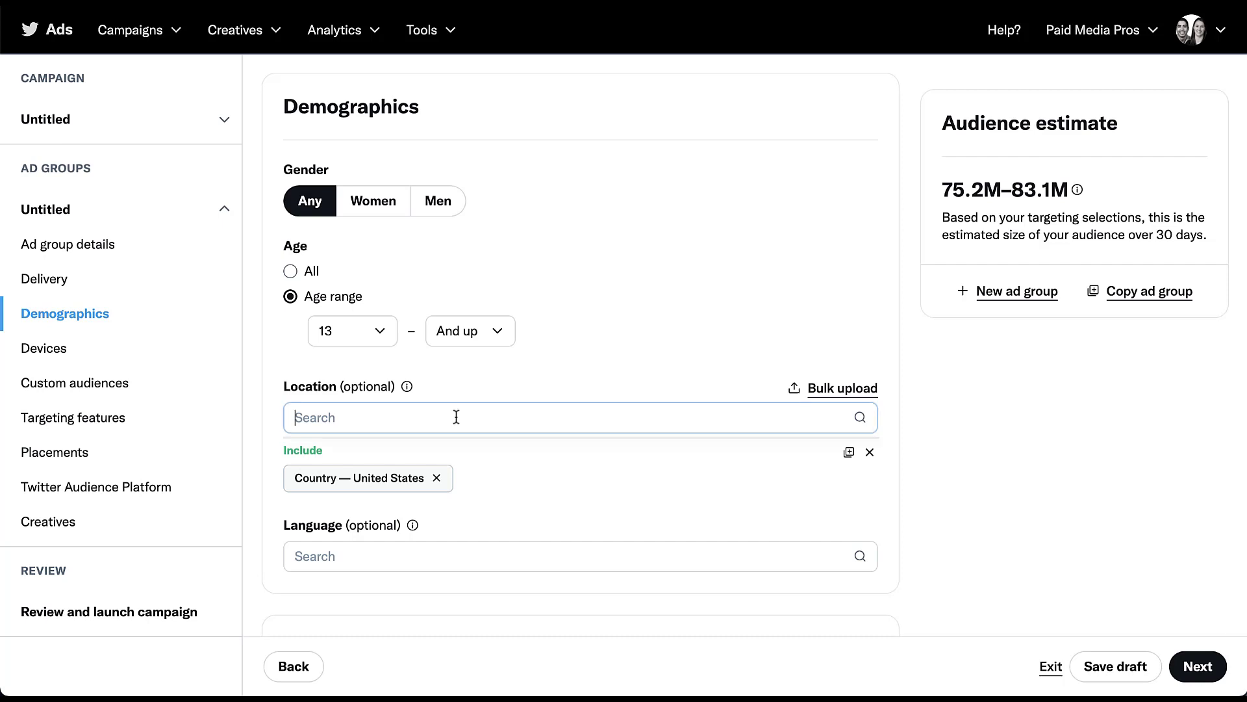
left_click(558, 417)
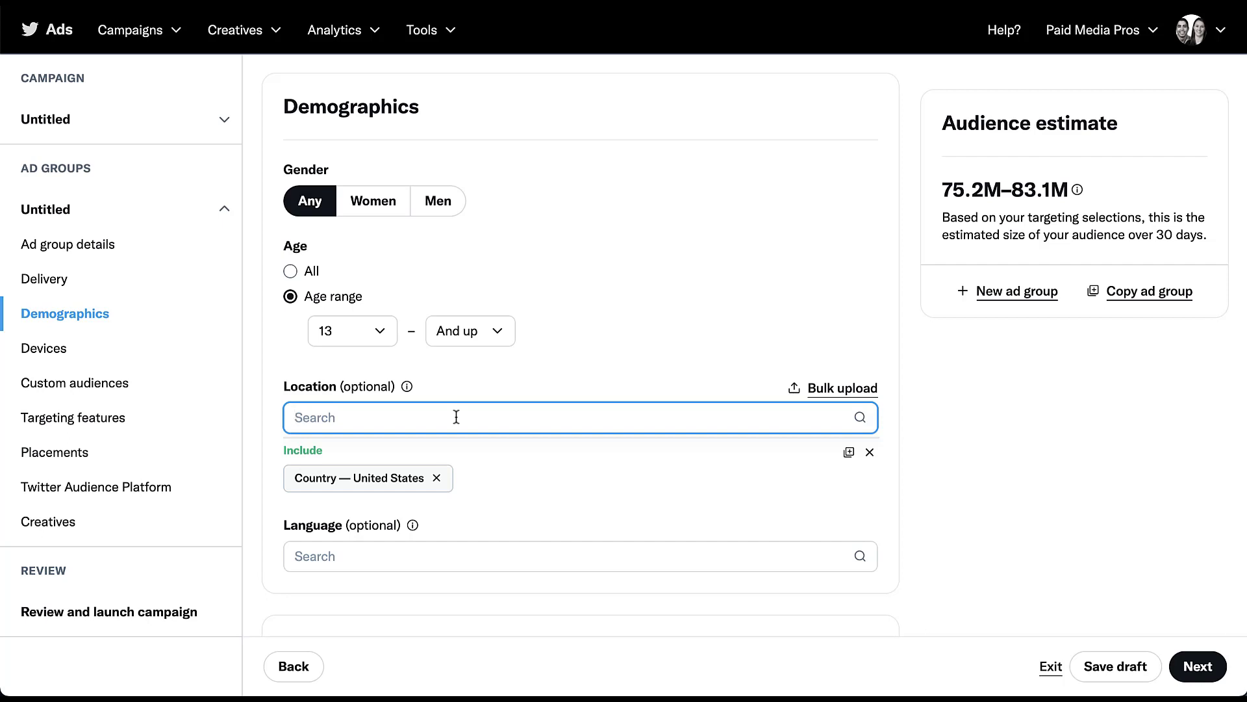
type("a")
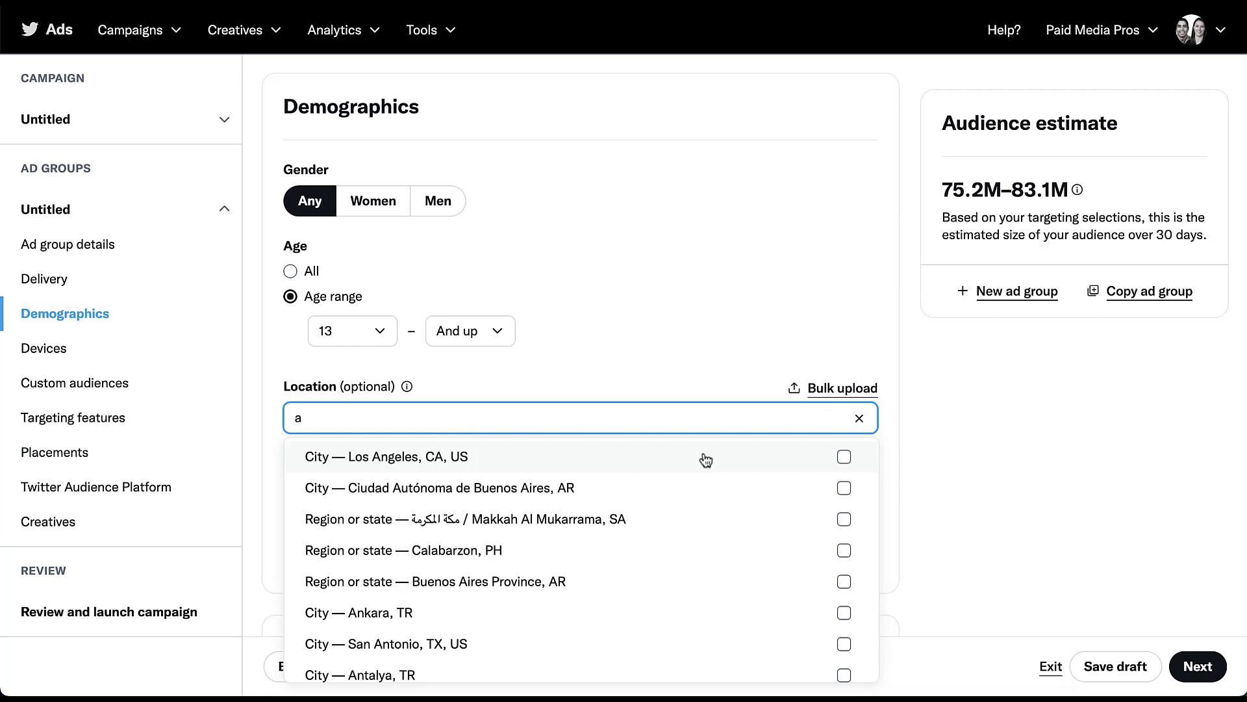
mouse_move(697, 548)
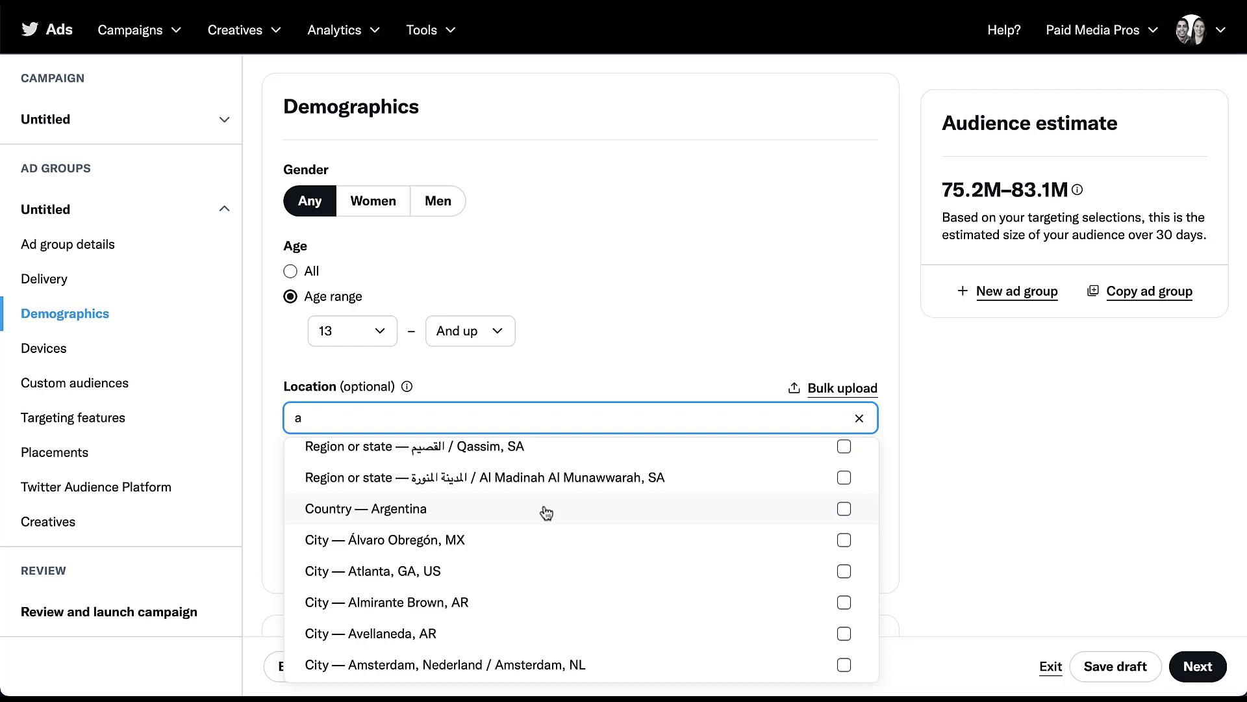
scroll("down", 3)
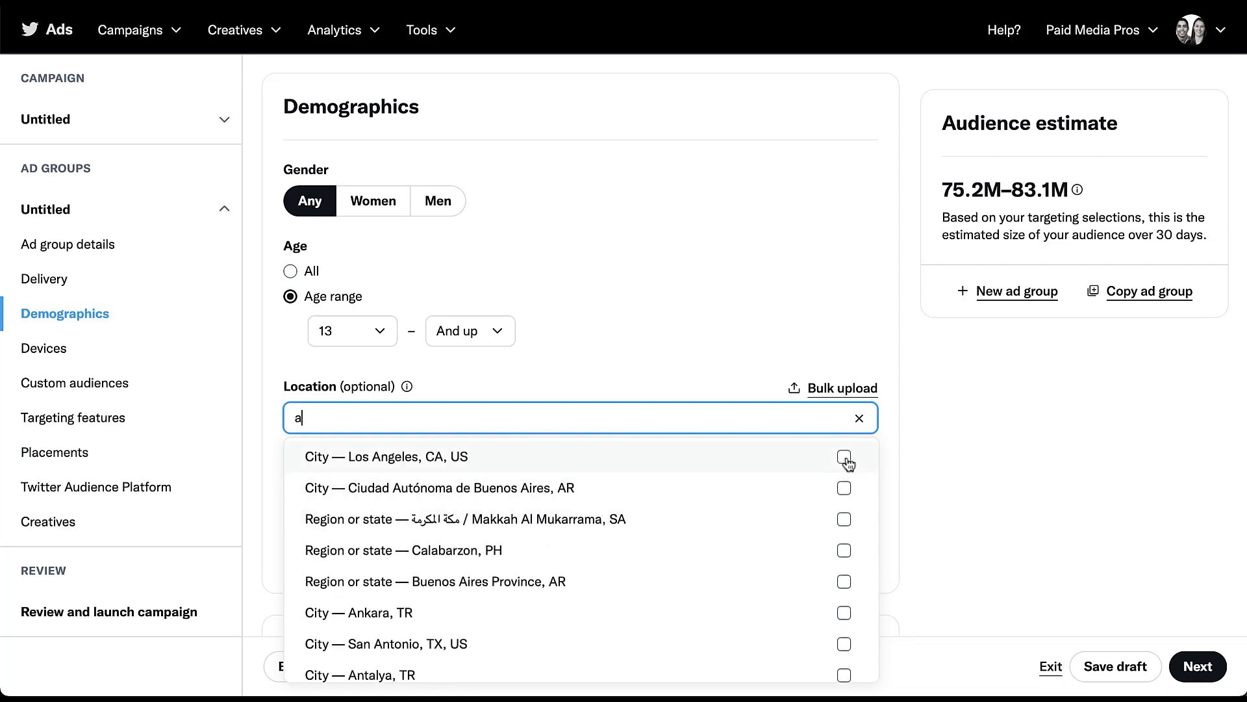
left_click(844, 456)
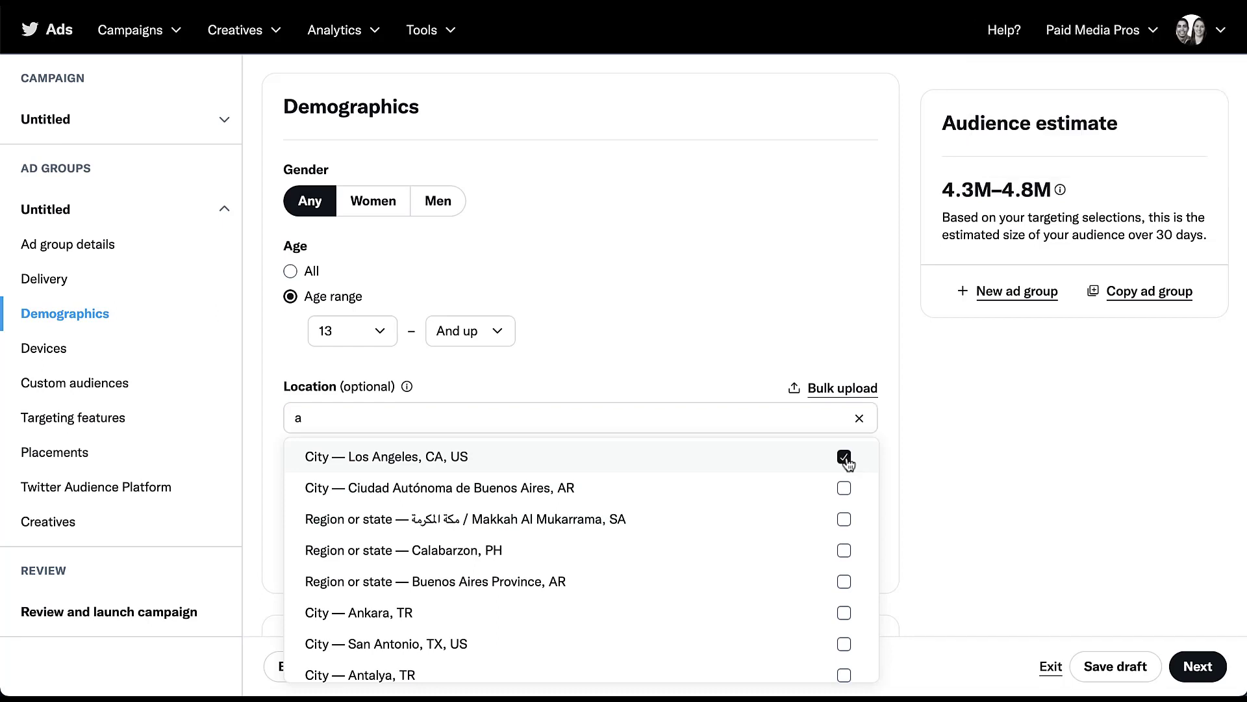
left_click(844, 459)
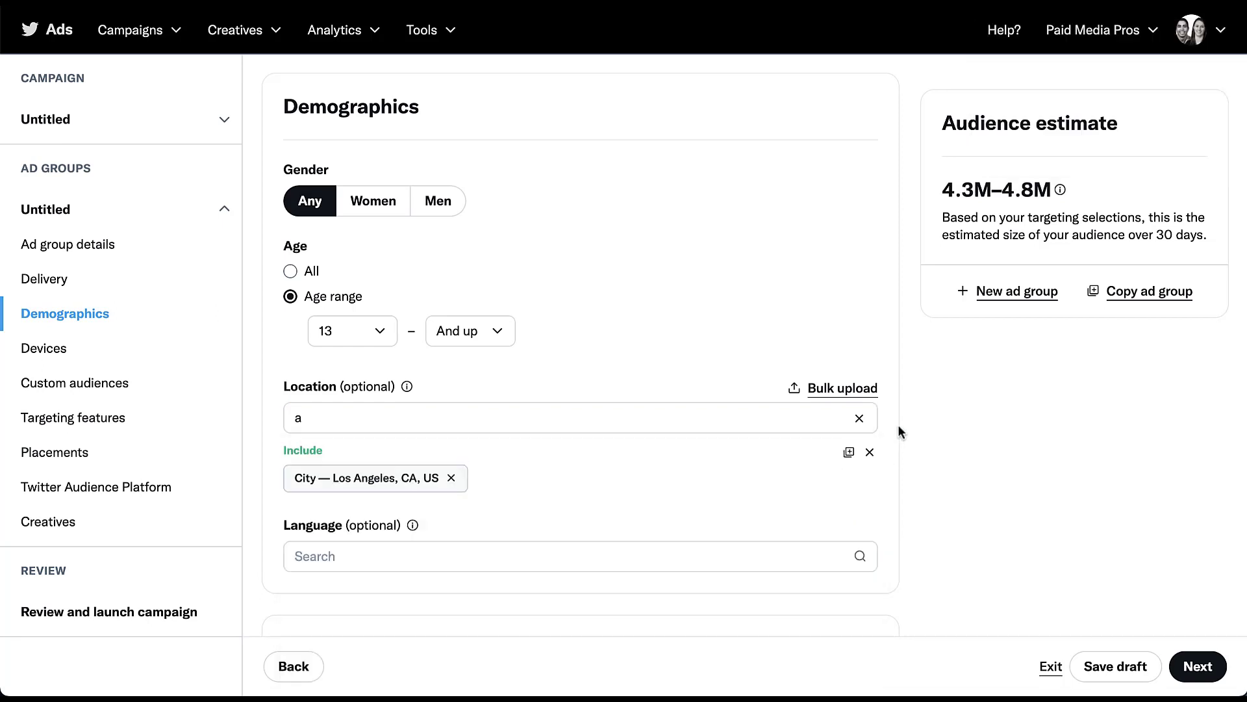
mouse_move(495, 486)
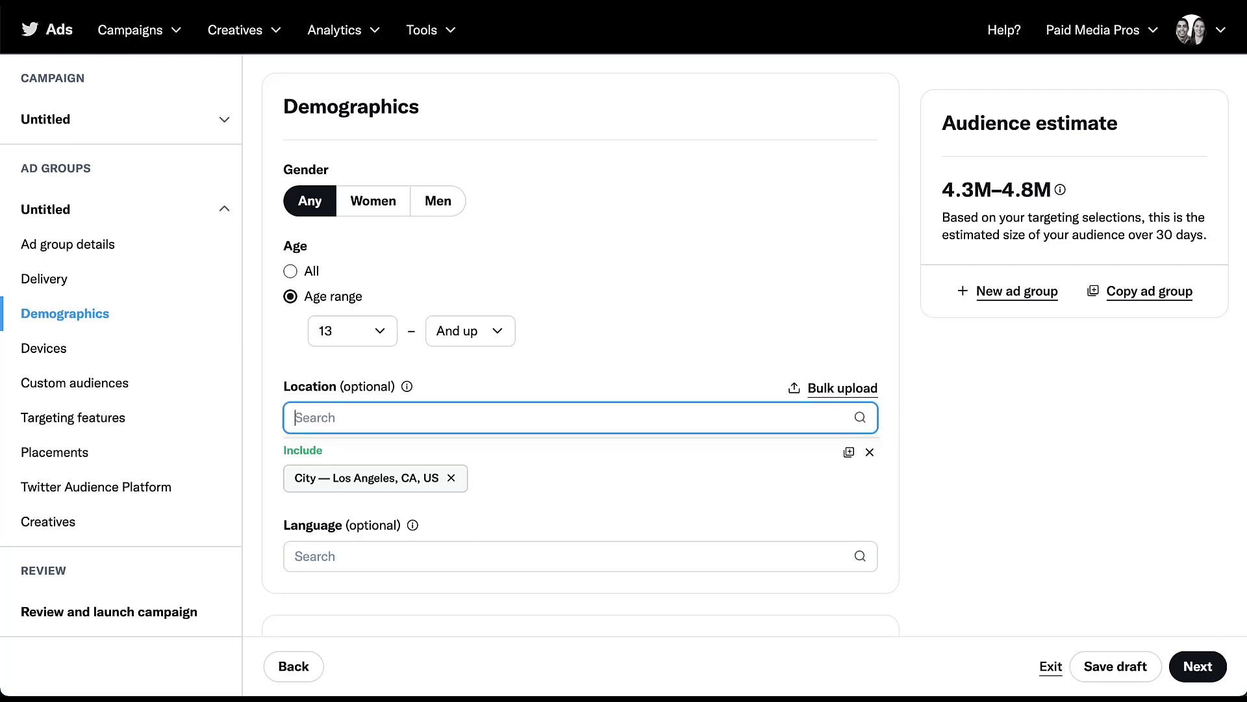
type("united states")
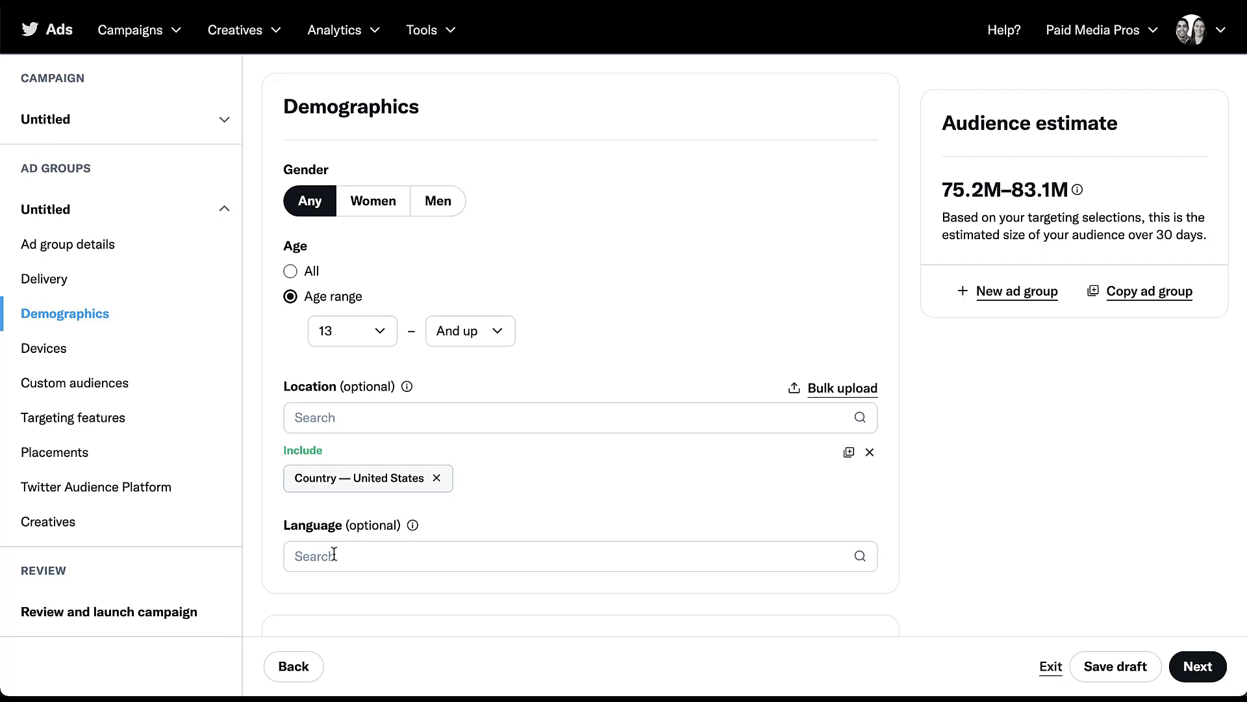
Move into the Language search field after restoring United States targeting.
left_click(578, 555)
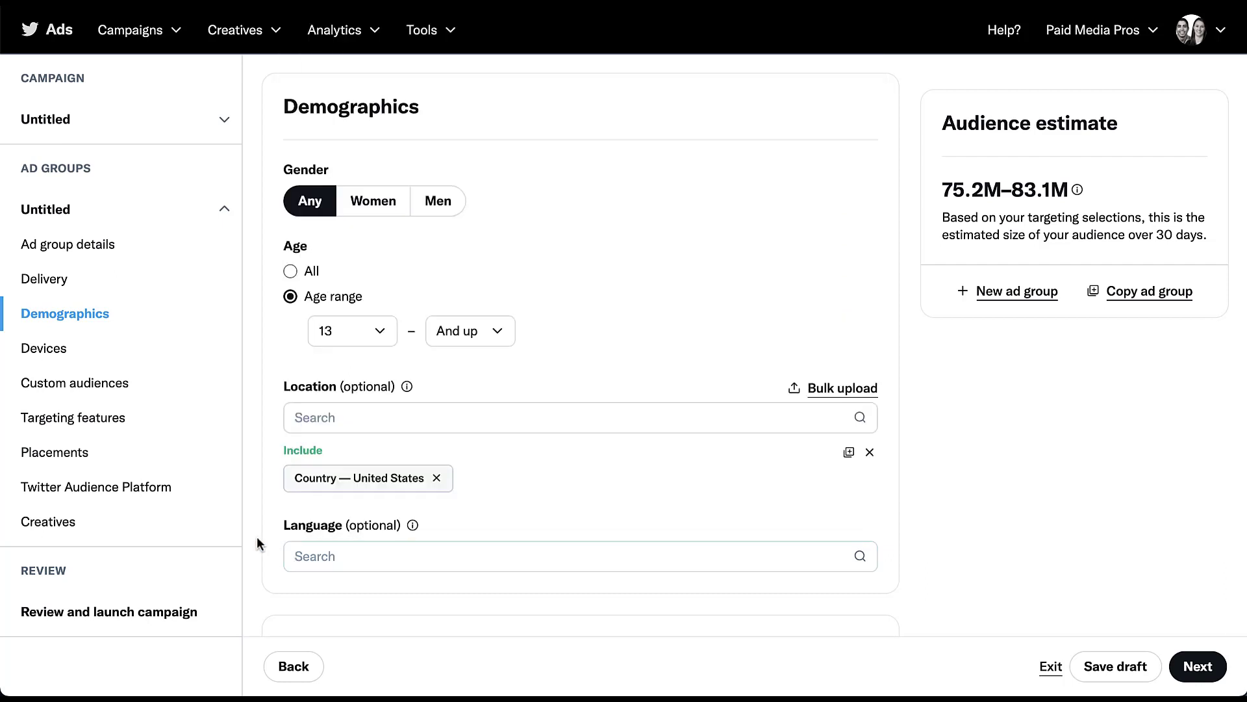
Try Desktop and Other mobile operating-system targeting, then clear both.
scroll("down", 3)
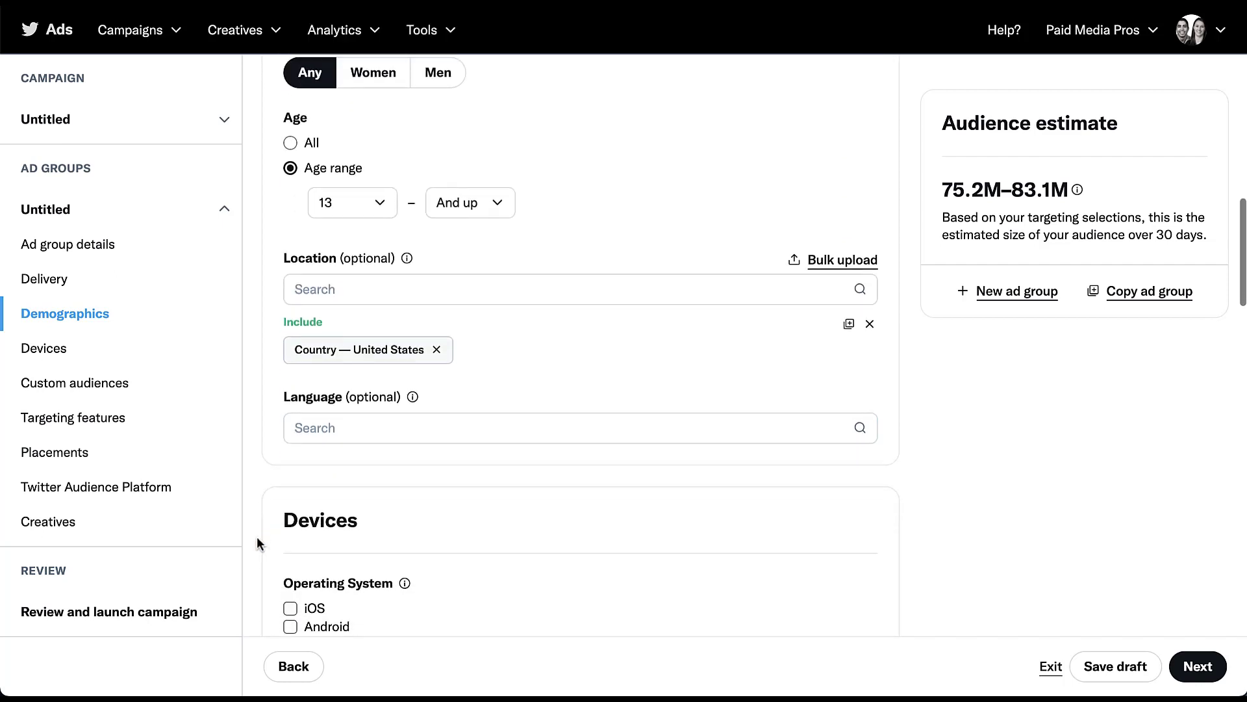
scroll("down", 3)
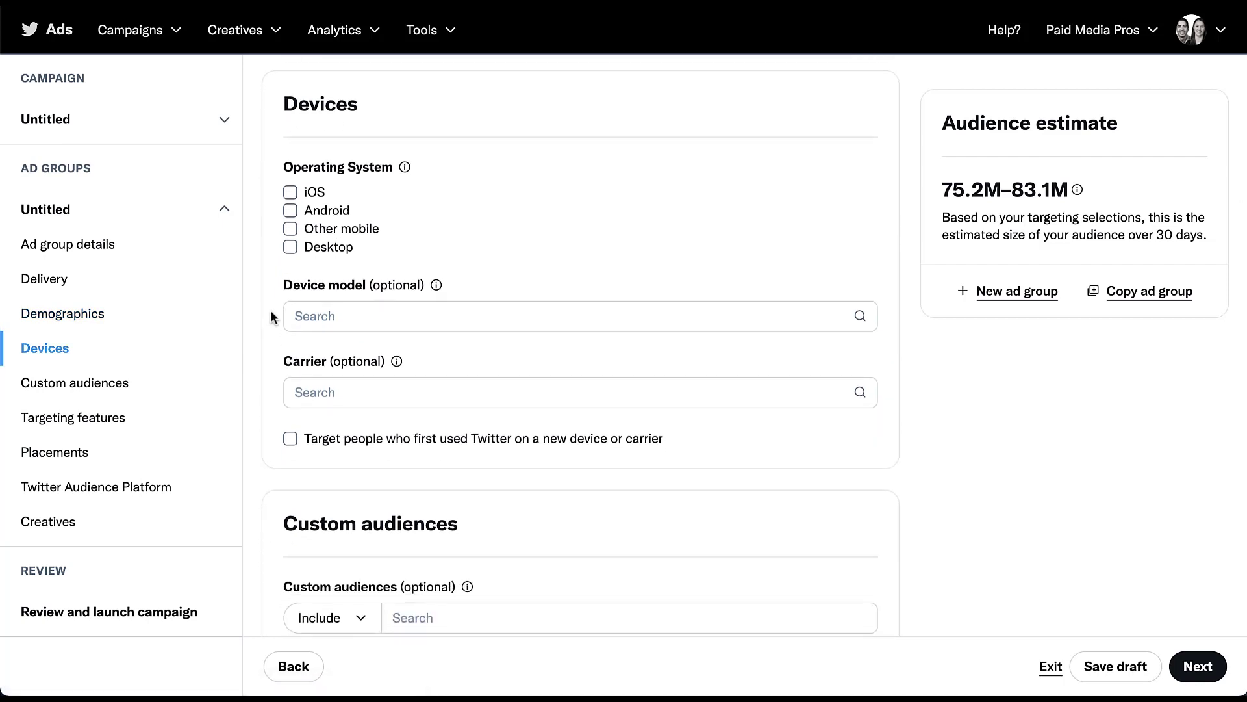
mouse_move(261, 196)
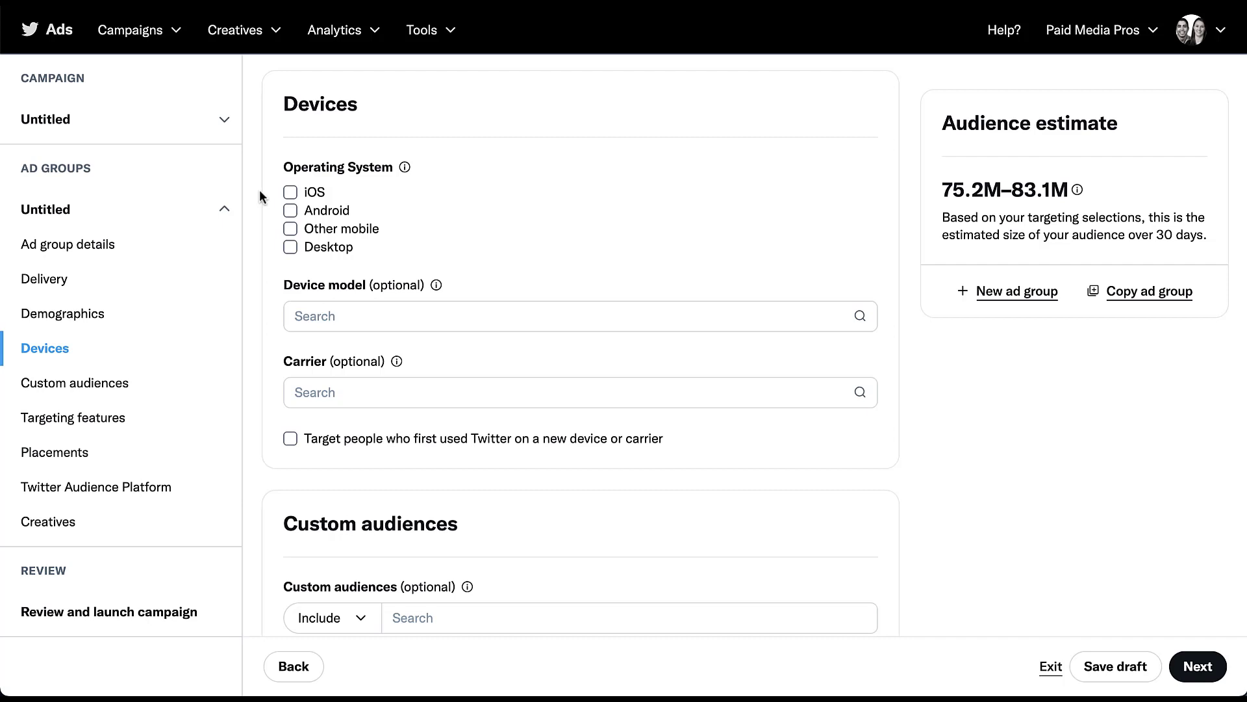
mouse_move(274, 264)
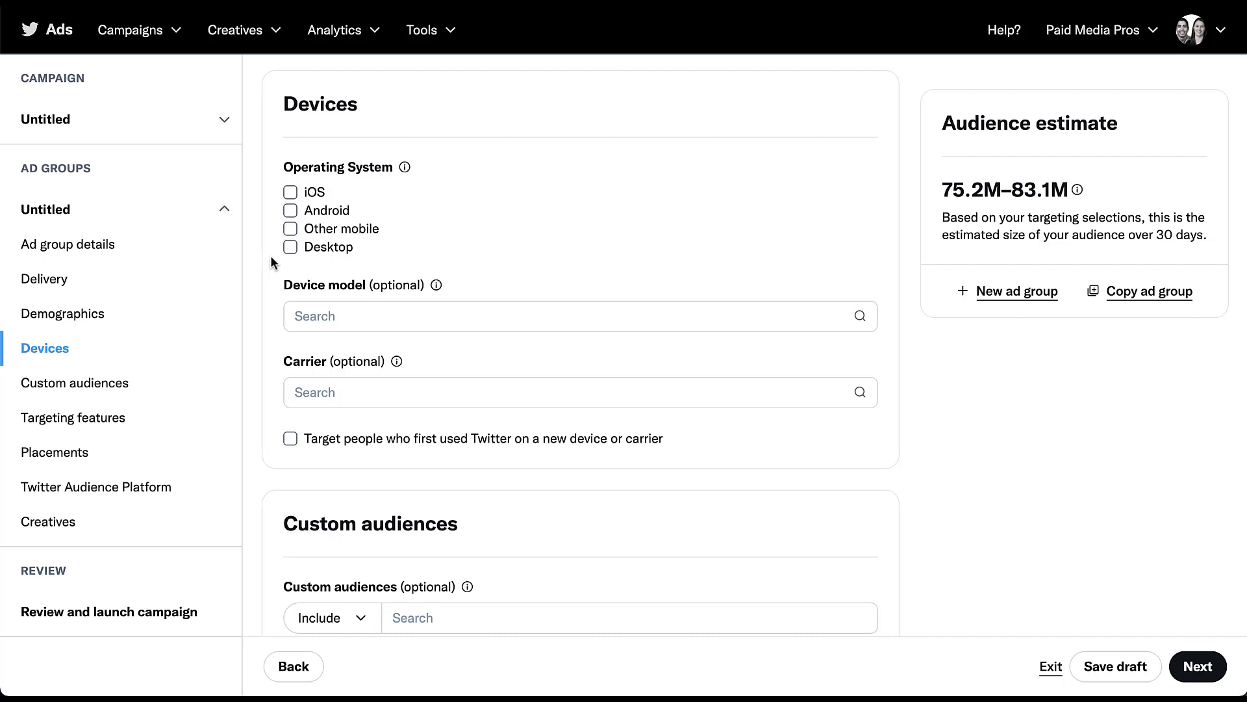
left_click(290, 247)
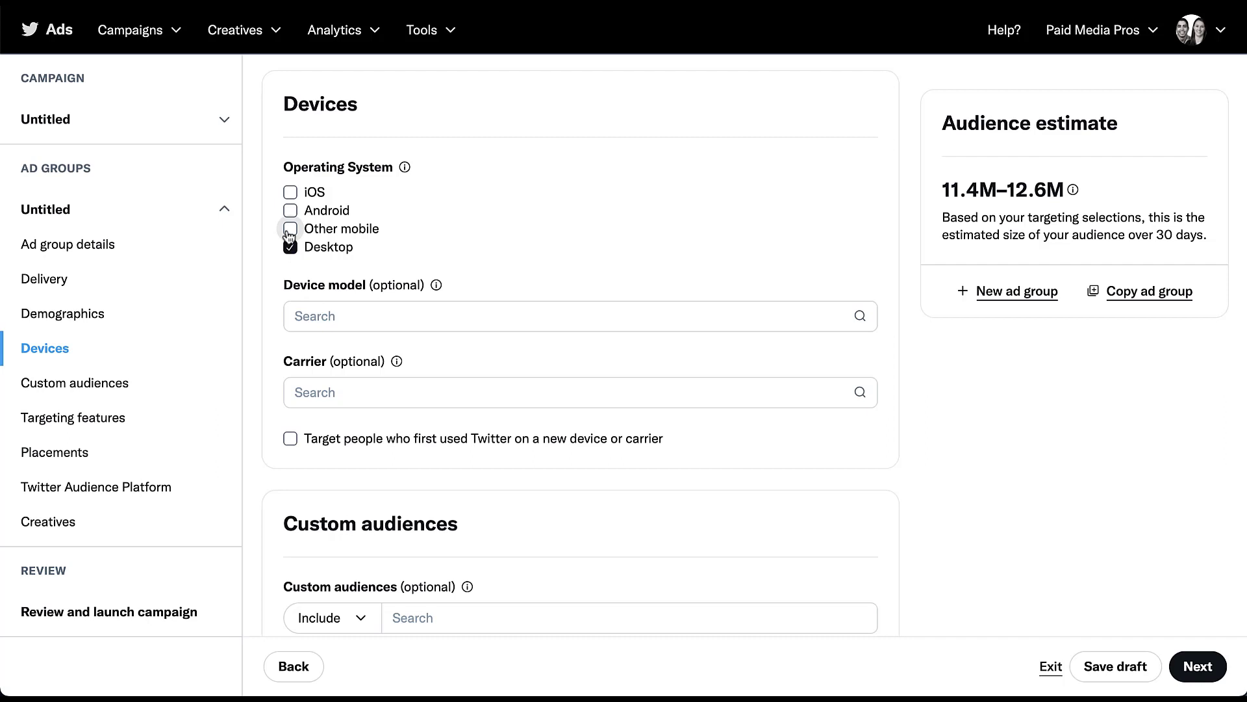
left_click(289, 229)
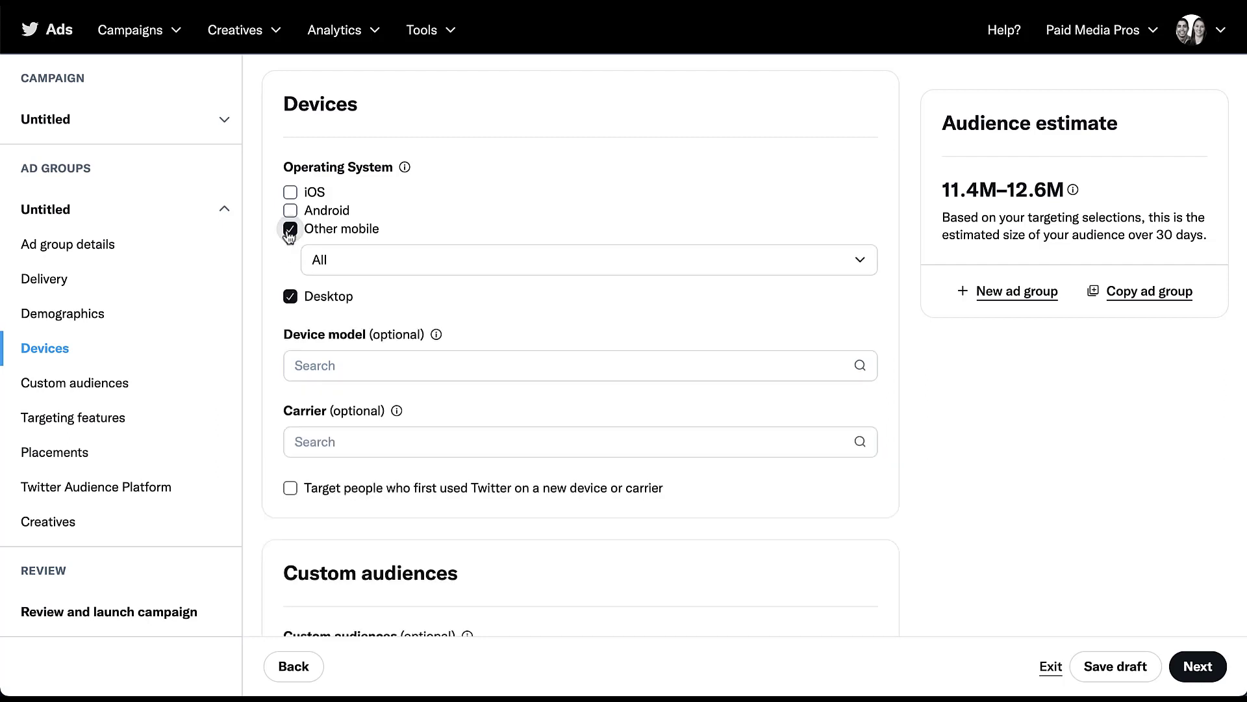
left_click(587, 260)
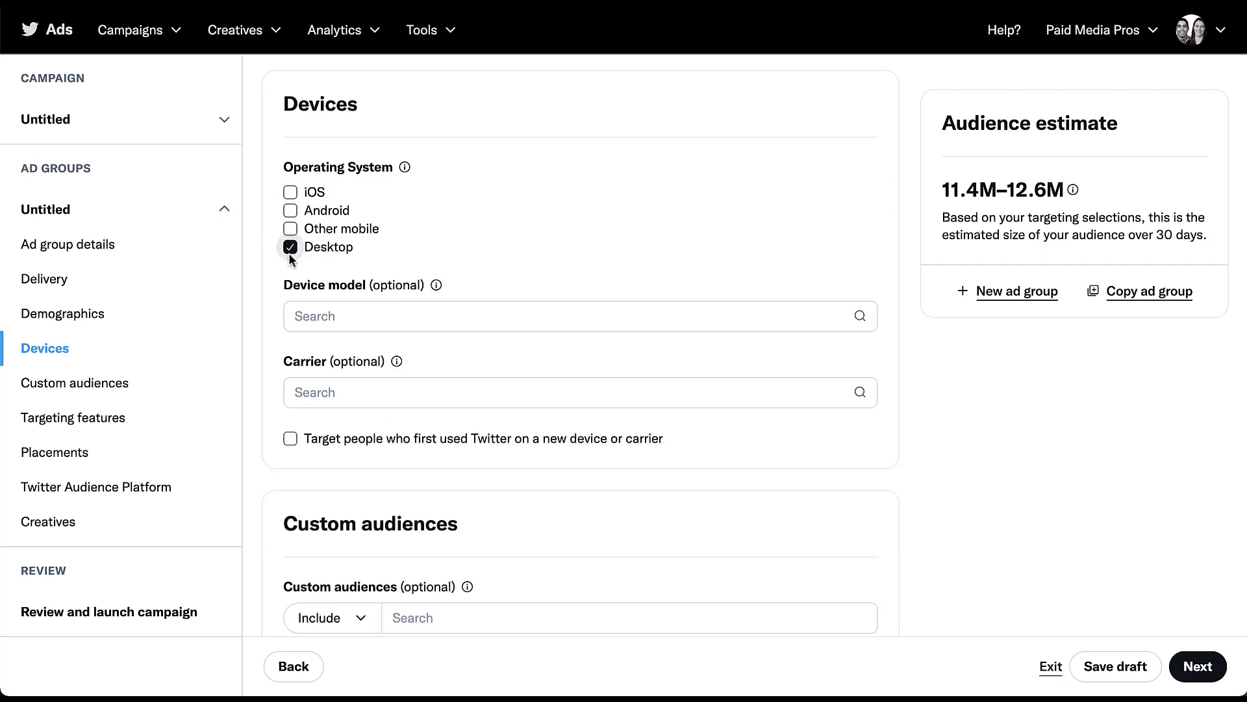
left_click(290, 247)
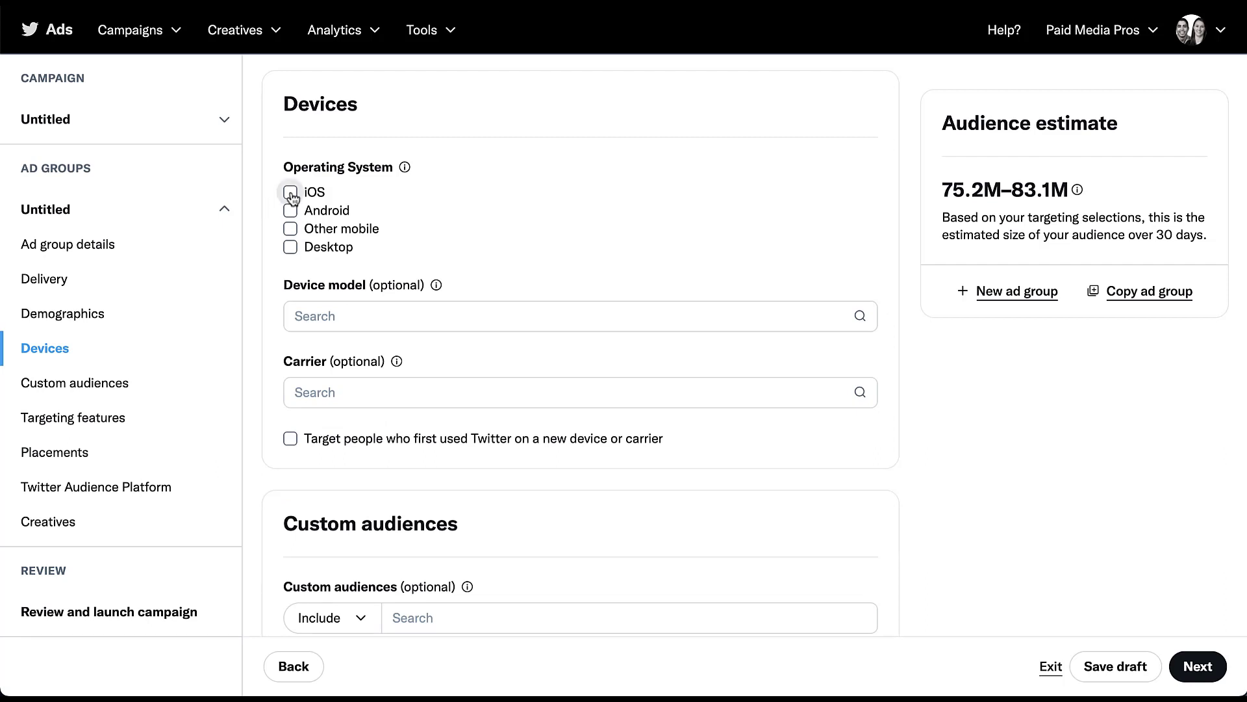
Target iOS devices, review the iOS version choices, then remove iOS targeting.
left_click(290, 193)
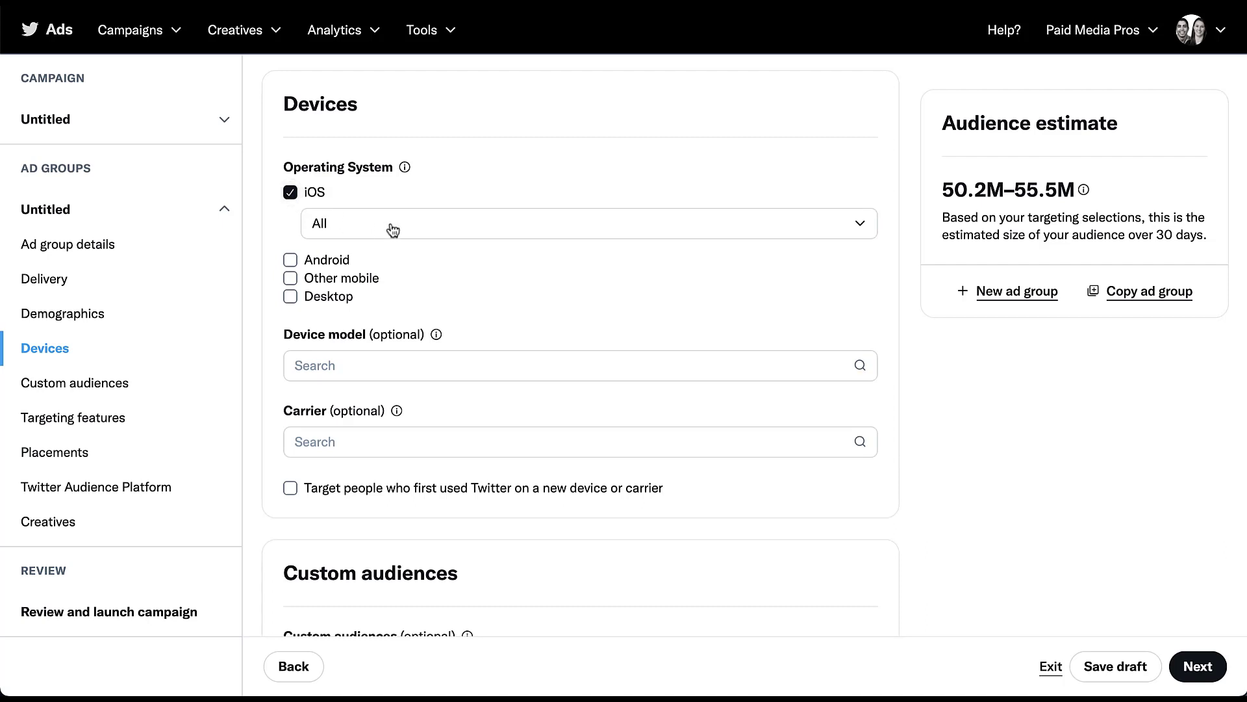
left_click(580, 223)
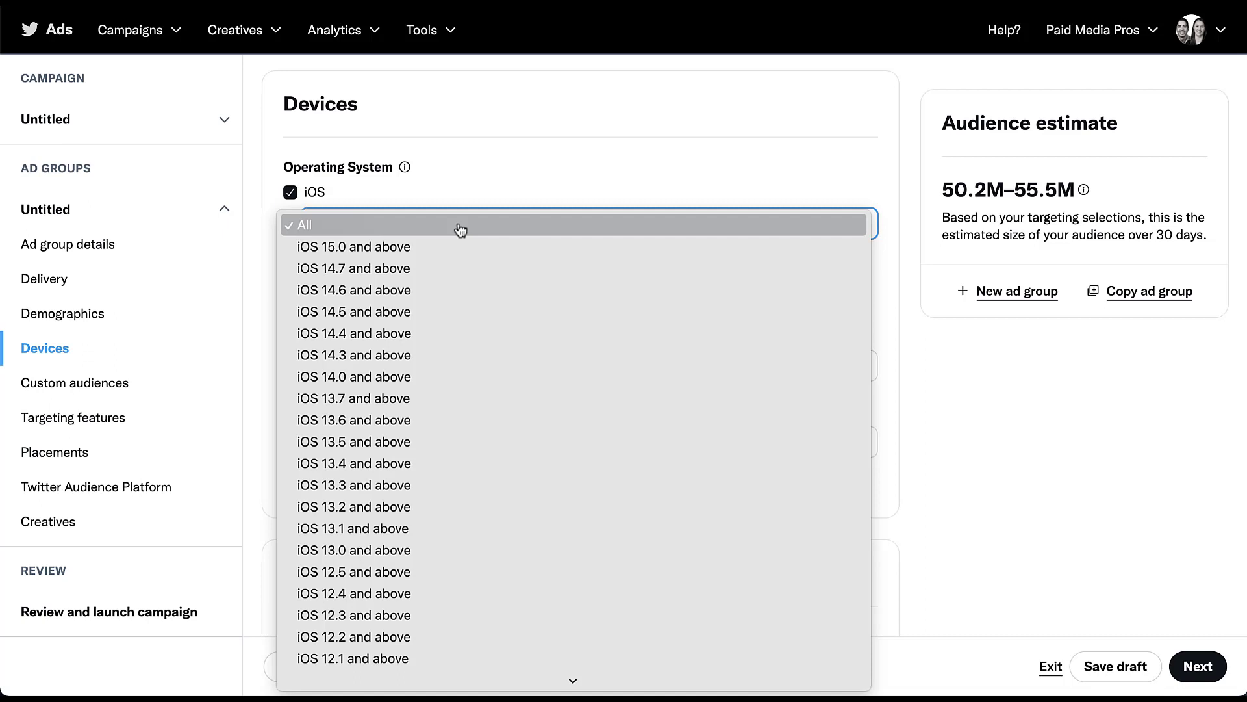
mouse_move(461, 485)
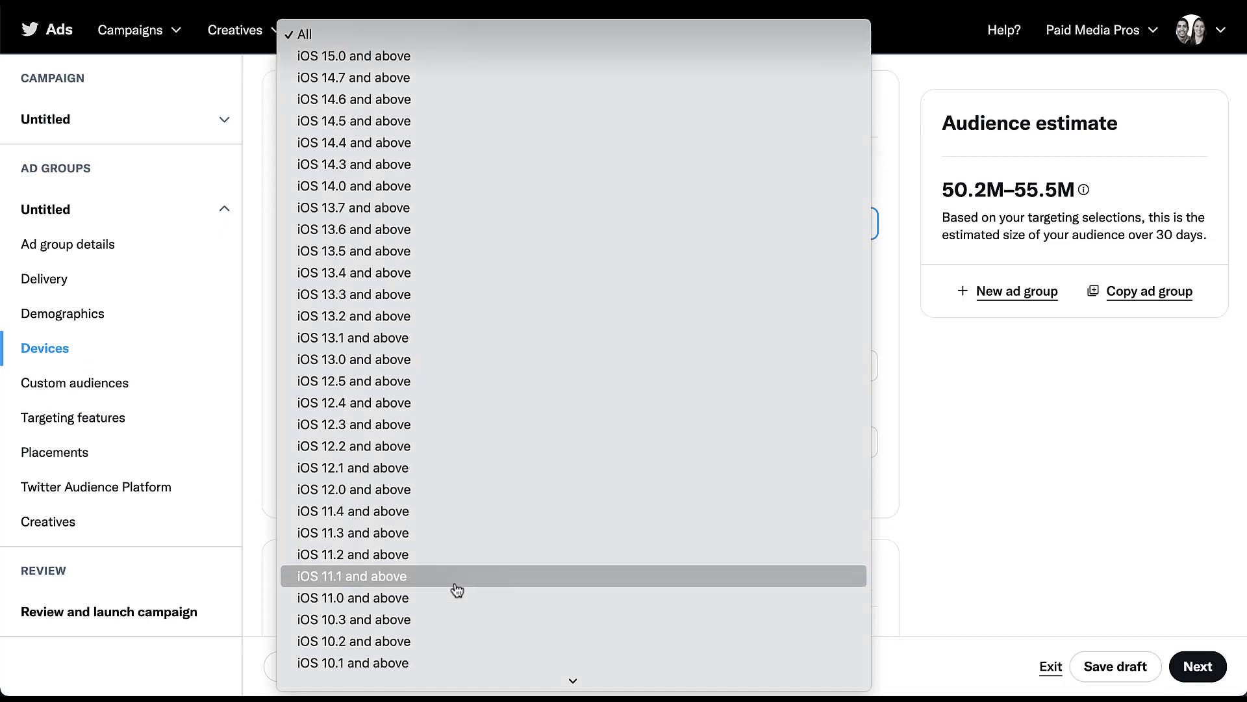
scroll("down", 3)
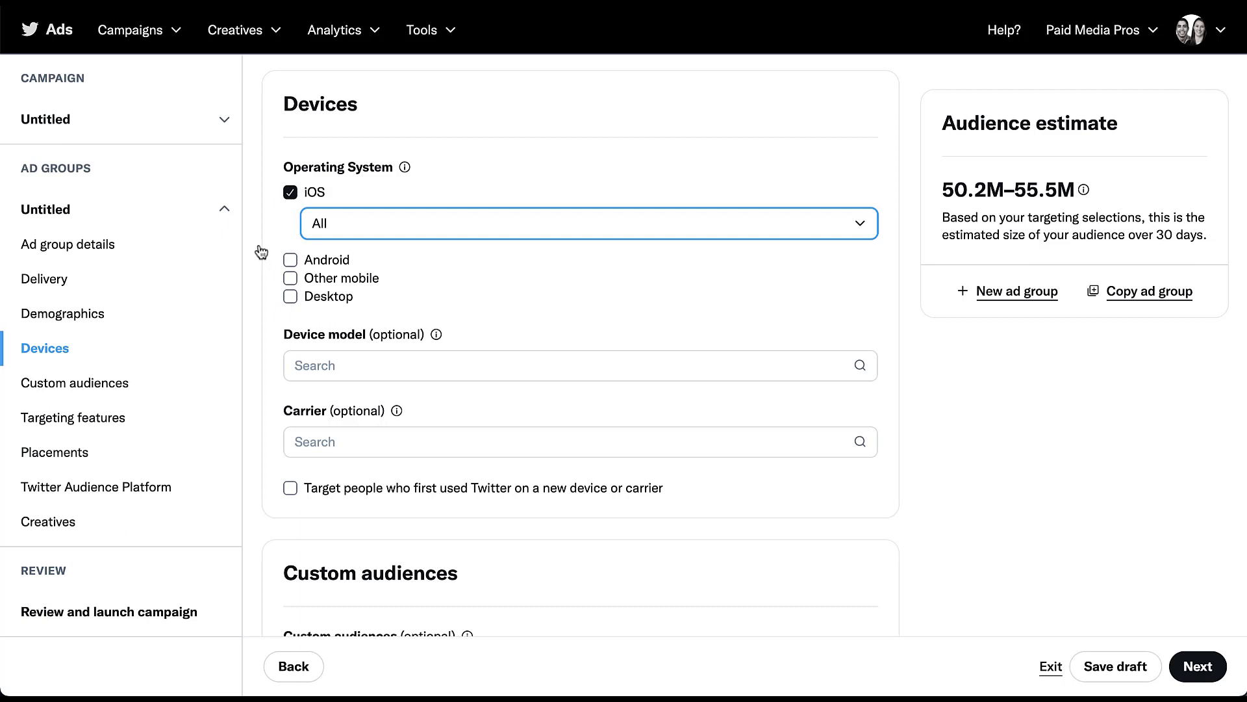
left_click(290, 193)
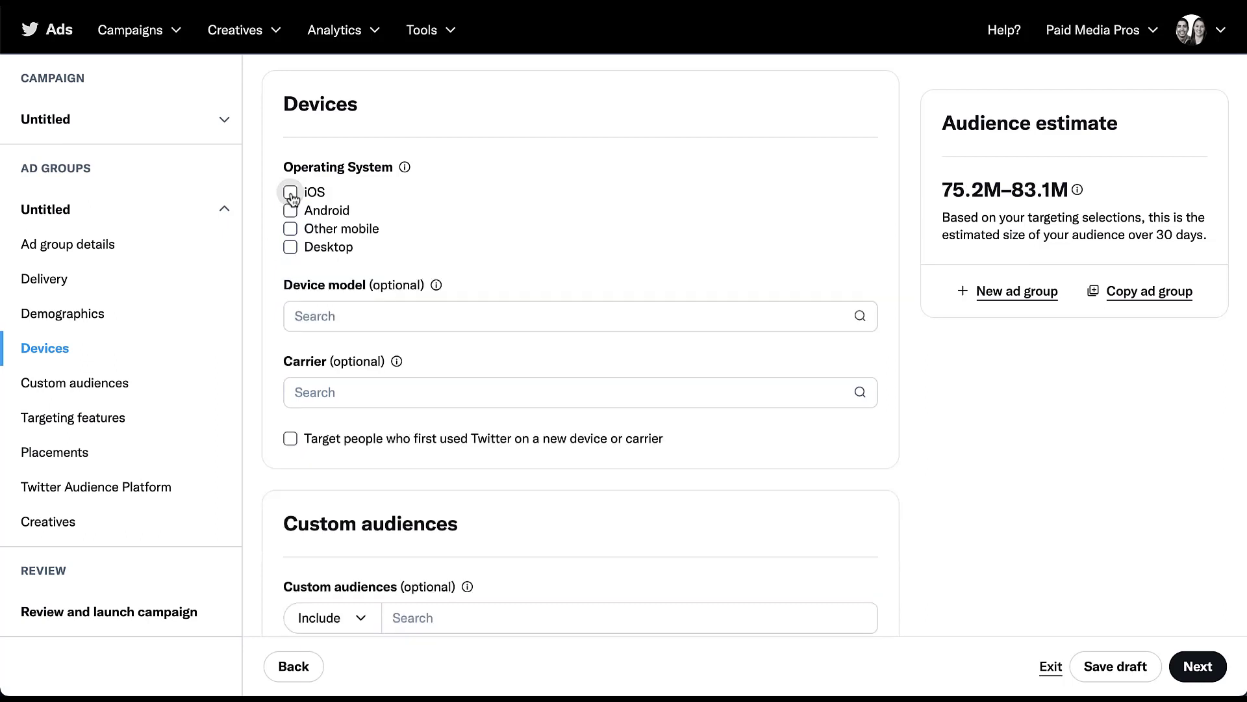
mouse_move(266, 217)
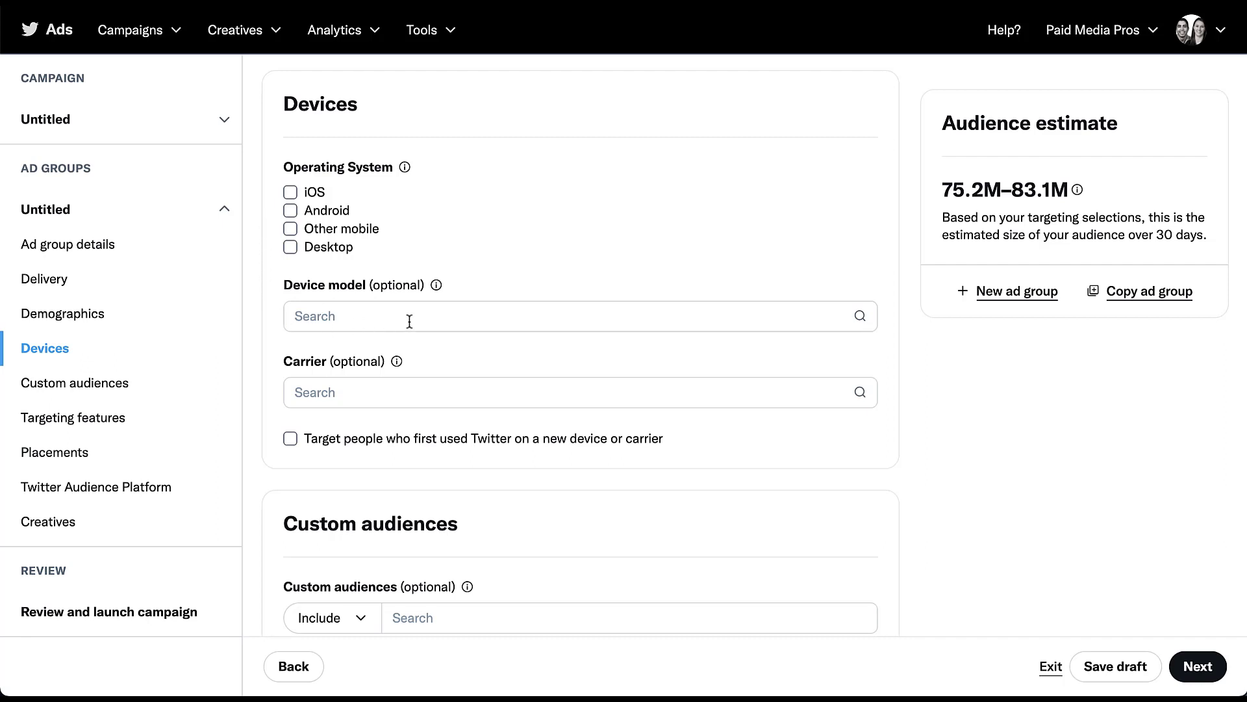
left_click(579, 315)
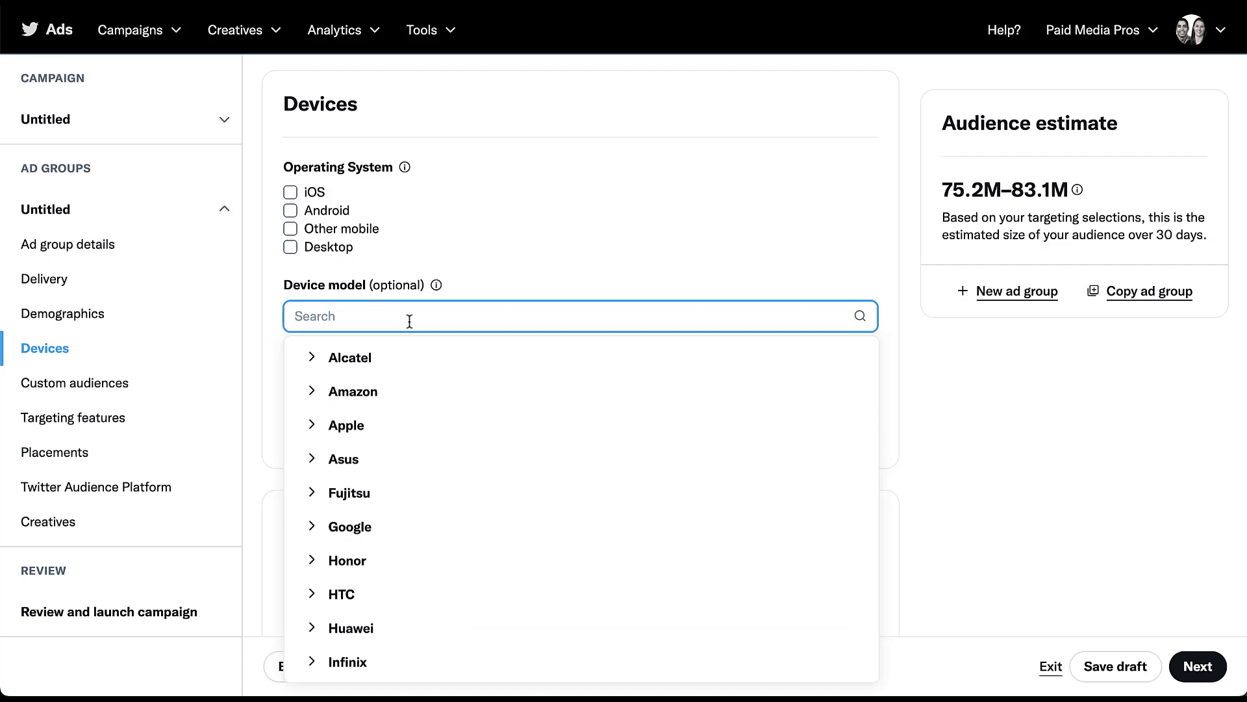
mouse_move(428, 534)
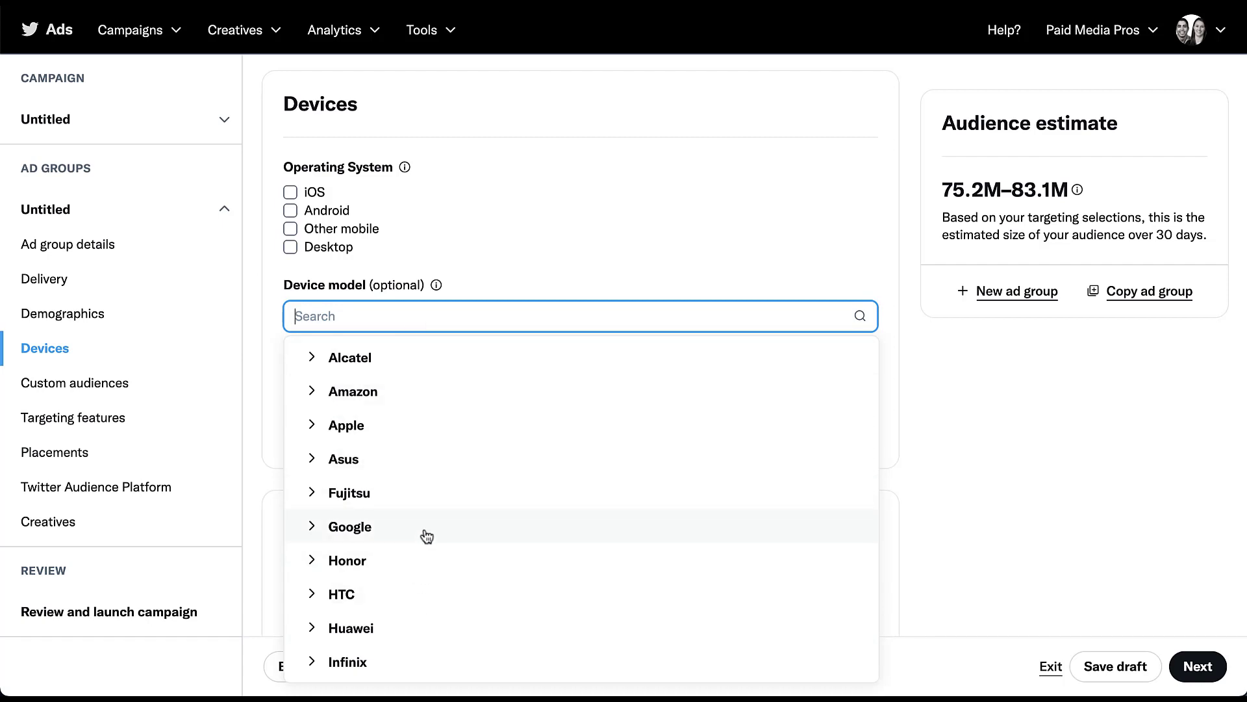
mouse_move(311, 429)
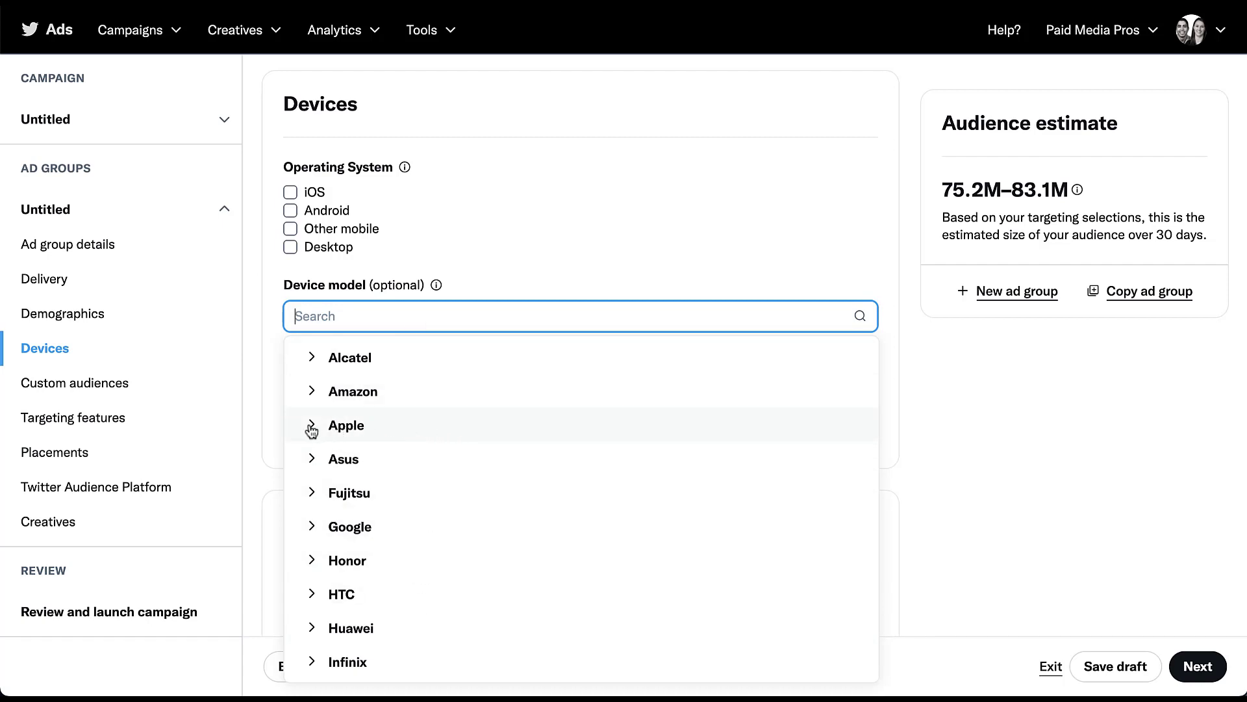
left_click(346, 424)
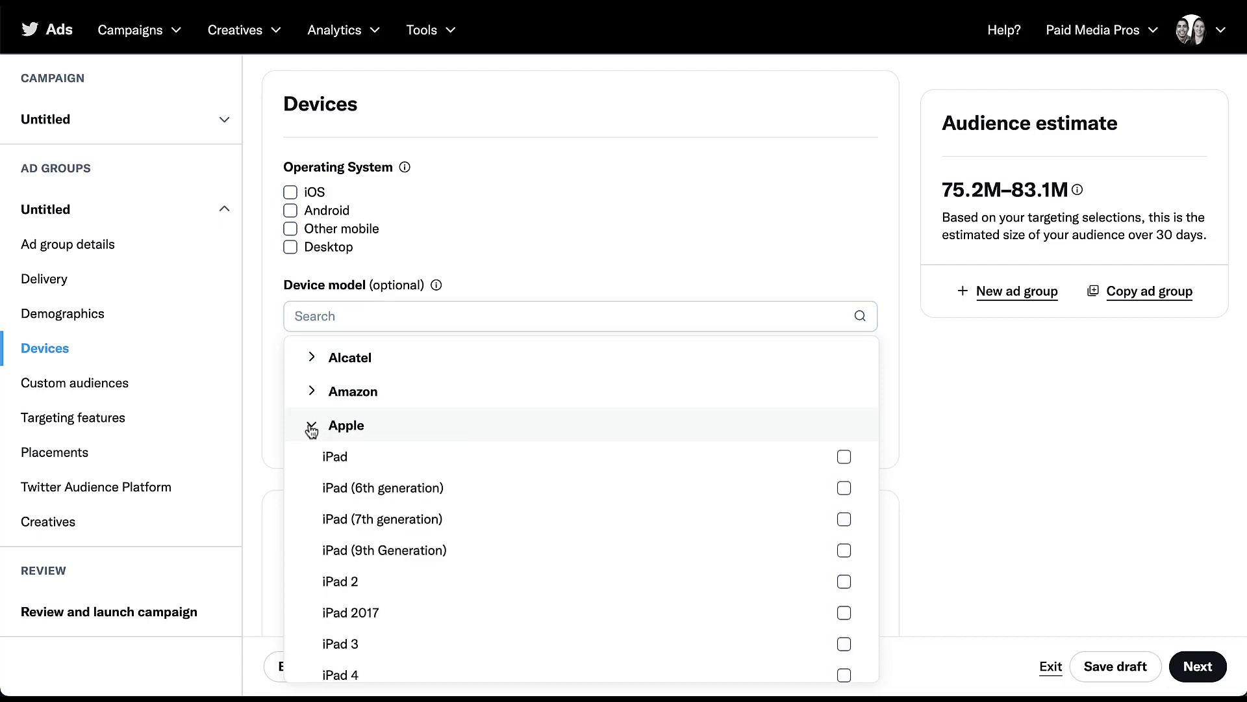
left_click(310, 424)
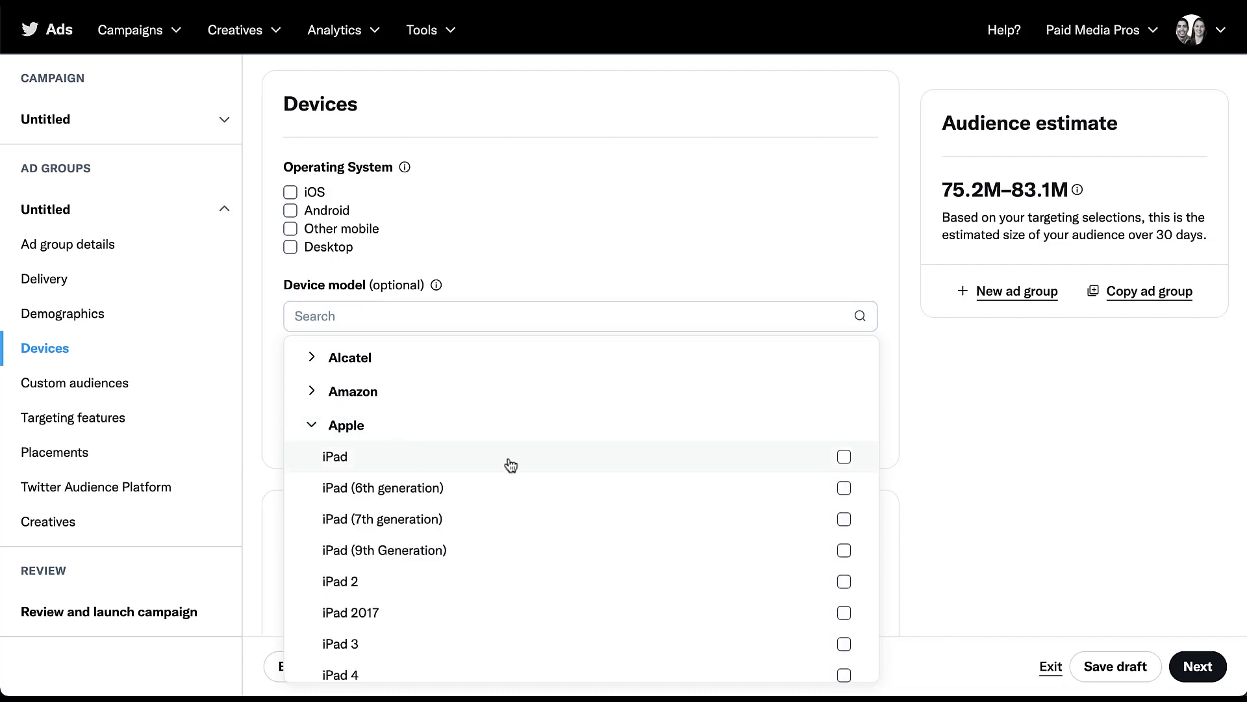
mouse_move(547, 495)
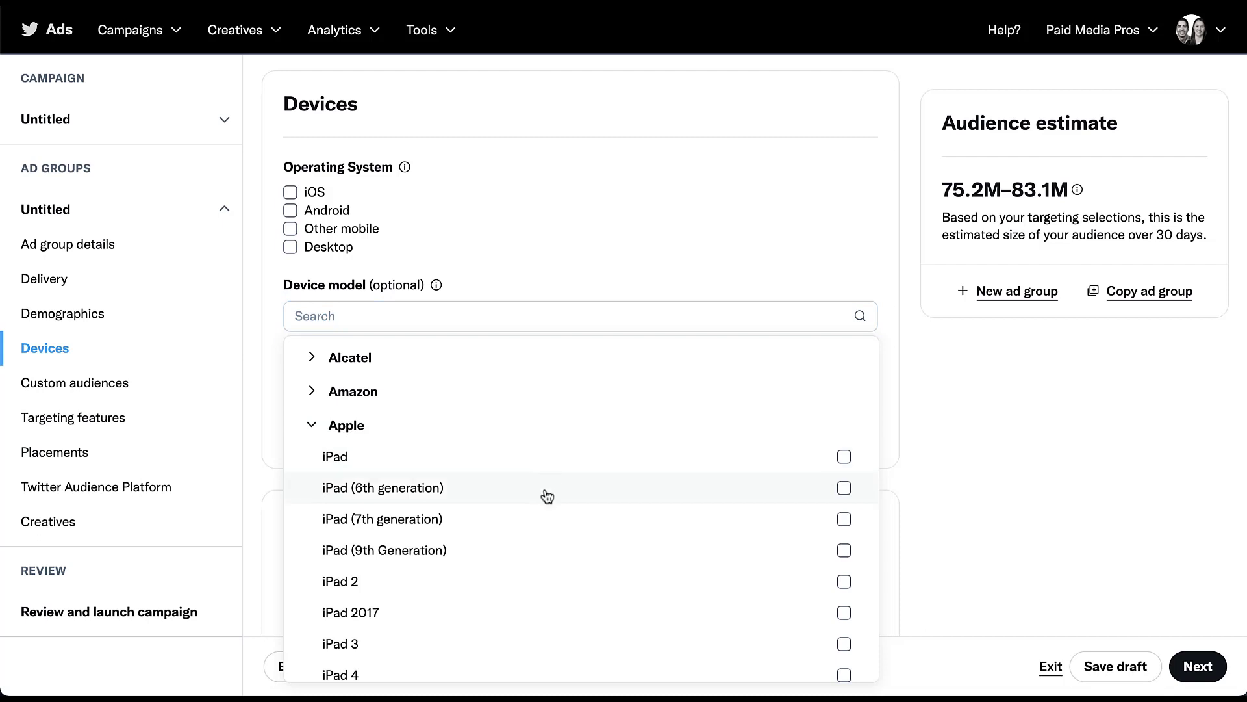
mouse_move(539, 601)
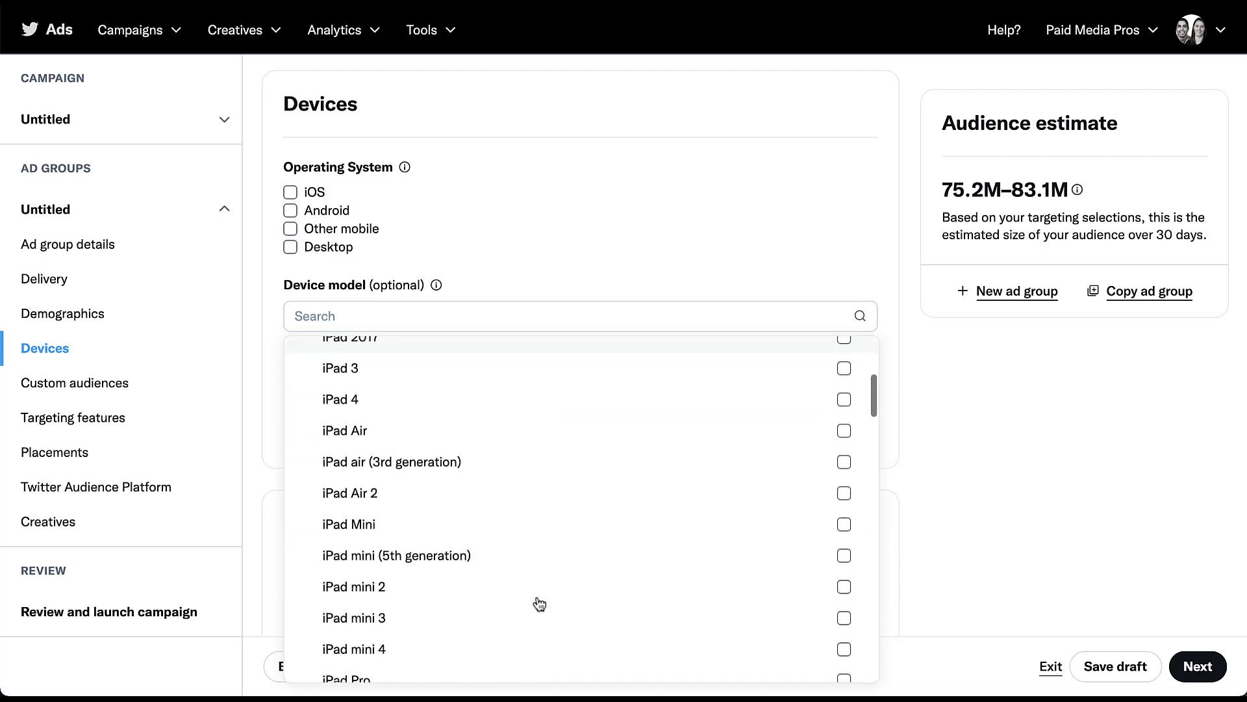
scroll("down", 3)
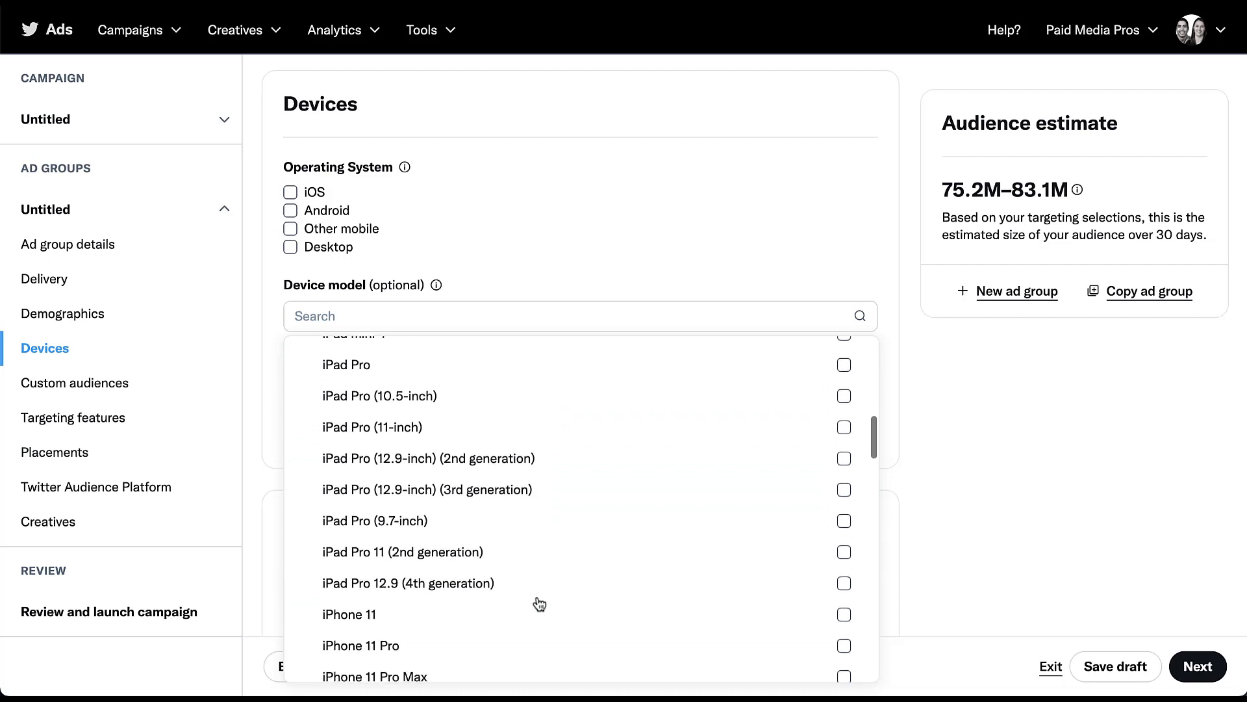
scroll("down", 3)
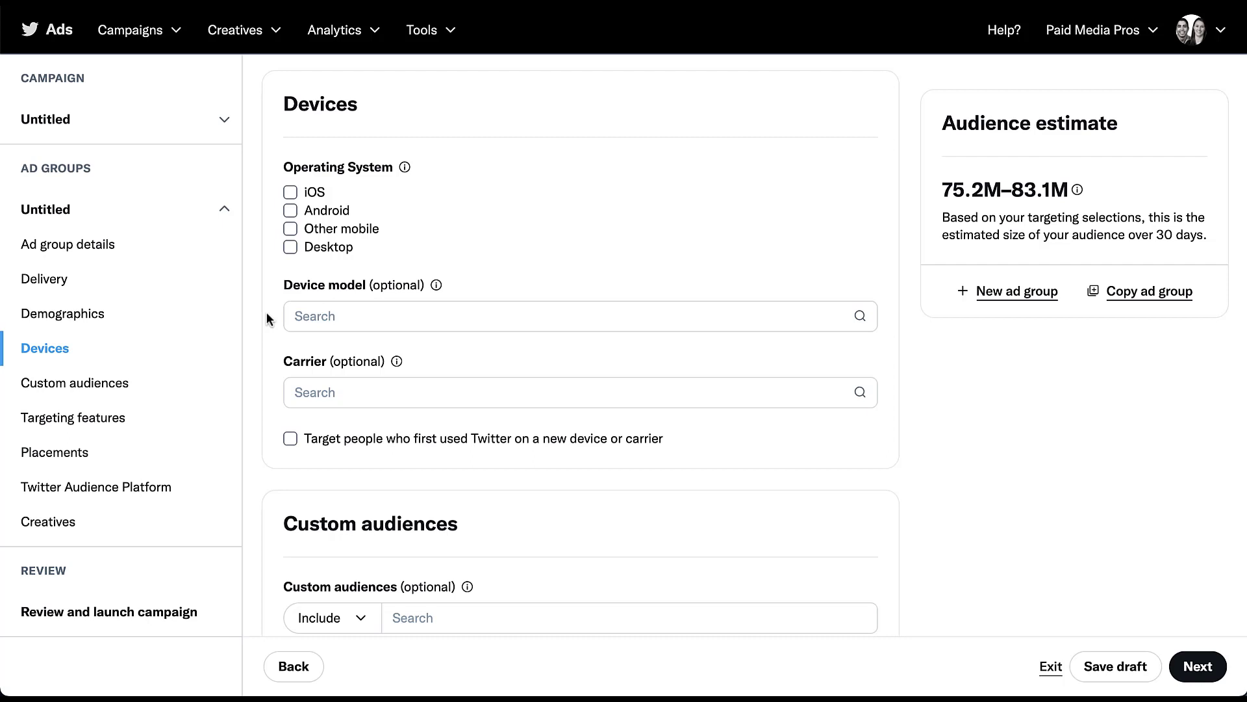
mouse_move(265, 381)
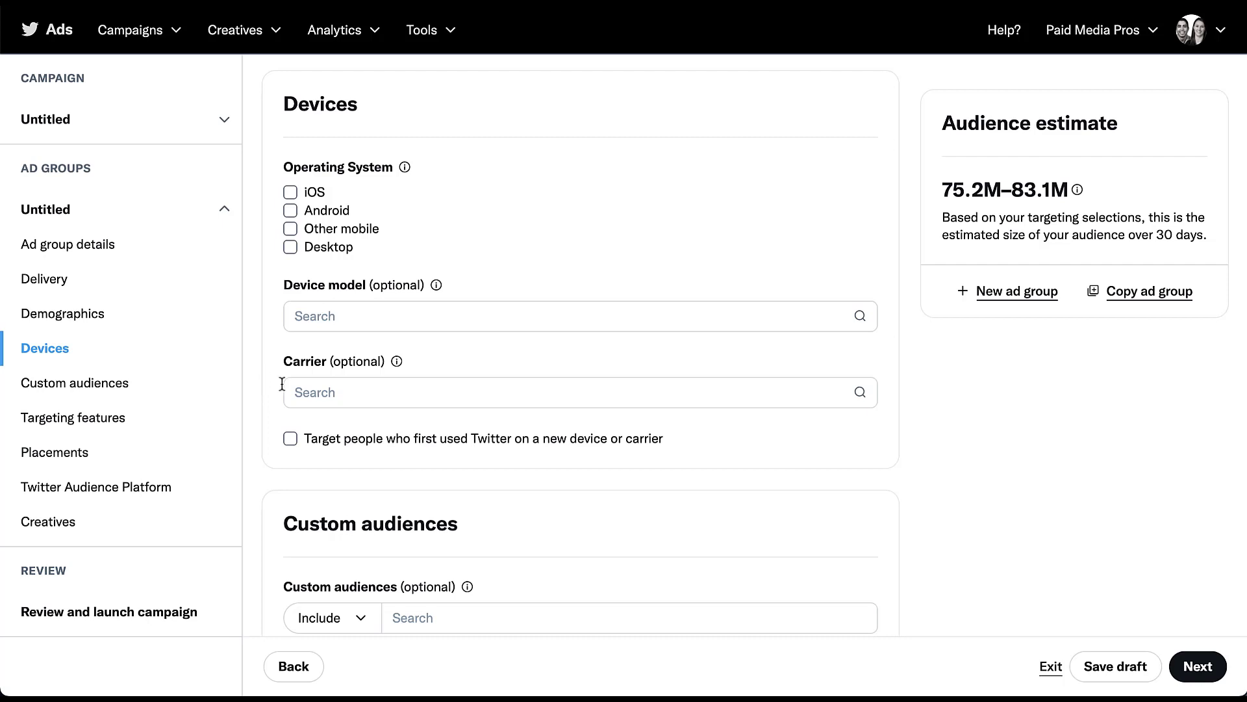
left_click(579, 392)
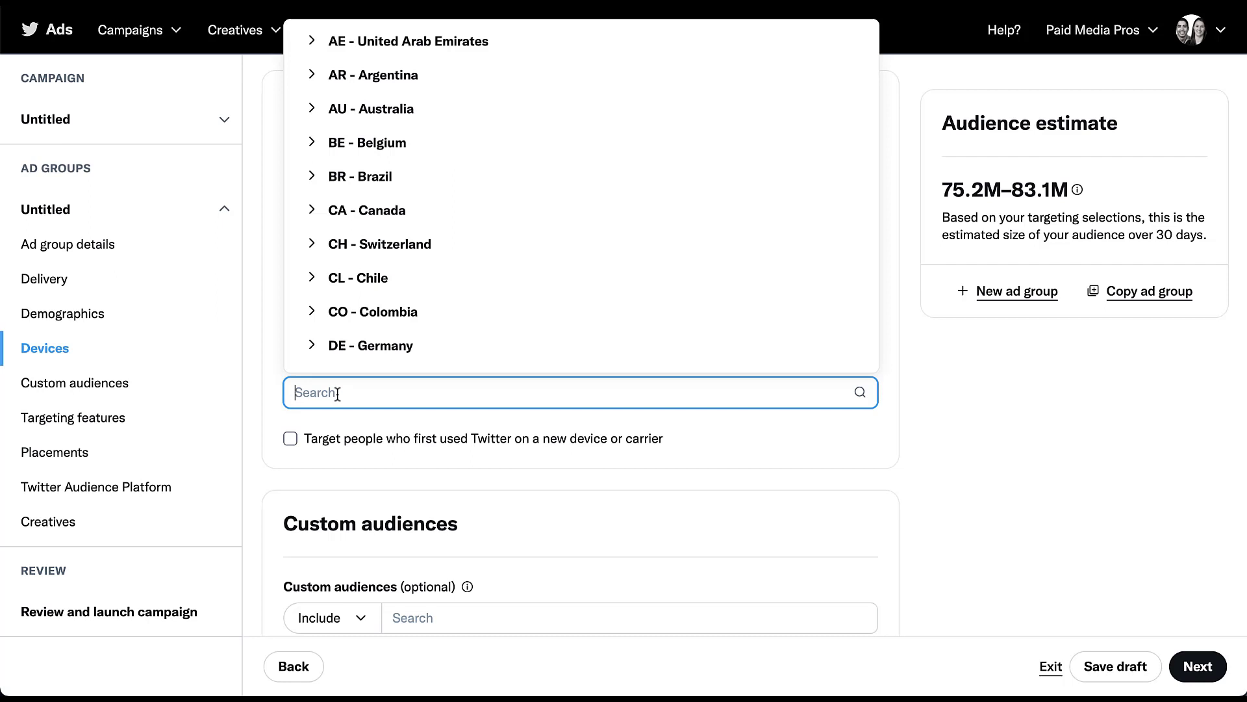
mouse_move(314, 219)
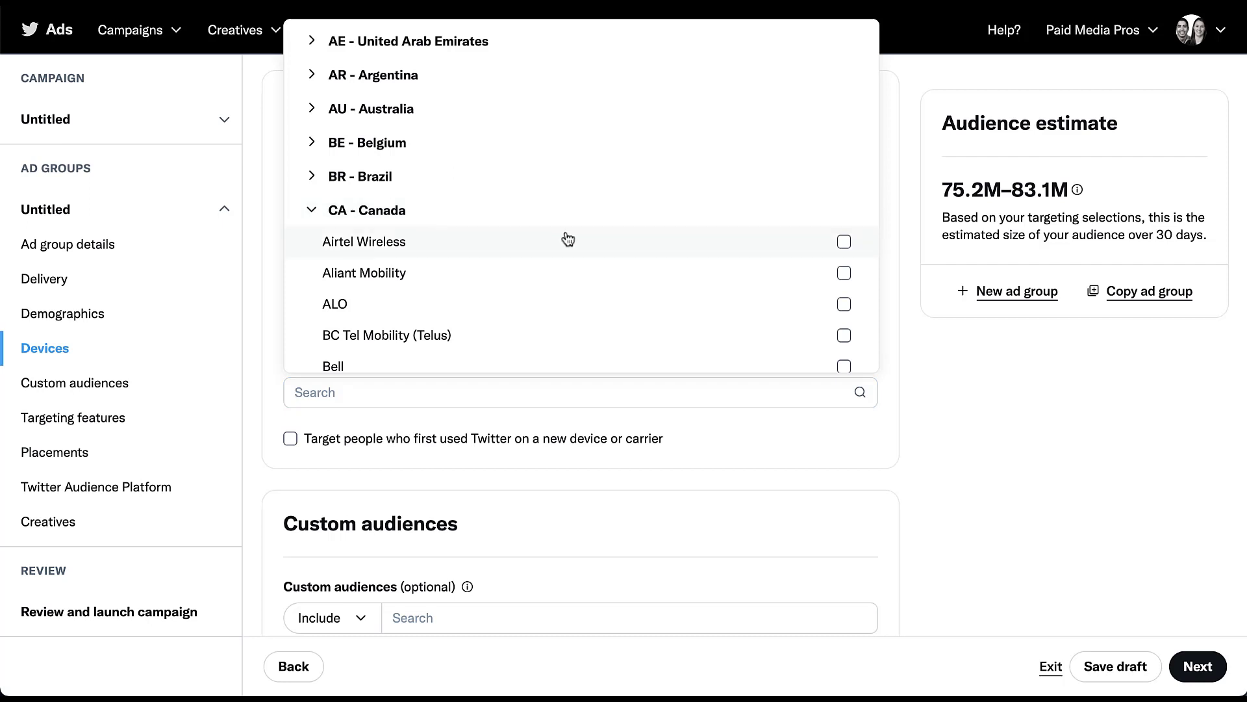
scroll("down", 3)
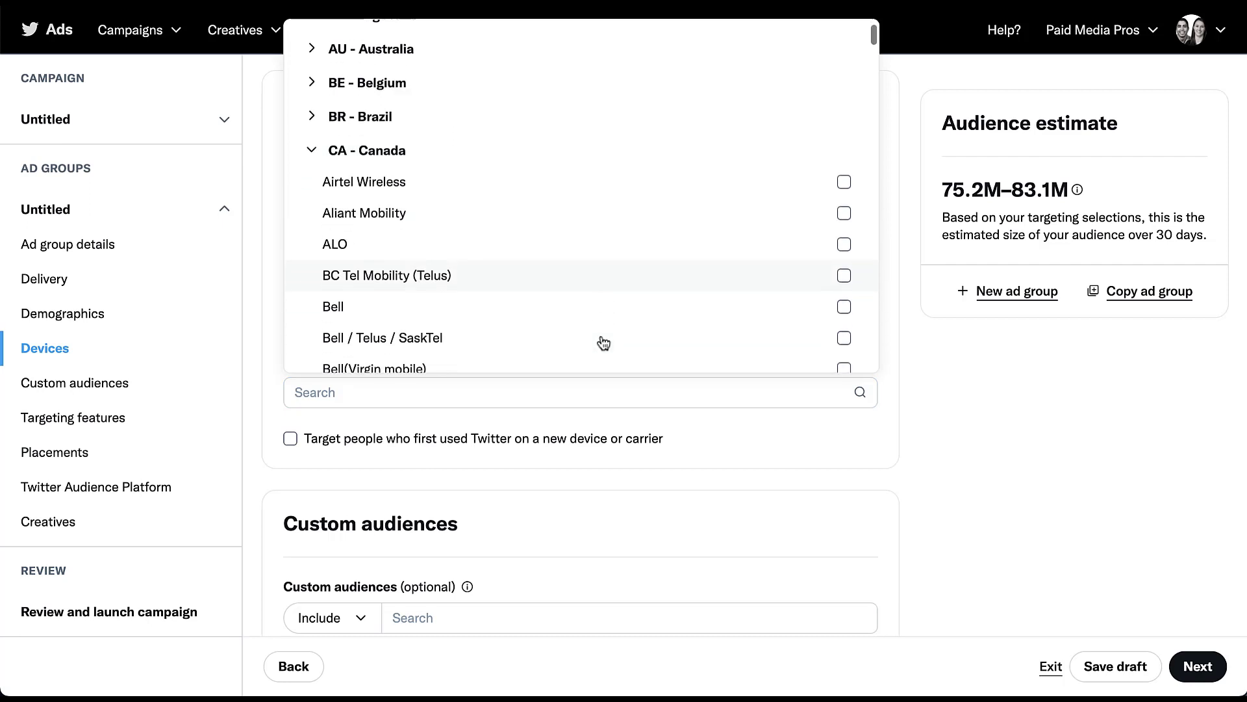
scroll("down", 3)
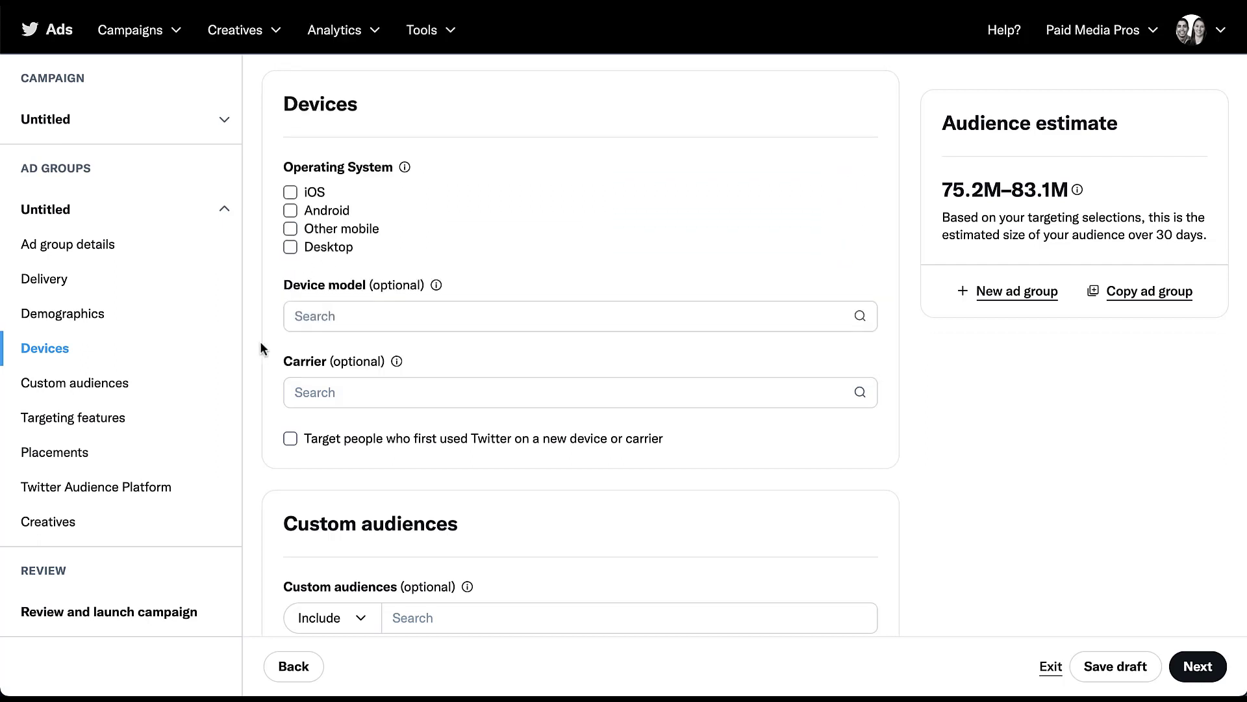
mouse_move(269, 441)
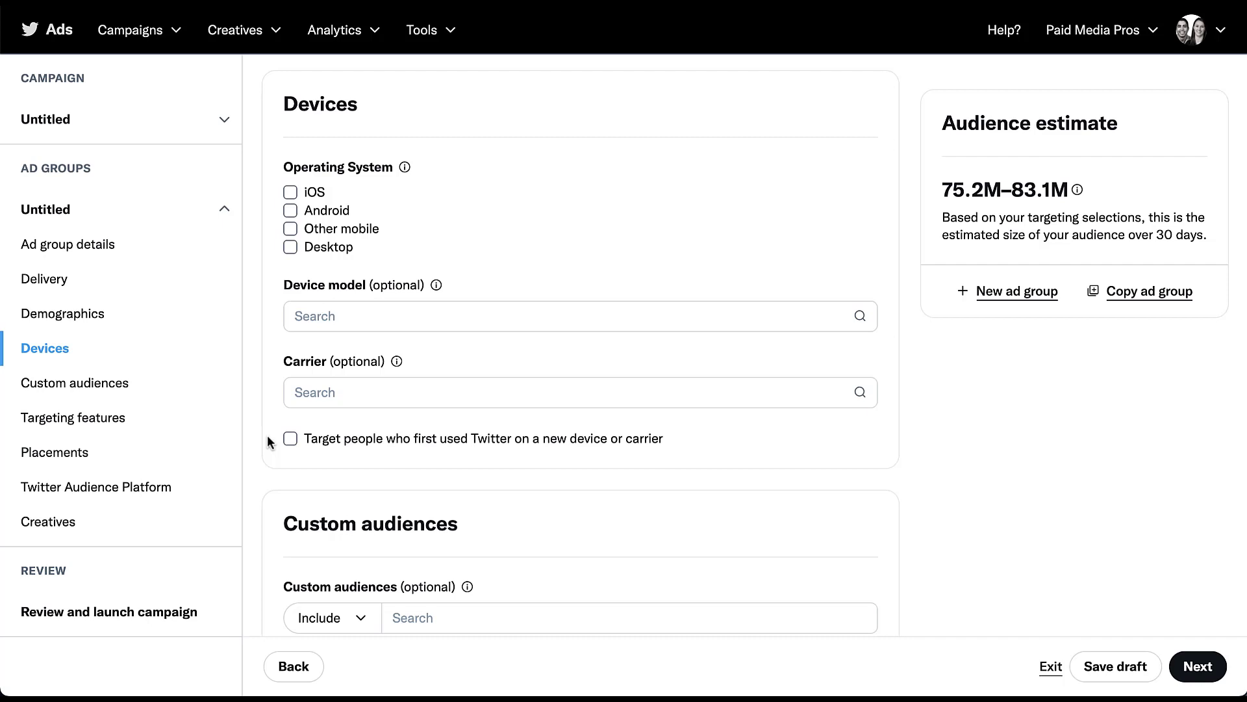
Scroll to Custom audiences and bring up the account Tools menu.
scroll("down", 3)
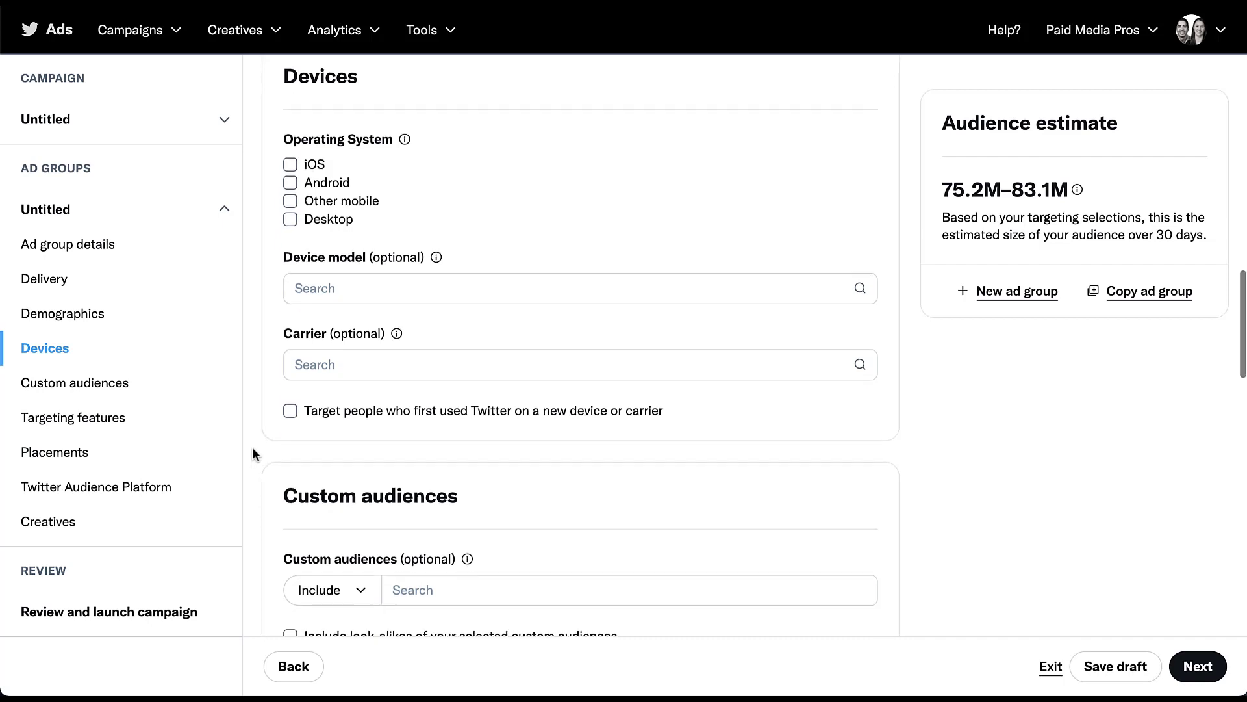
scroll("down", 3)
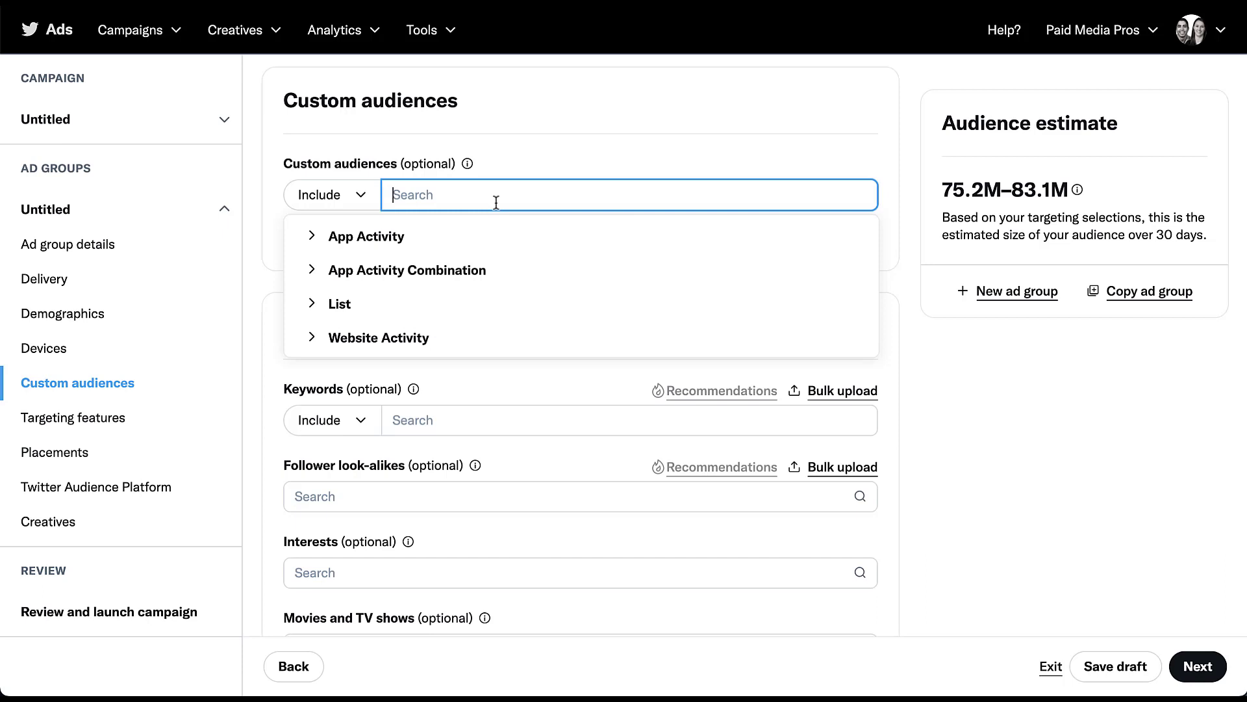
left_click(422, 30)
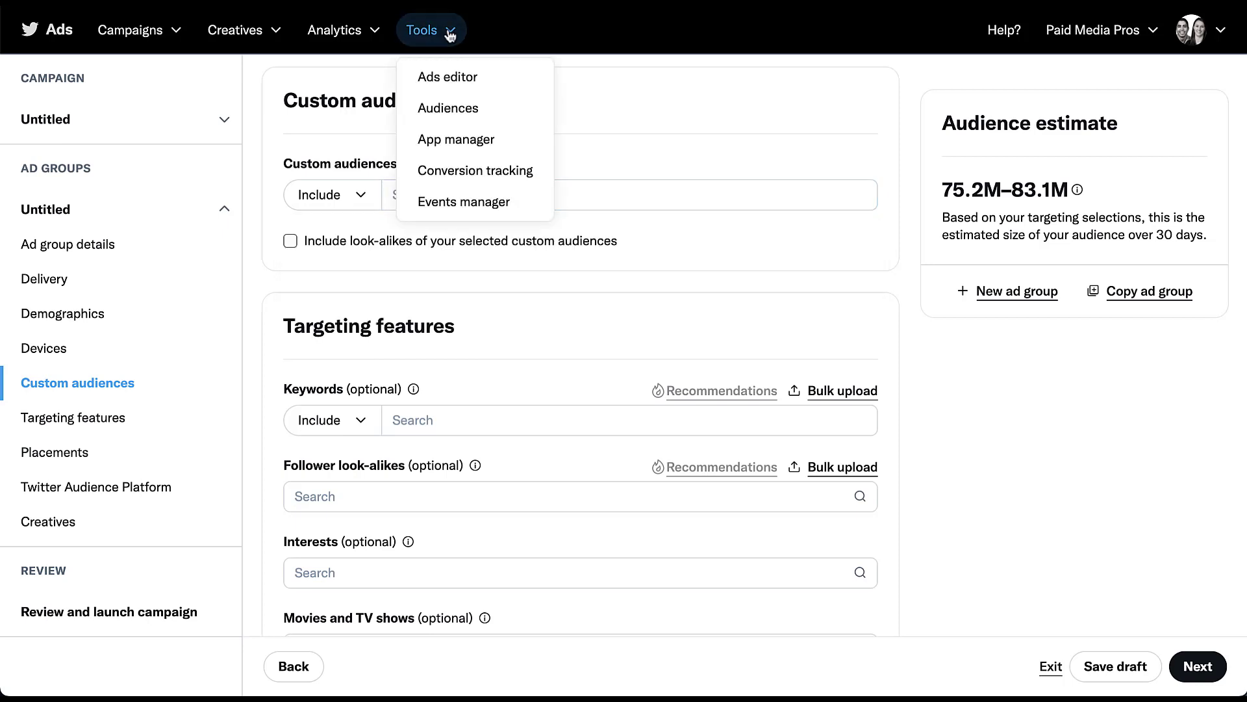
left_click(448, 108)
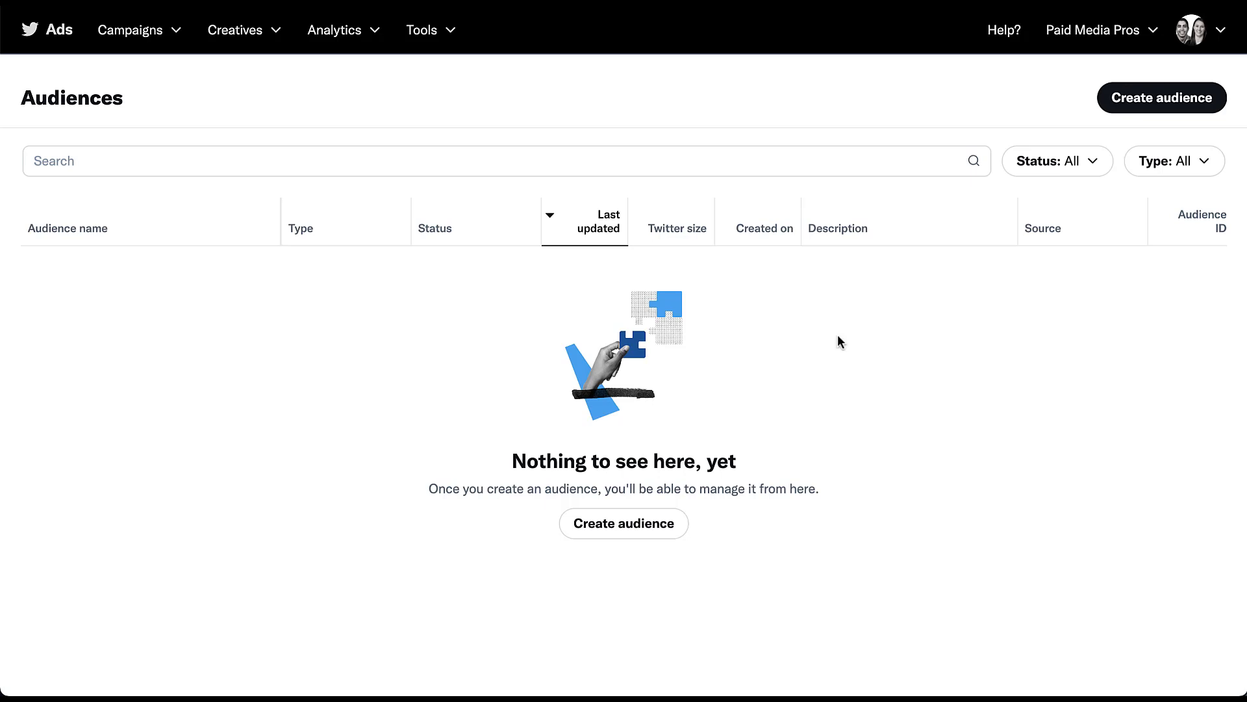
left_click(1160, 97)
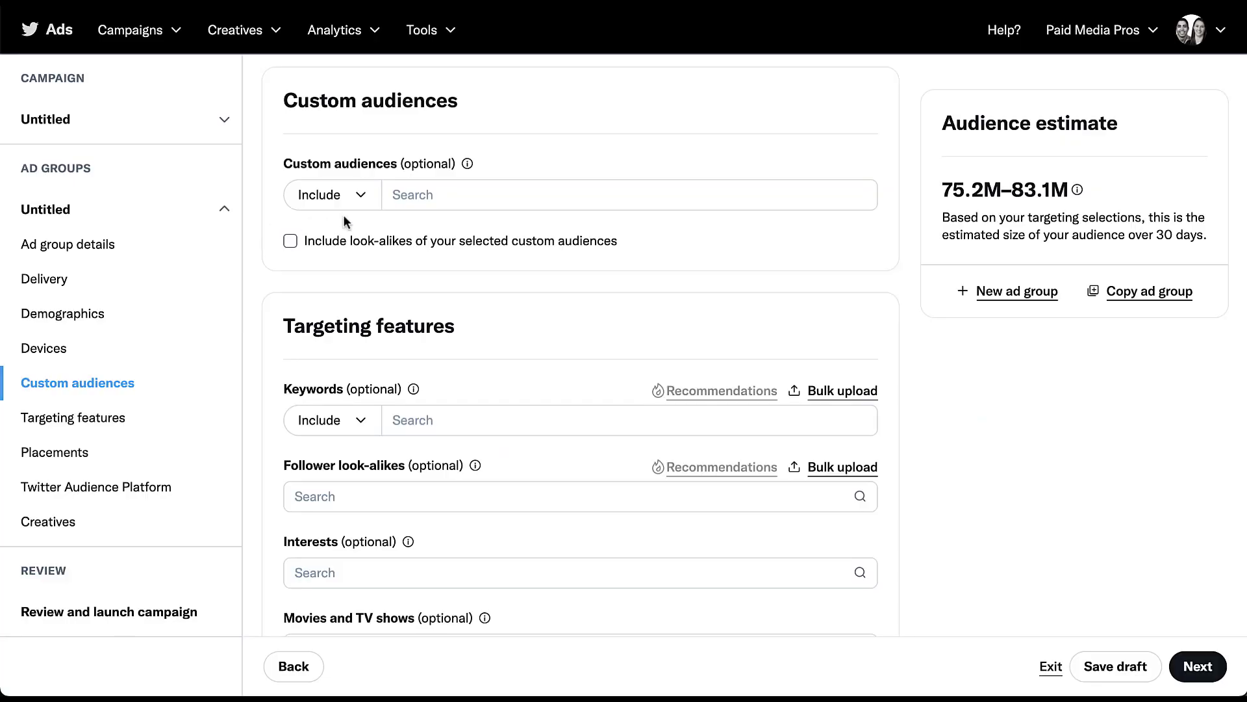
Scroll the ad group form down to the Targeting features section.
left_click(329, 194)
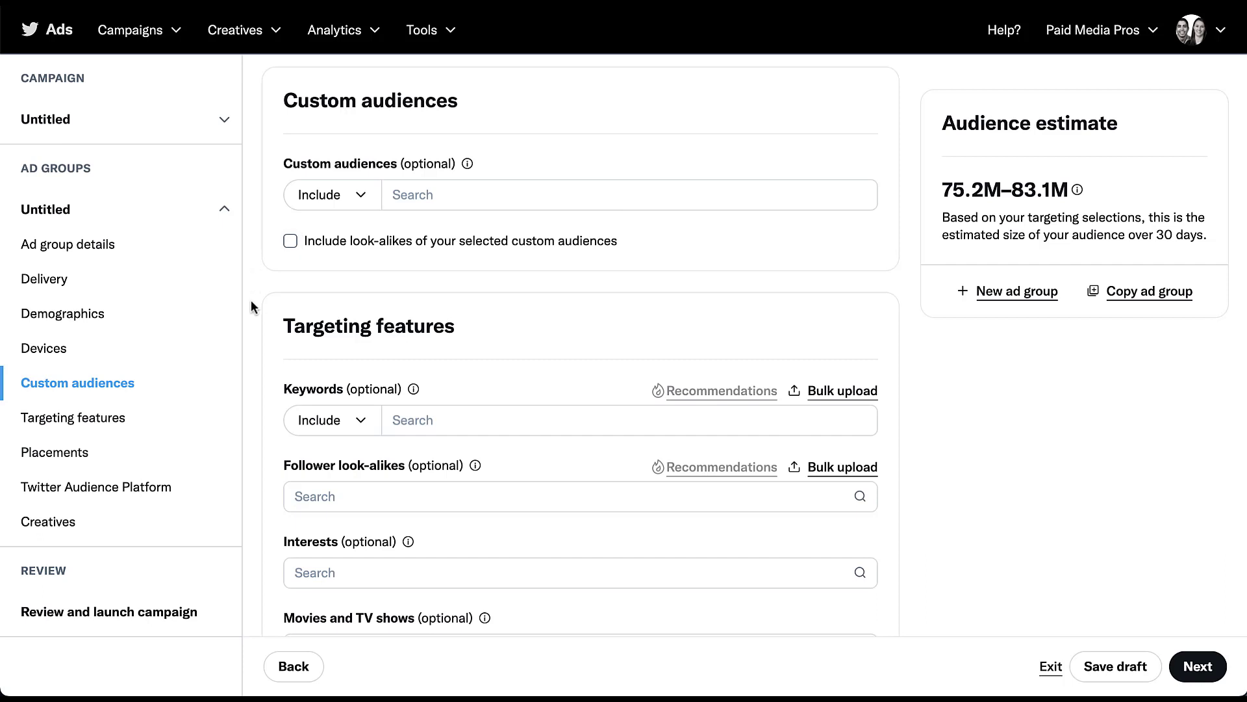
scroll("down", 3)
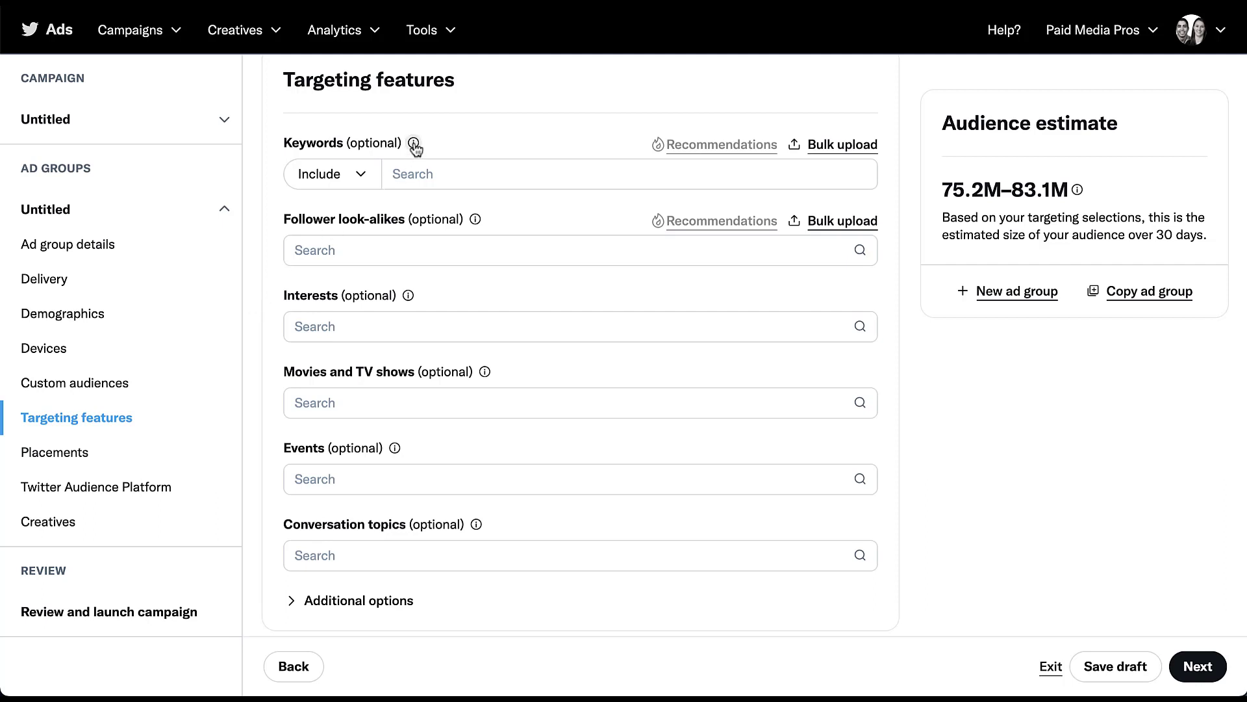
Review the keyword targeting explanation, enter keyword 'ppc' and check include/exclude choices.
left_click(413, 143)
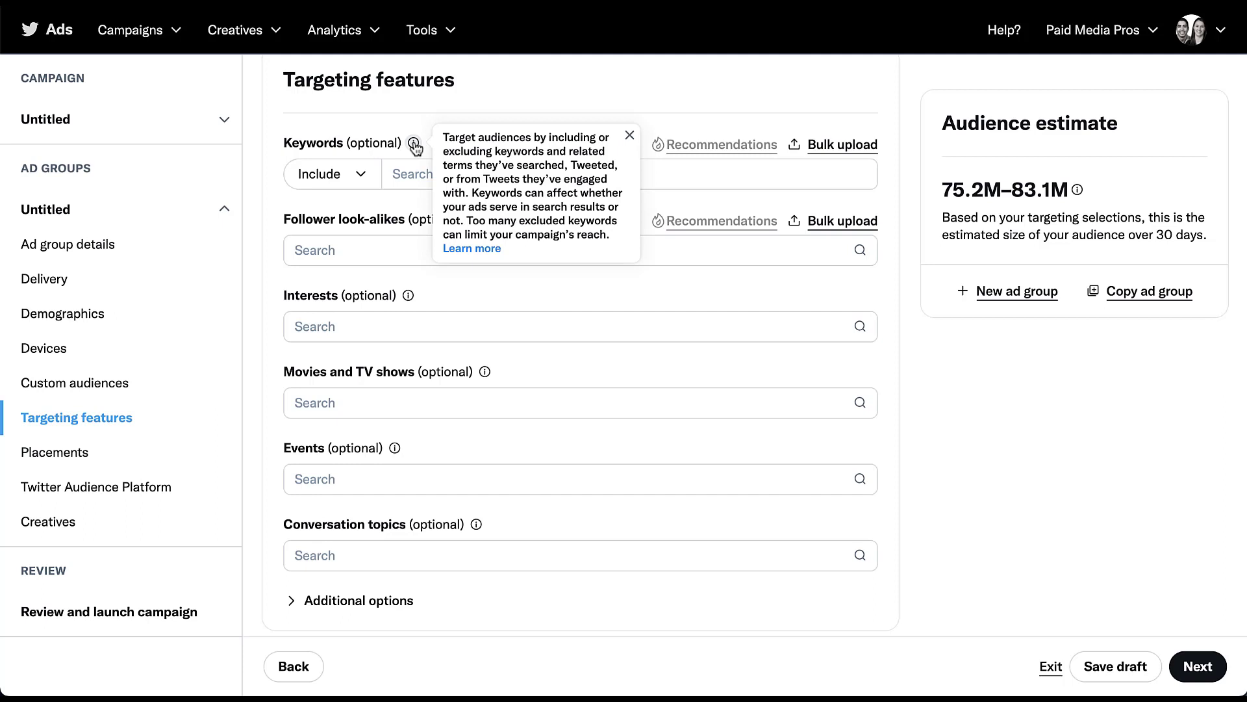
left_click(558, 173)
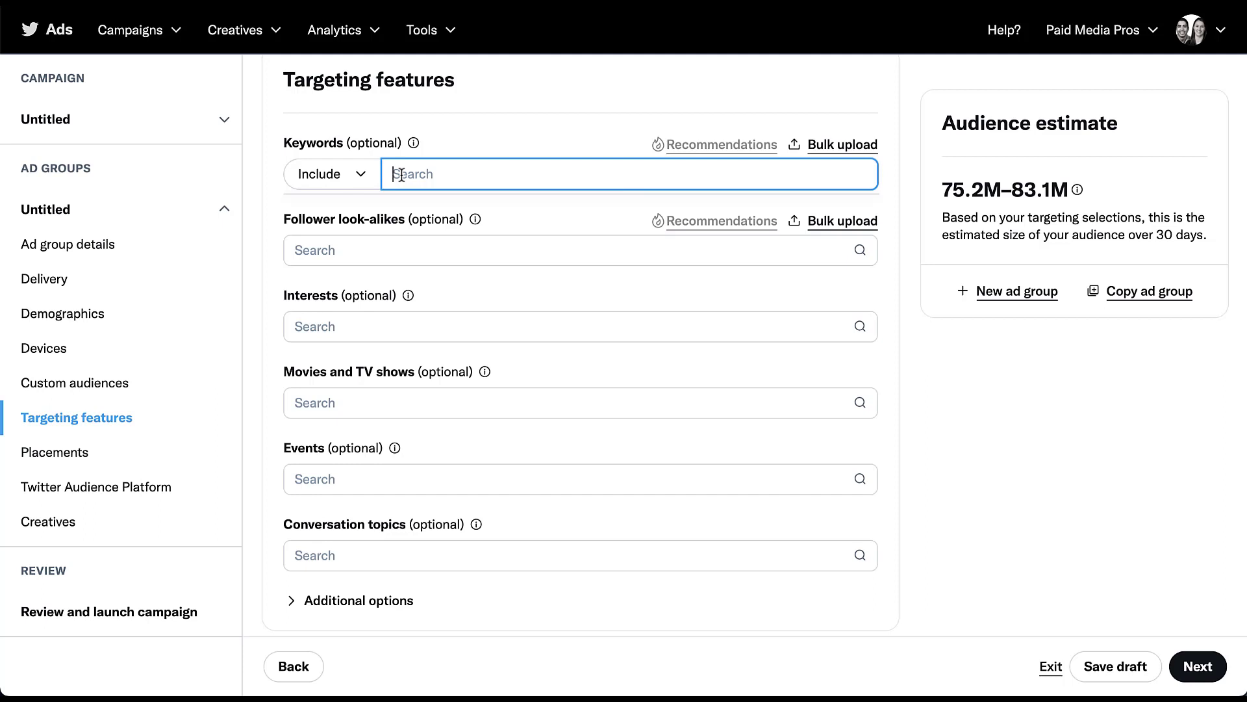
type("ppc")
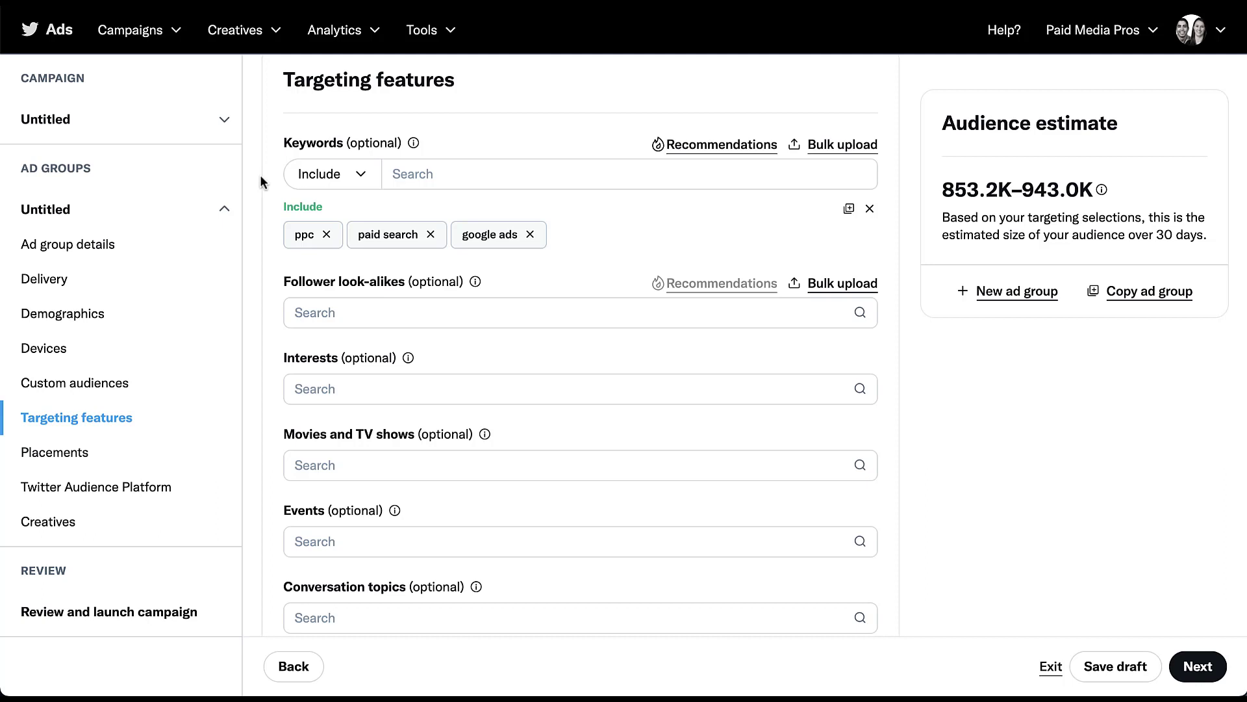
mouse_move(300, 187)
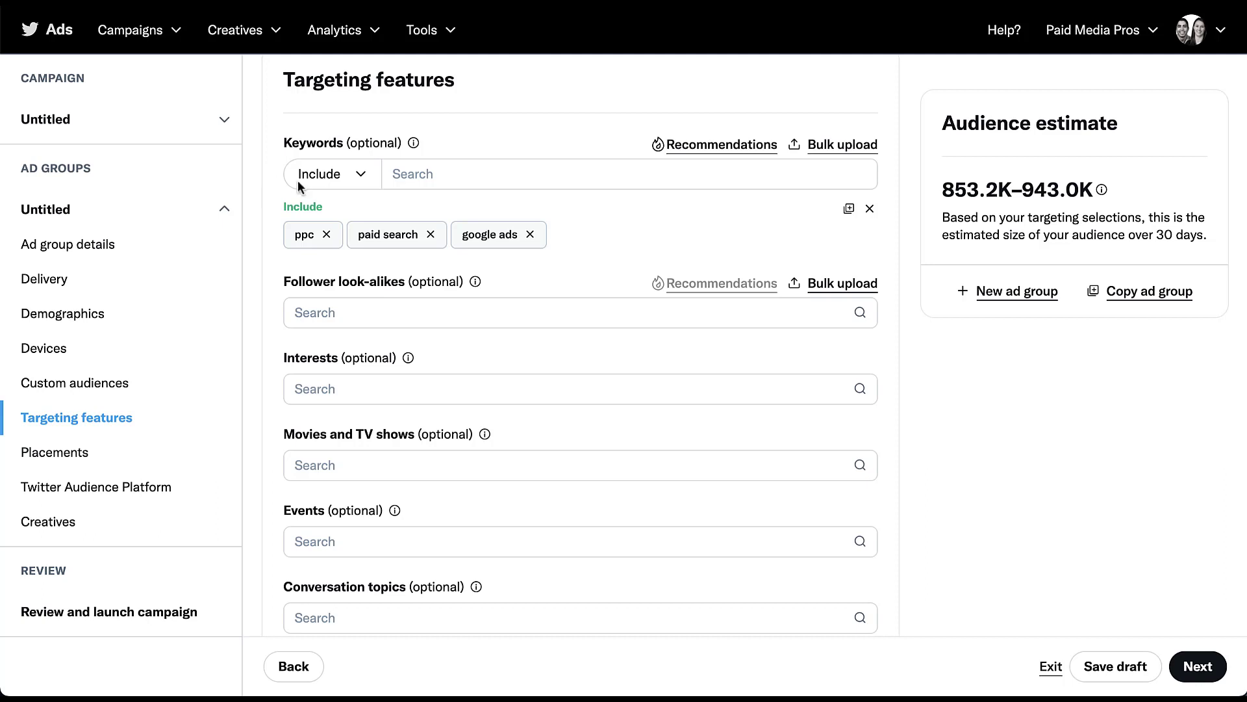
left_click(869, 208)
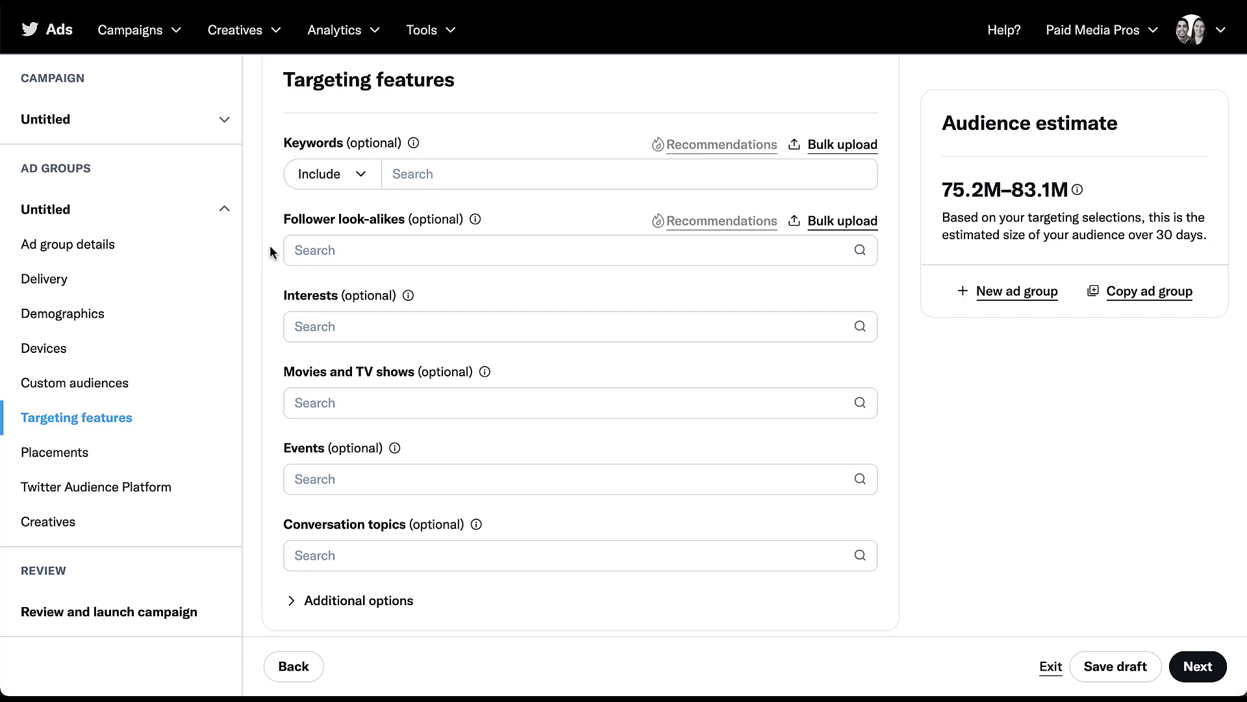
mouse_move(475, 220)
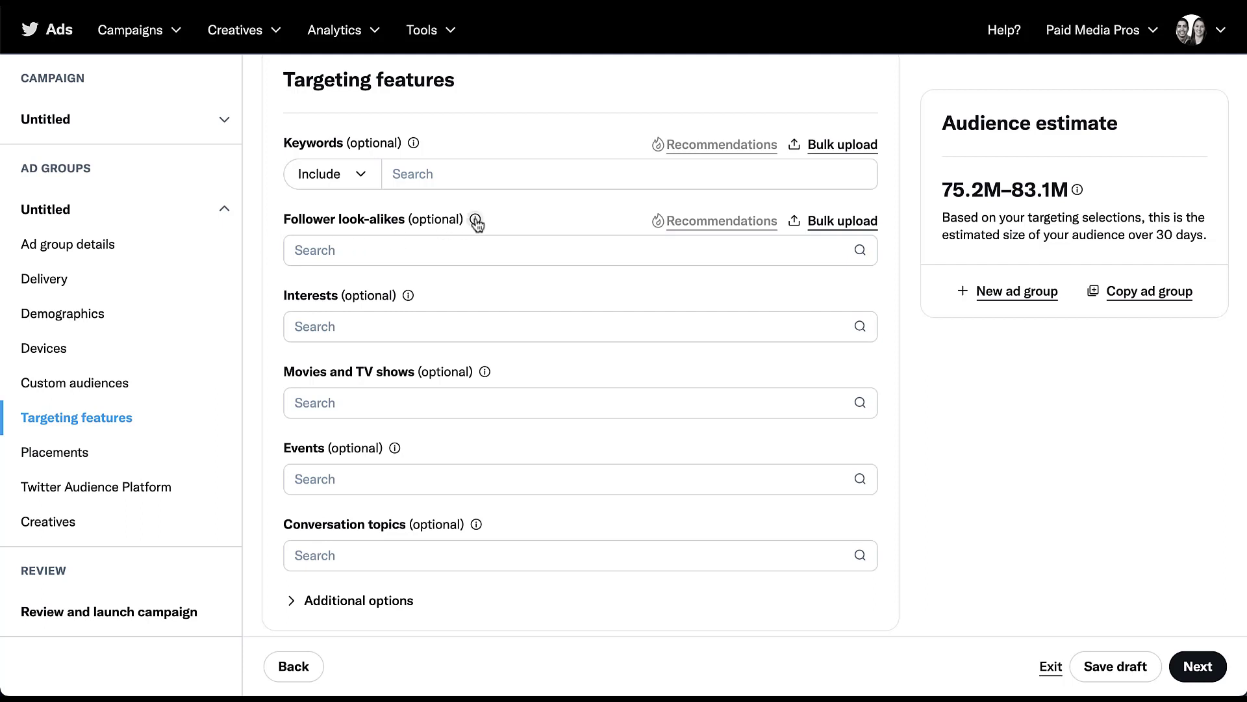
Add Search Engine Land and PPC_Hero as follower look-alike accounts.
left_click(476, 220)
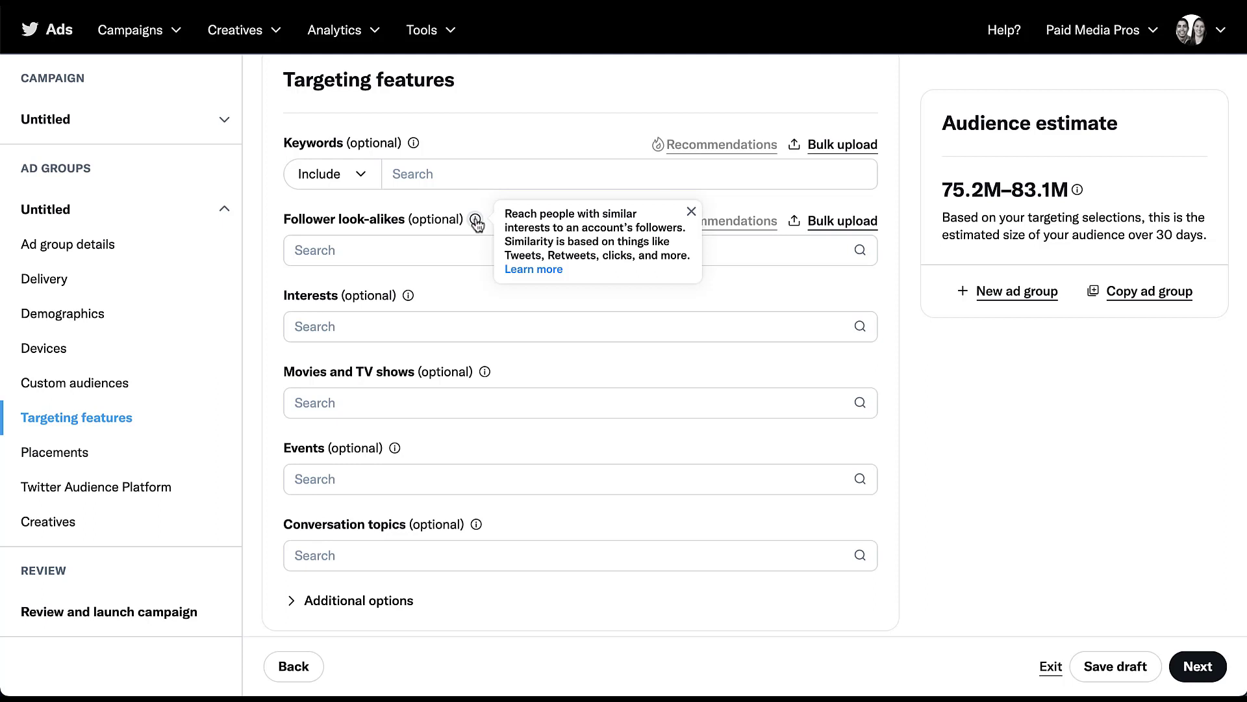
type("search engine land")
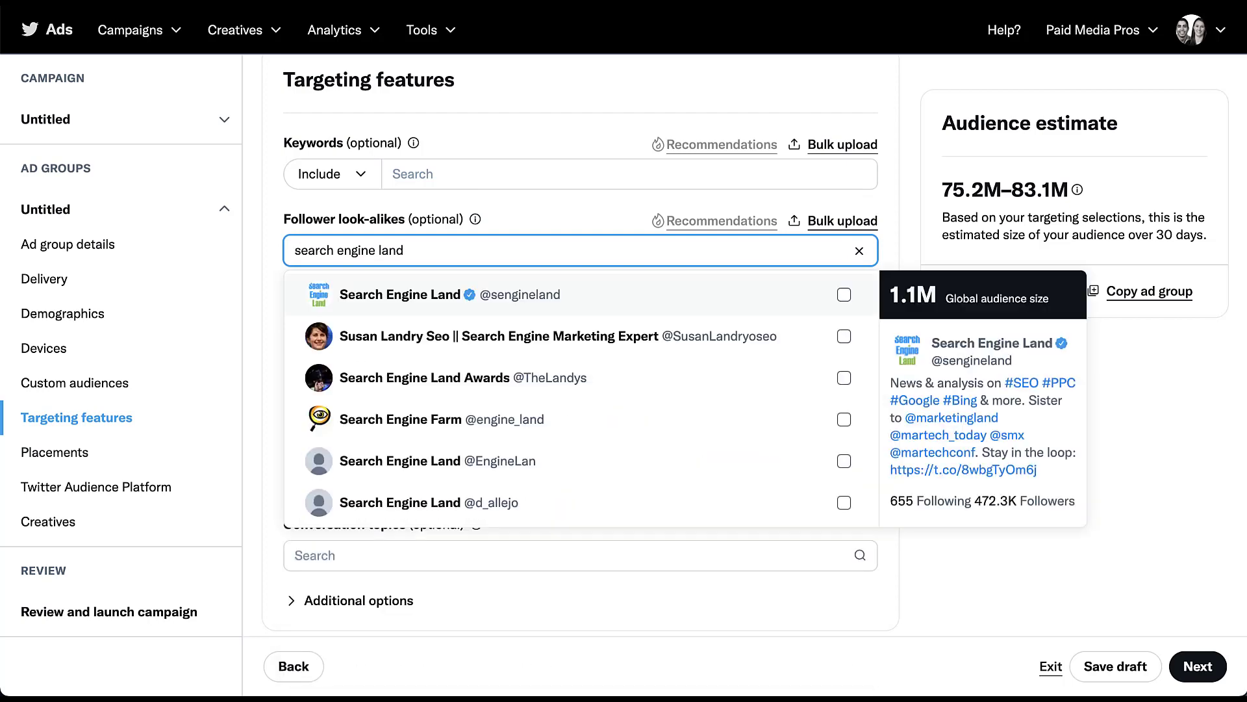
left_click(843, 295)
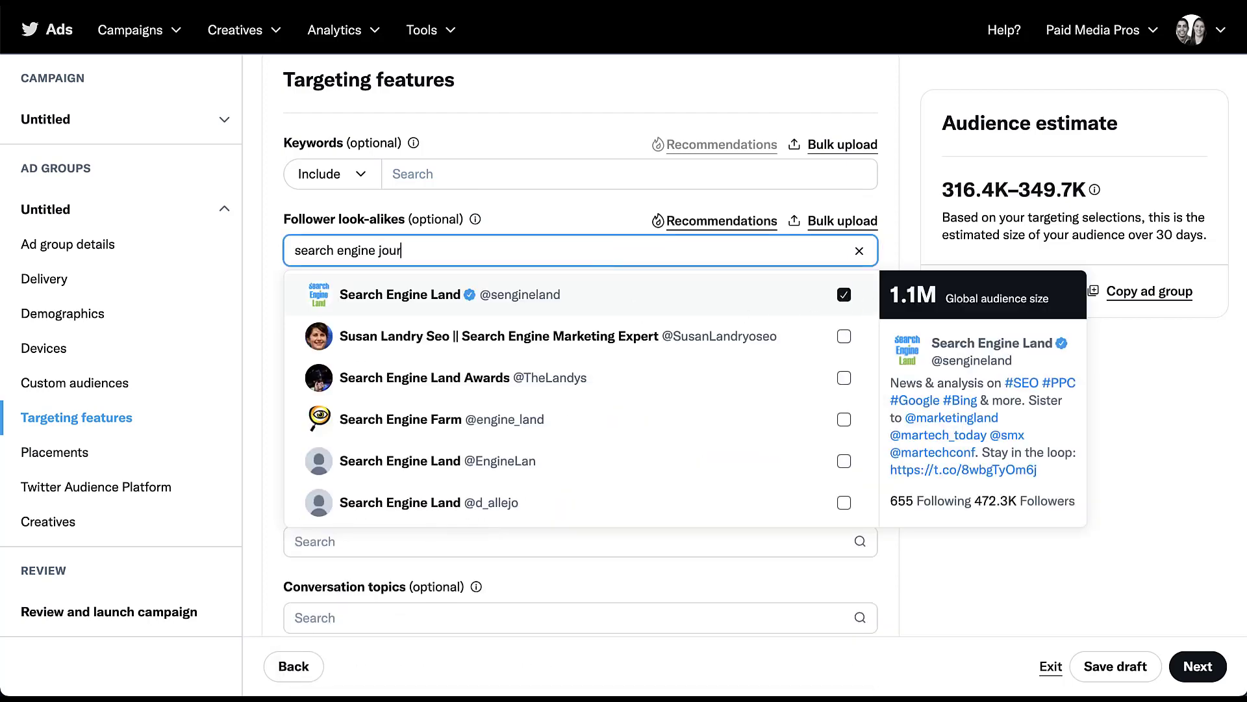
type("ppc hero")
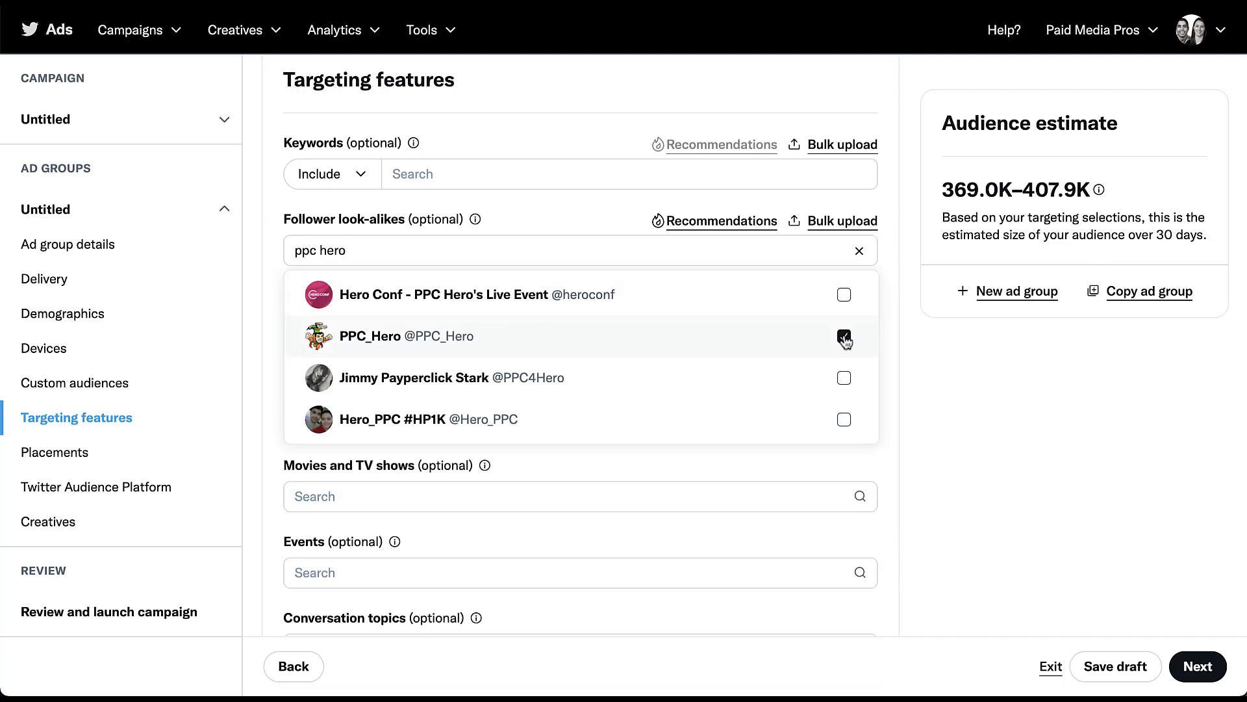
left_click(844, 336)
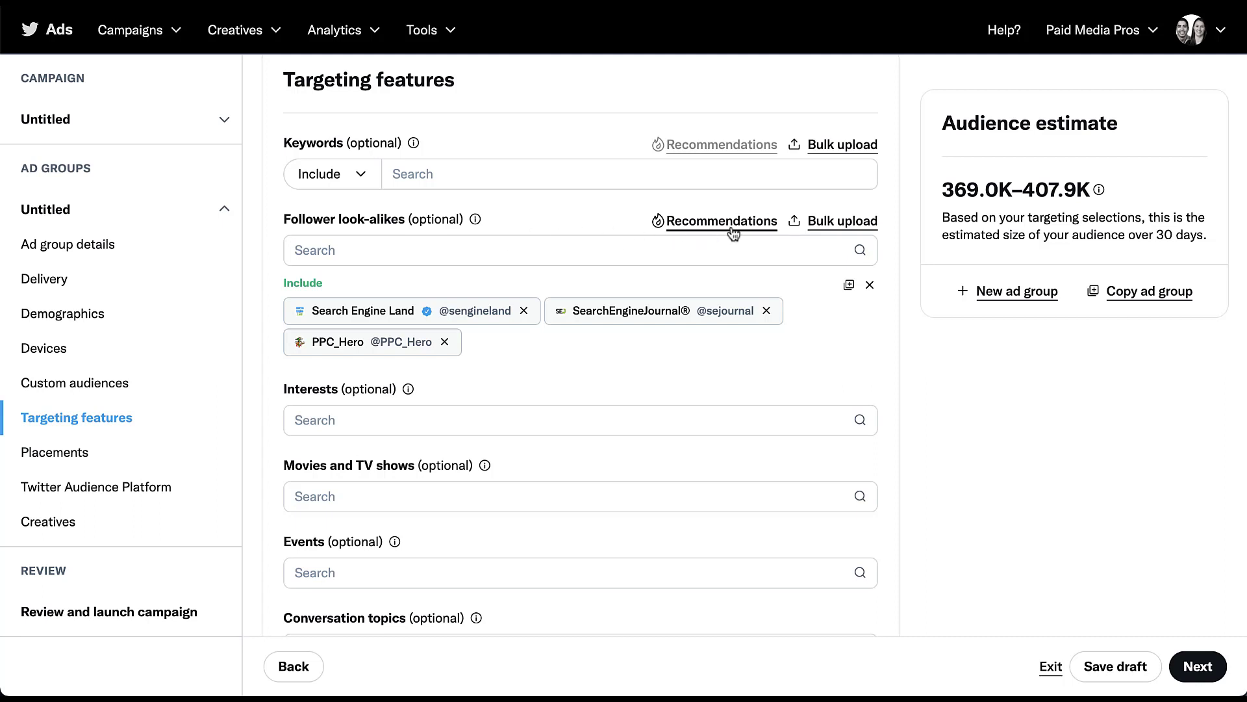
Browse recommended look-alike accounts and close the recommendations.
left_click(721, 221)
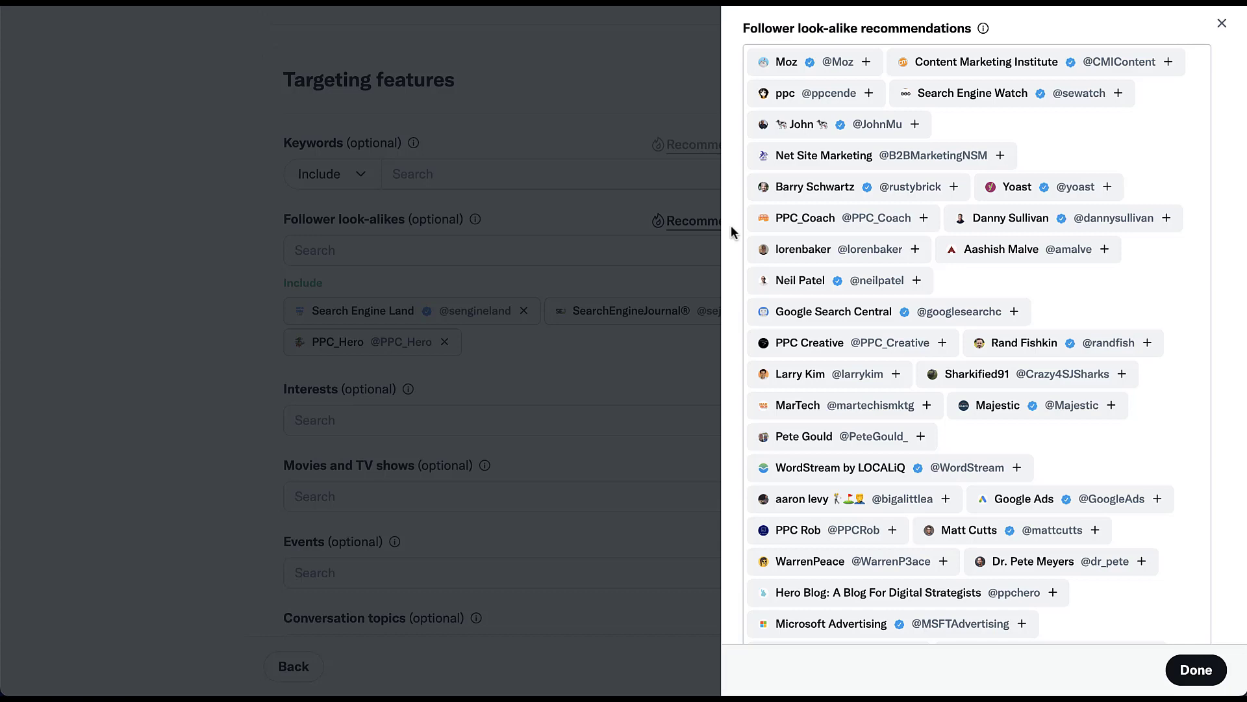
left_click(1221, 23)
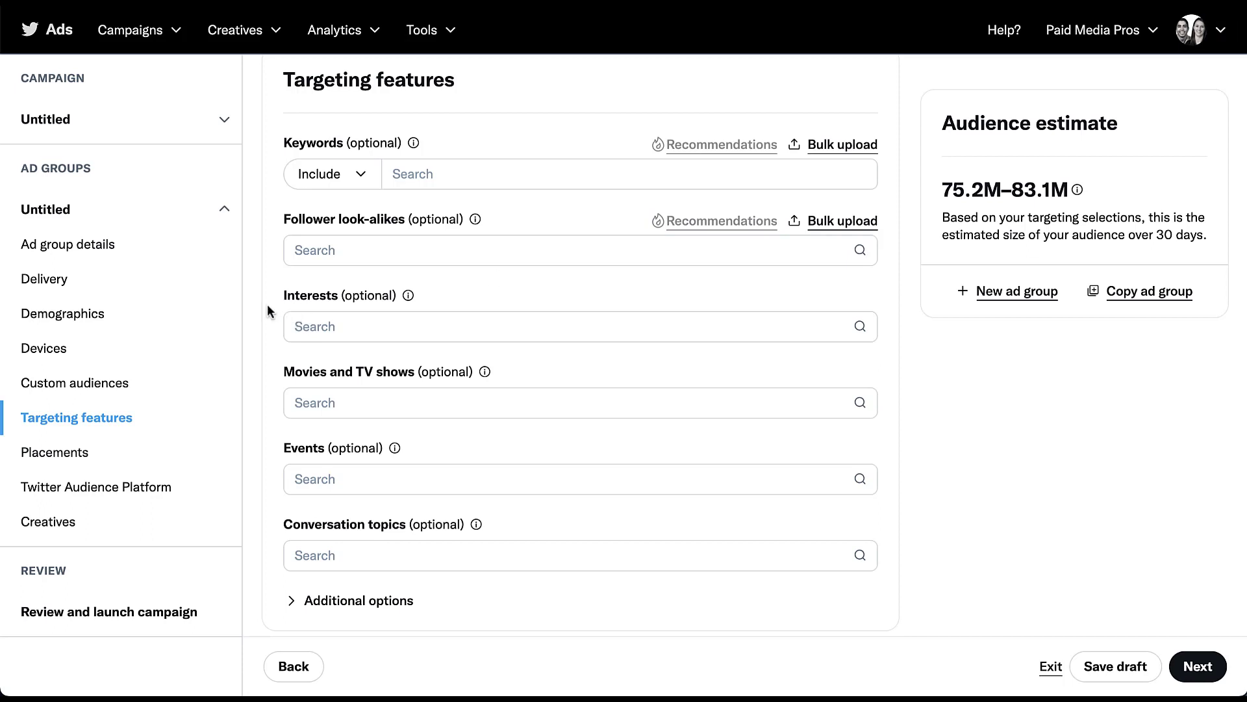
mouse_move(402, 300)
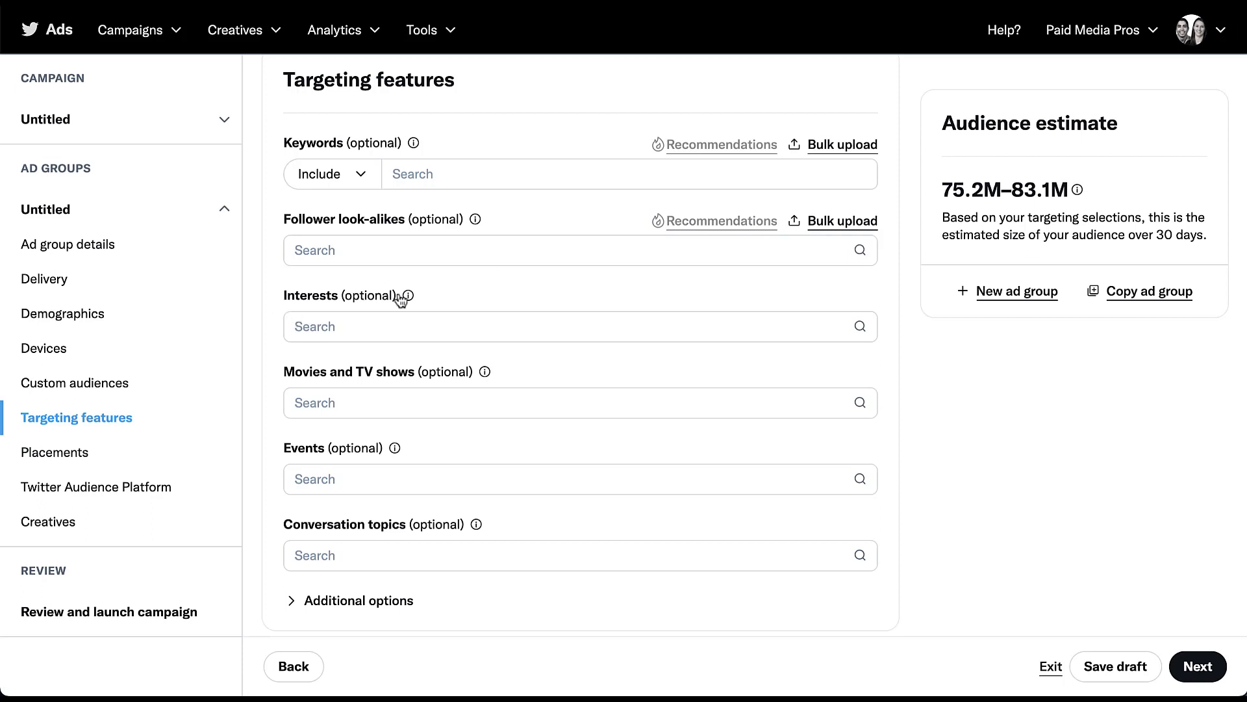
left_click(408, 295)
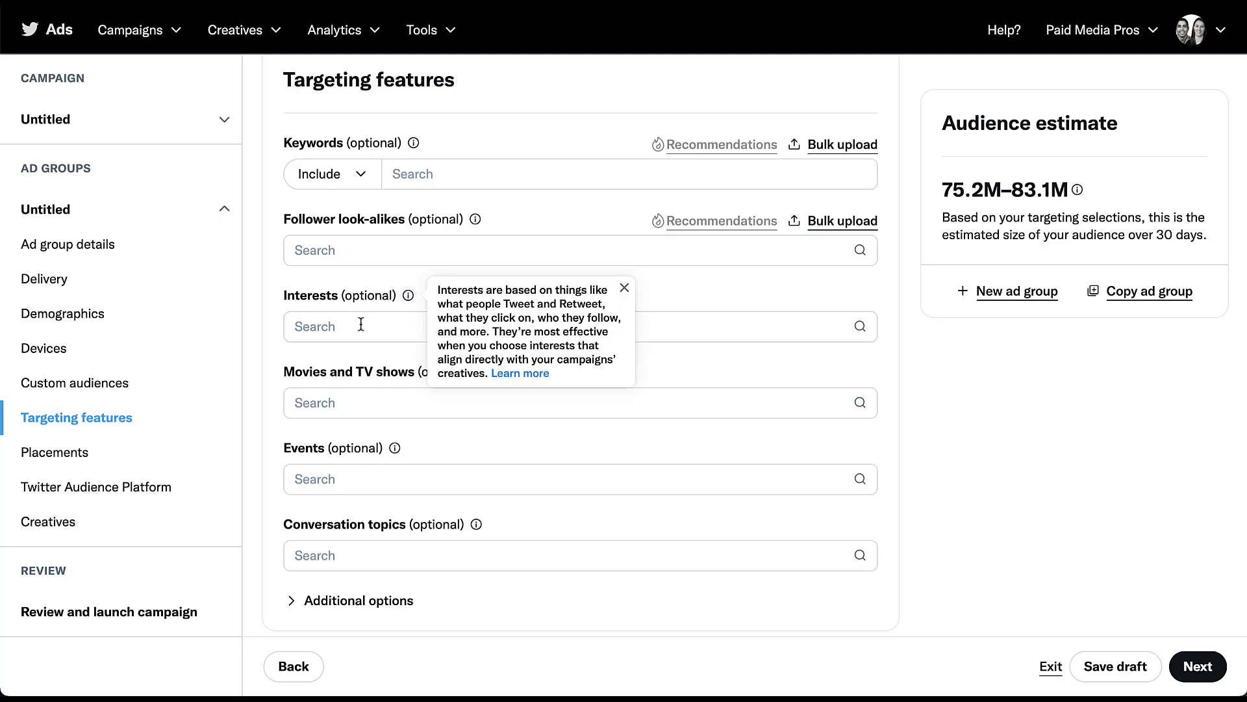
left_click(557, 326)
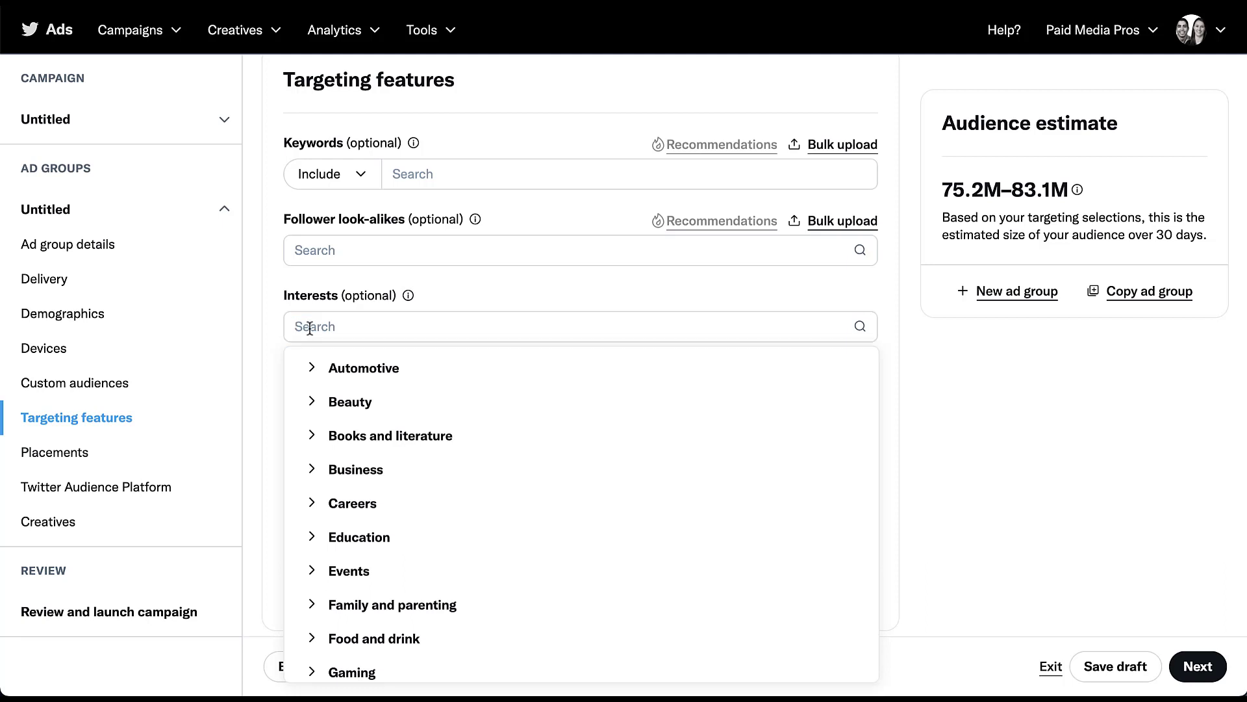
mouse_move(349, 401)
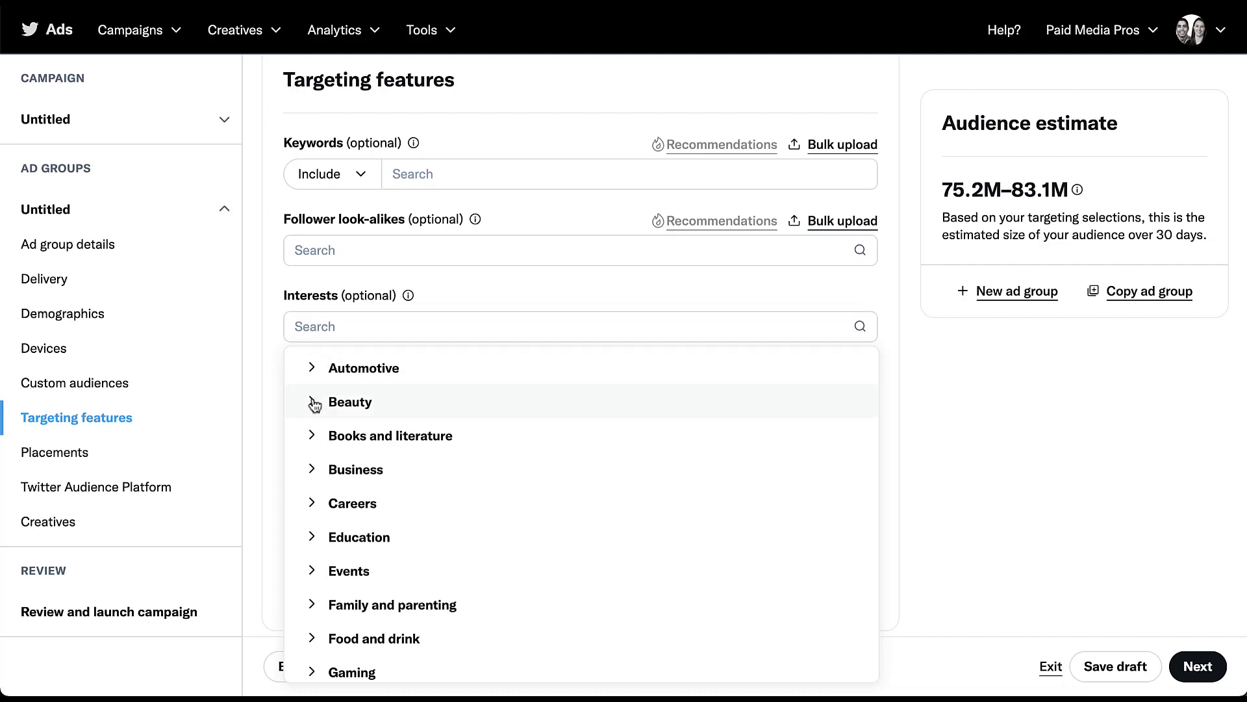
left_click(349, 401)
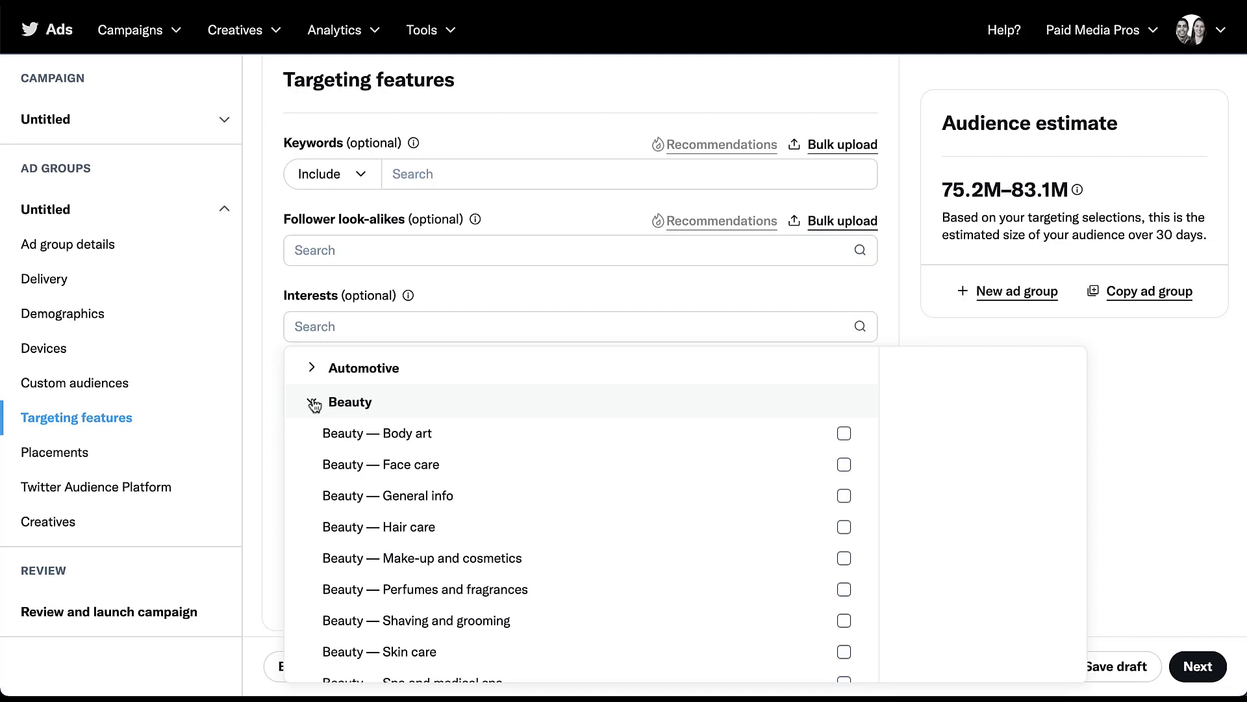
mouse_move(712, 433)
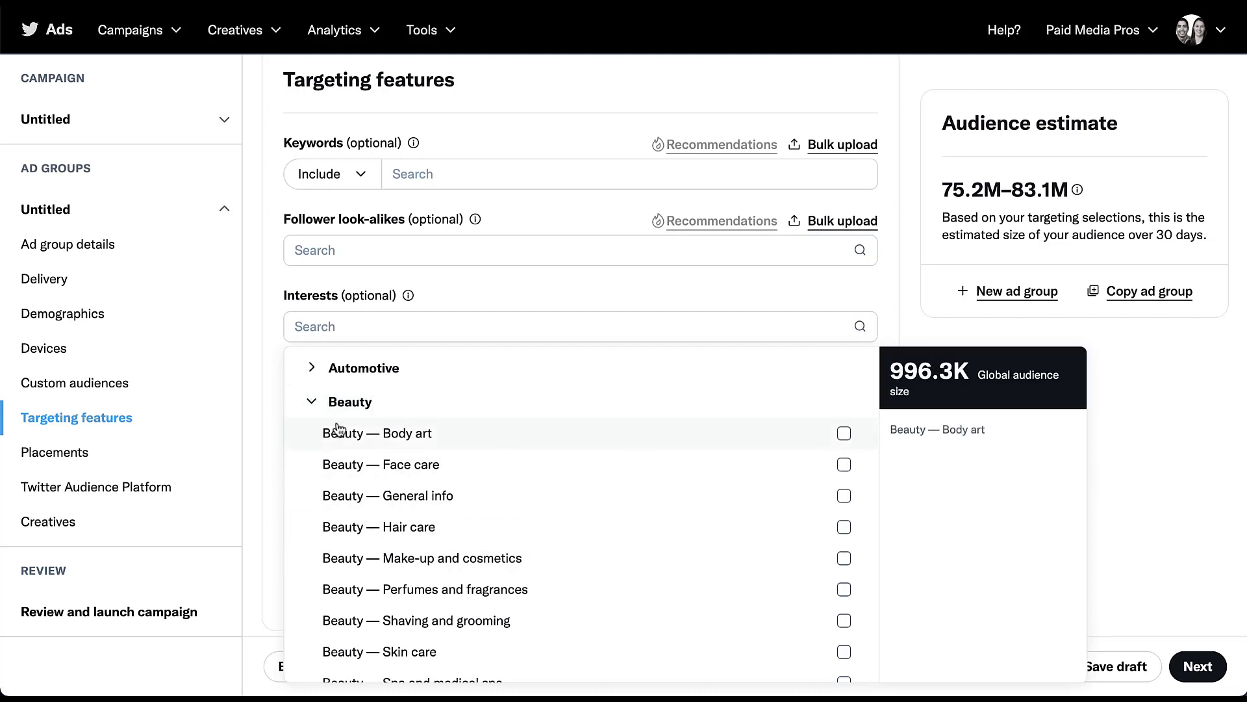
left_click(579, 326)
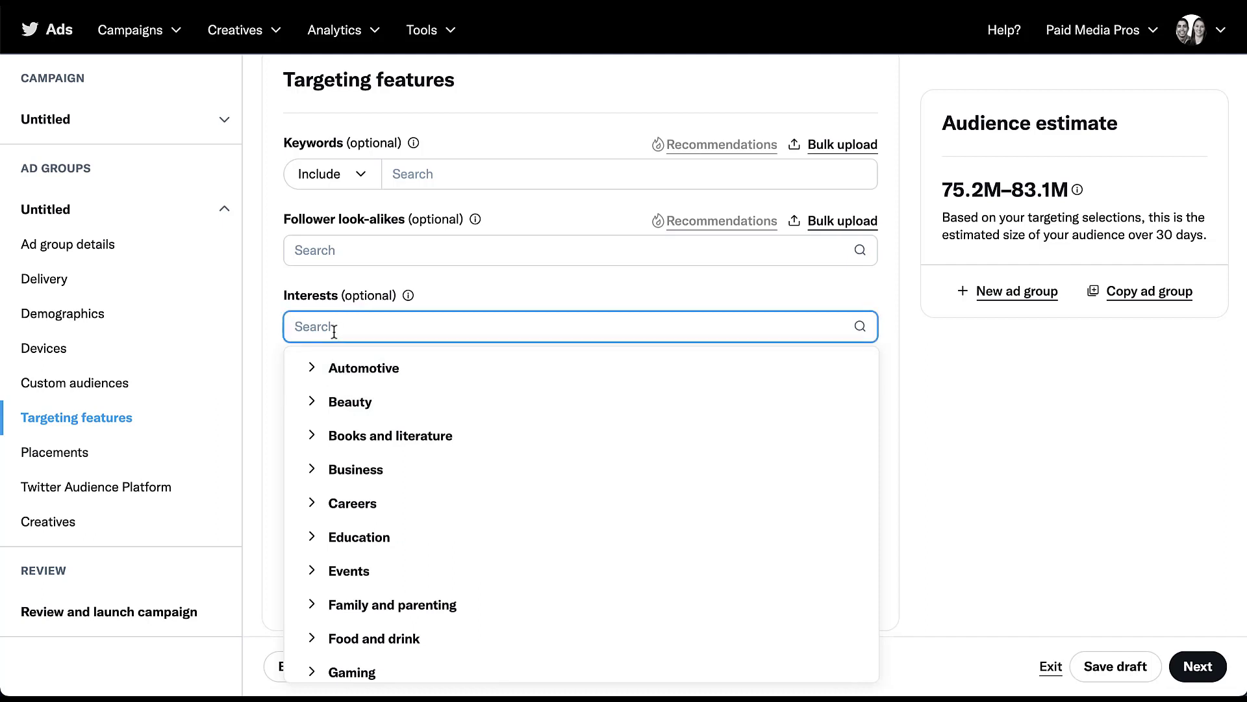
type("marketing")
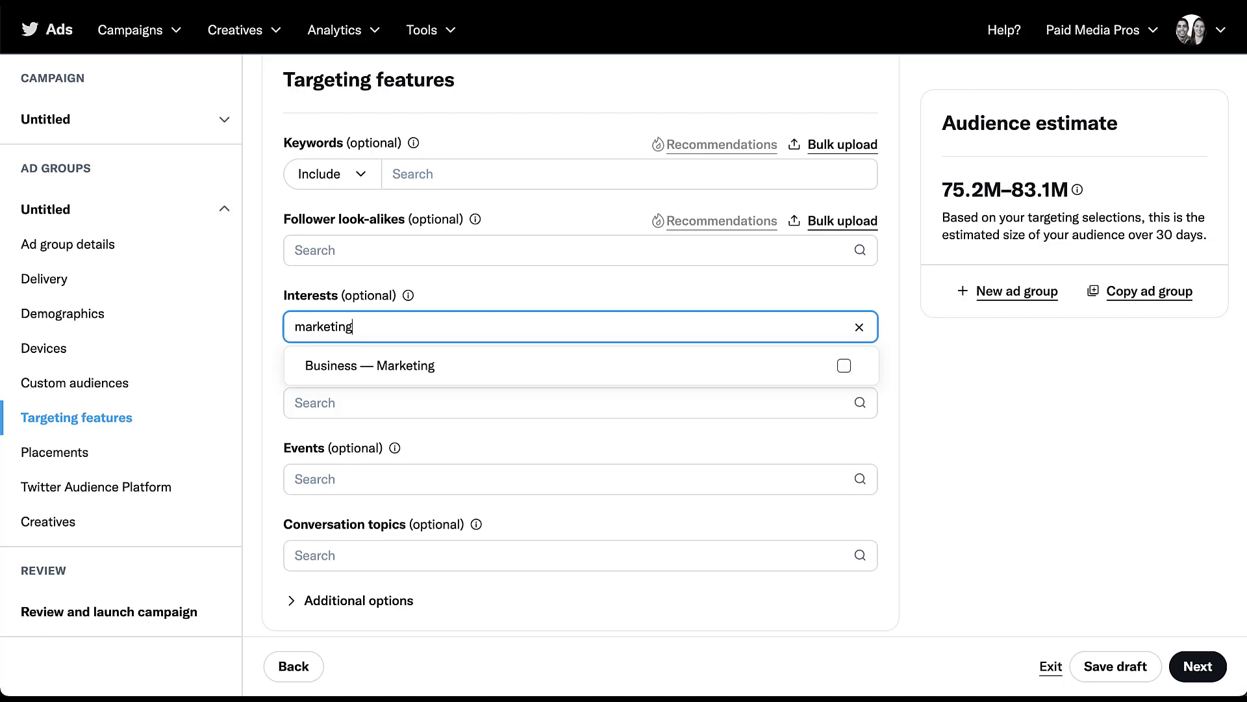
key("Backspace")
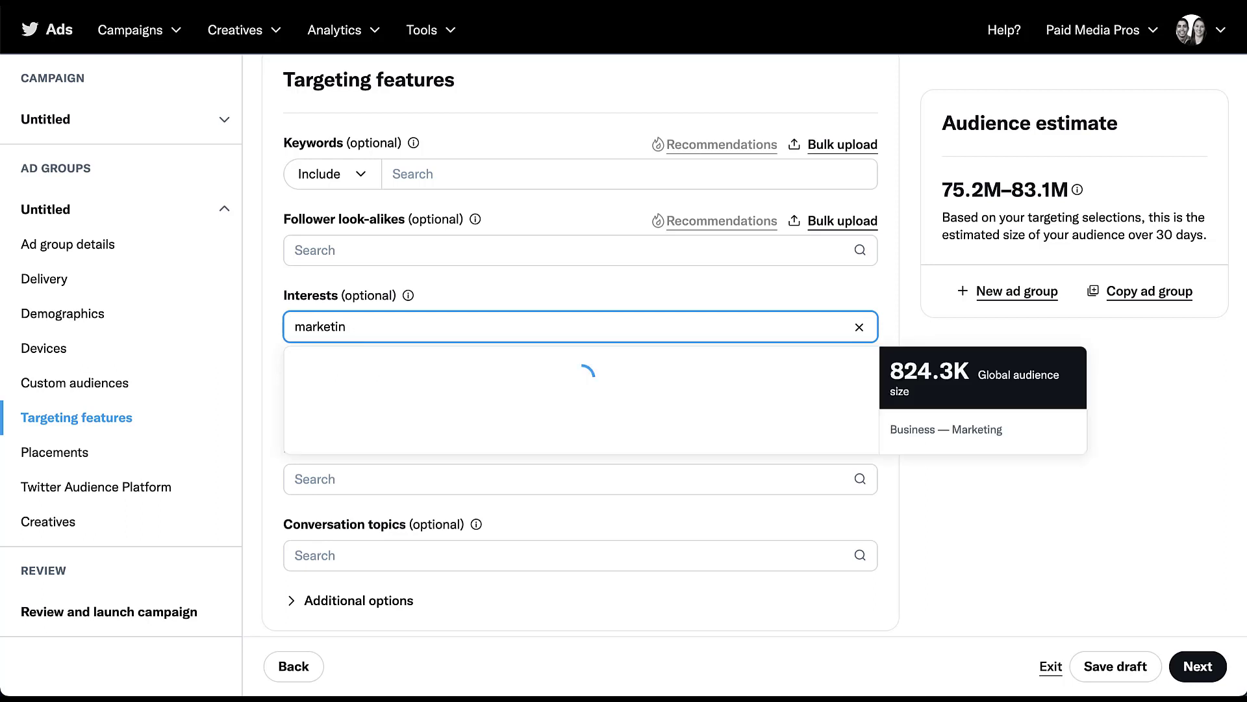
left_click(859, 326)
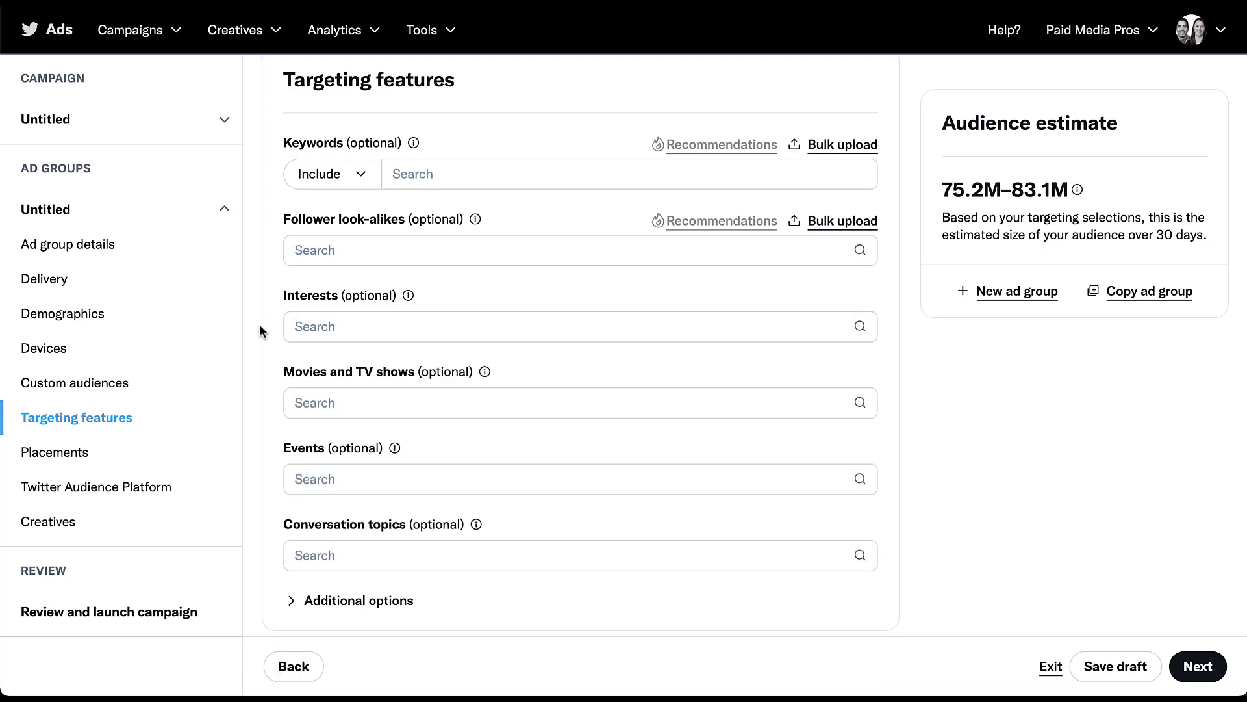
mouse_move(267, 387)
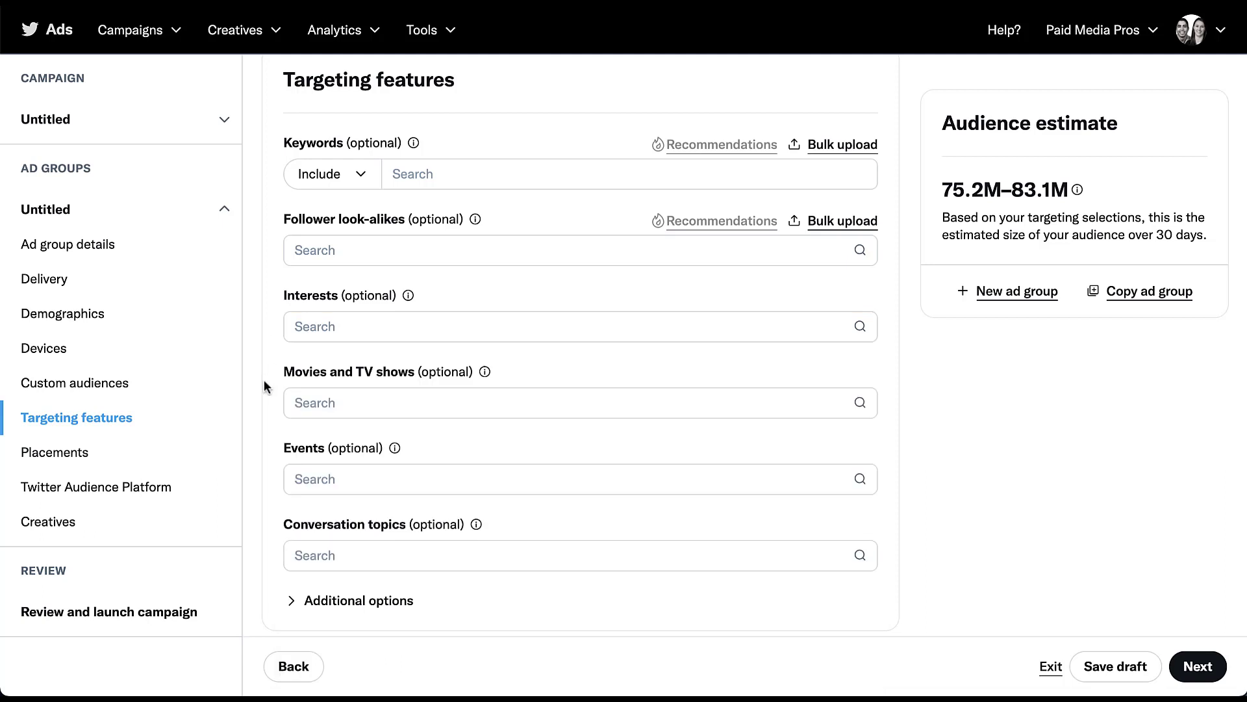
mouse_move(495, 382)
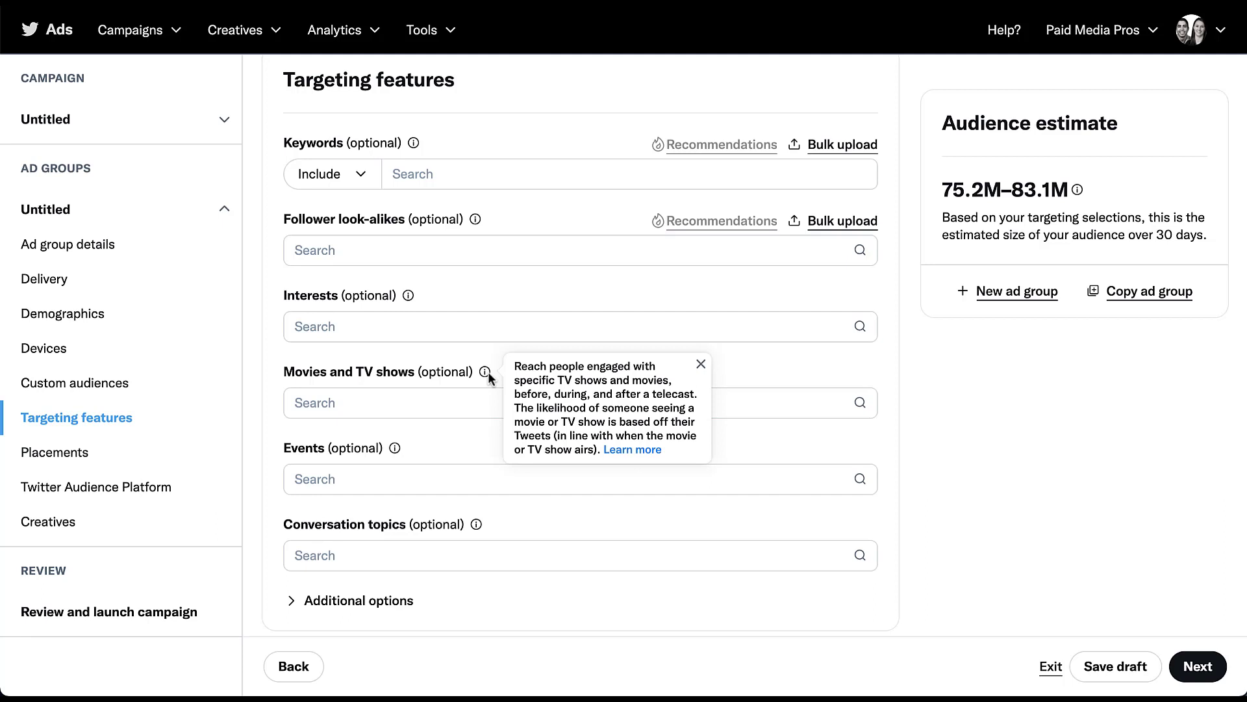
left_click(558, 403)
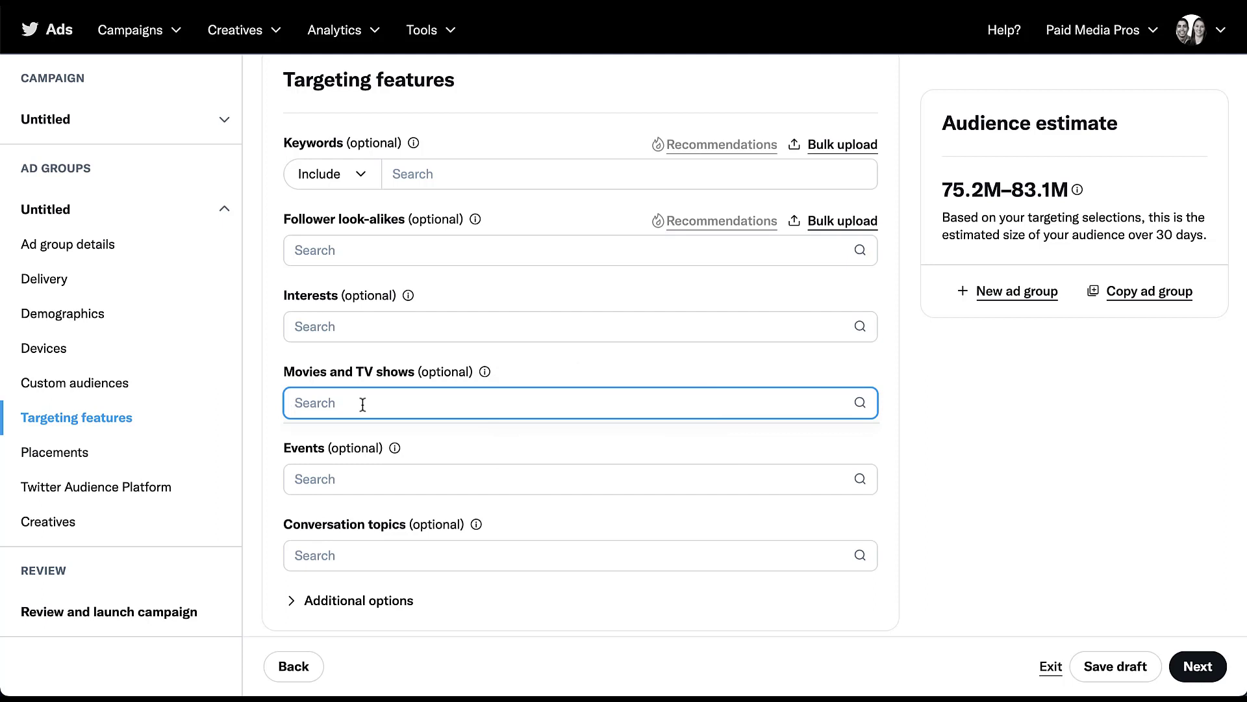
left_click(558, 403)
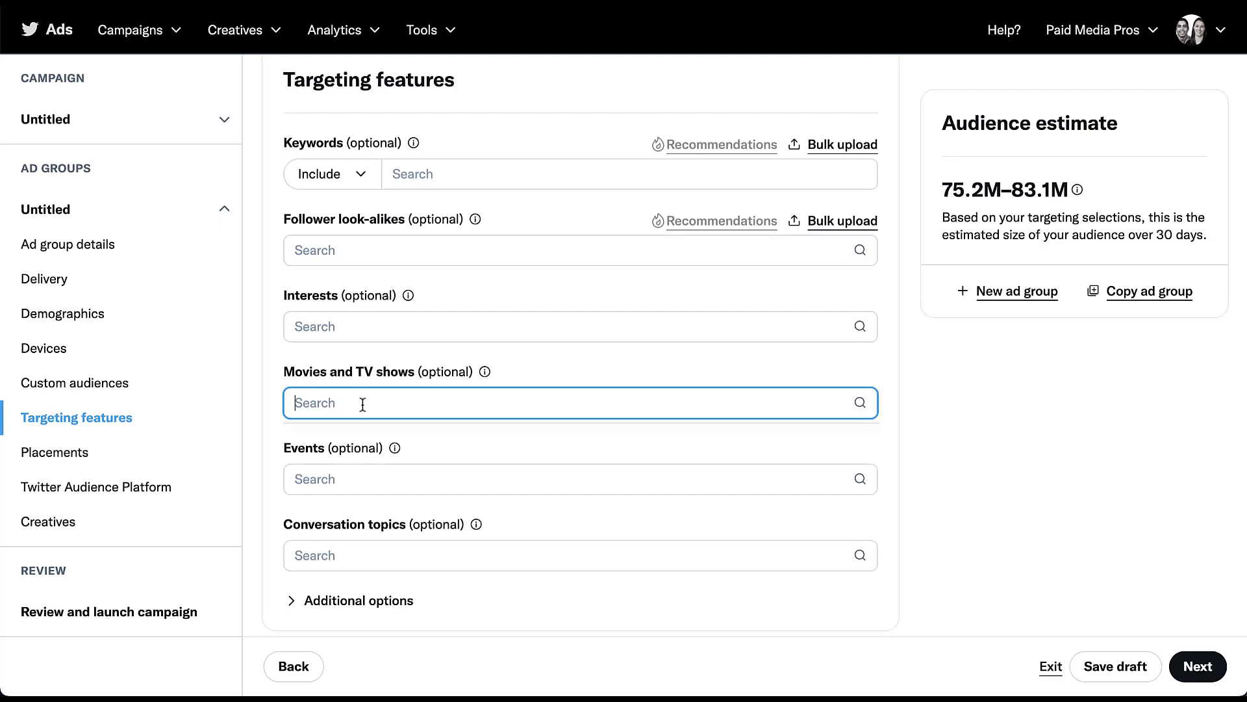
type("star wars")
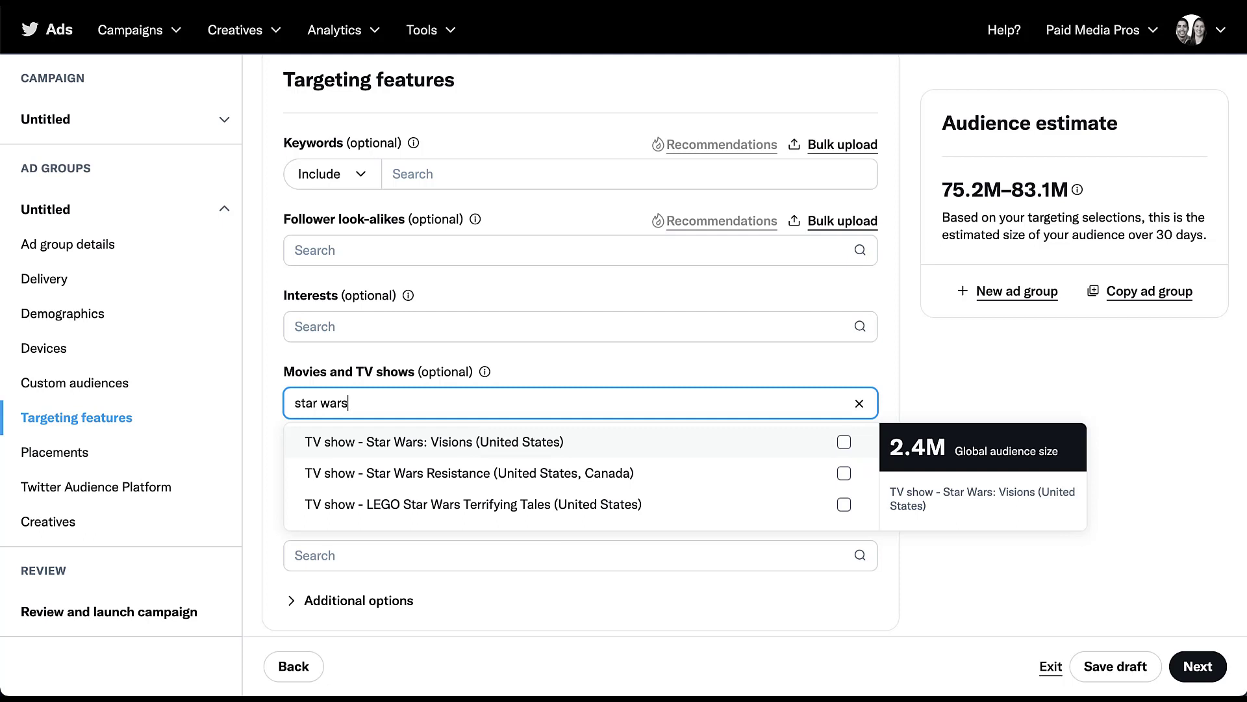
left_click(859, 403)
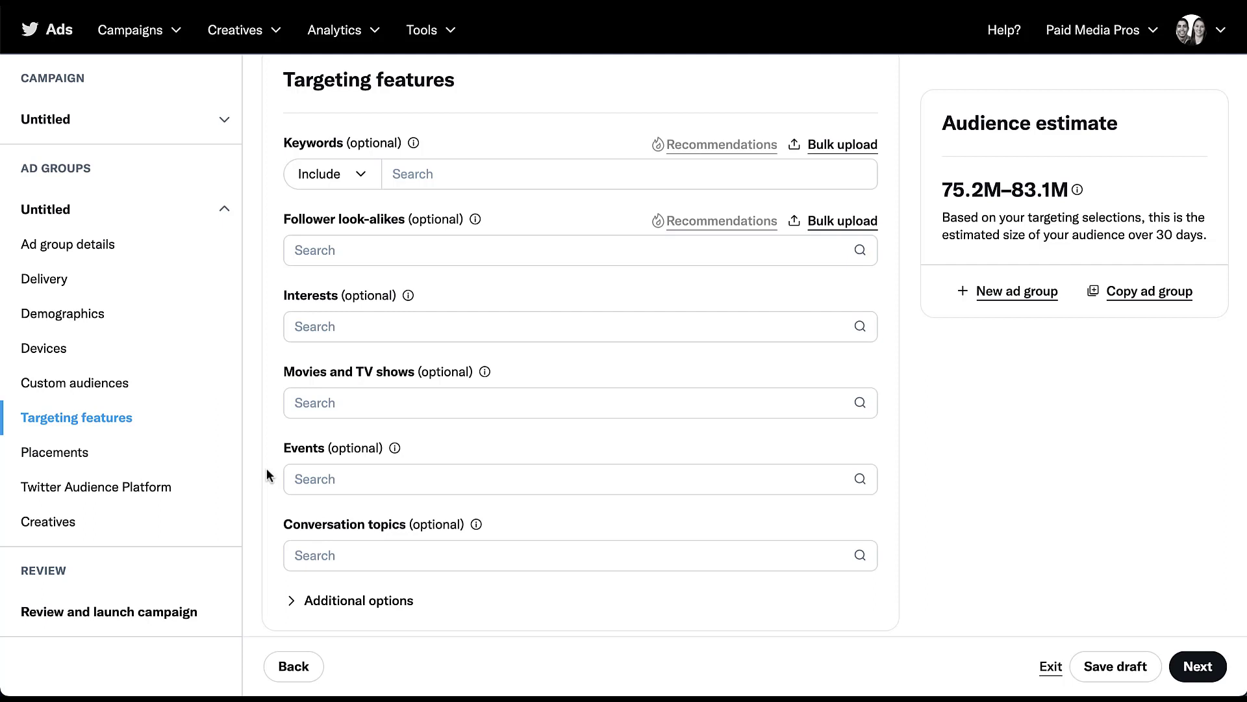
Browse the Events targeting list, expanding Conferences and then Sports without adding any events.
scroll("down", 3)
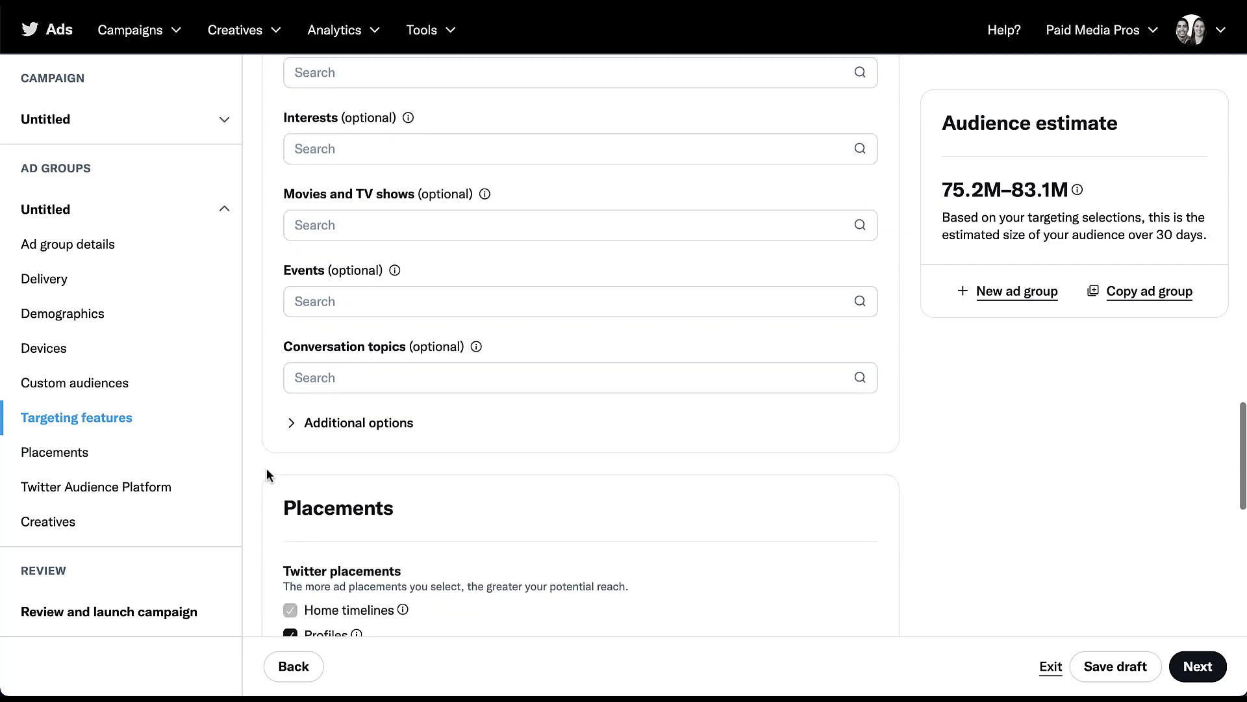
left_click(580, 300)
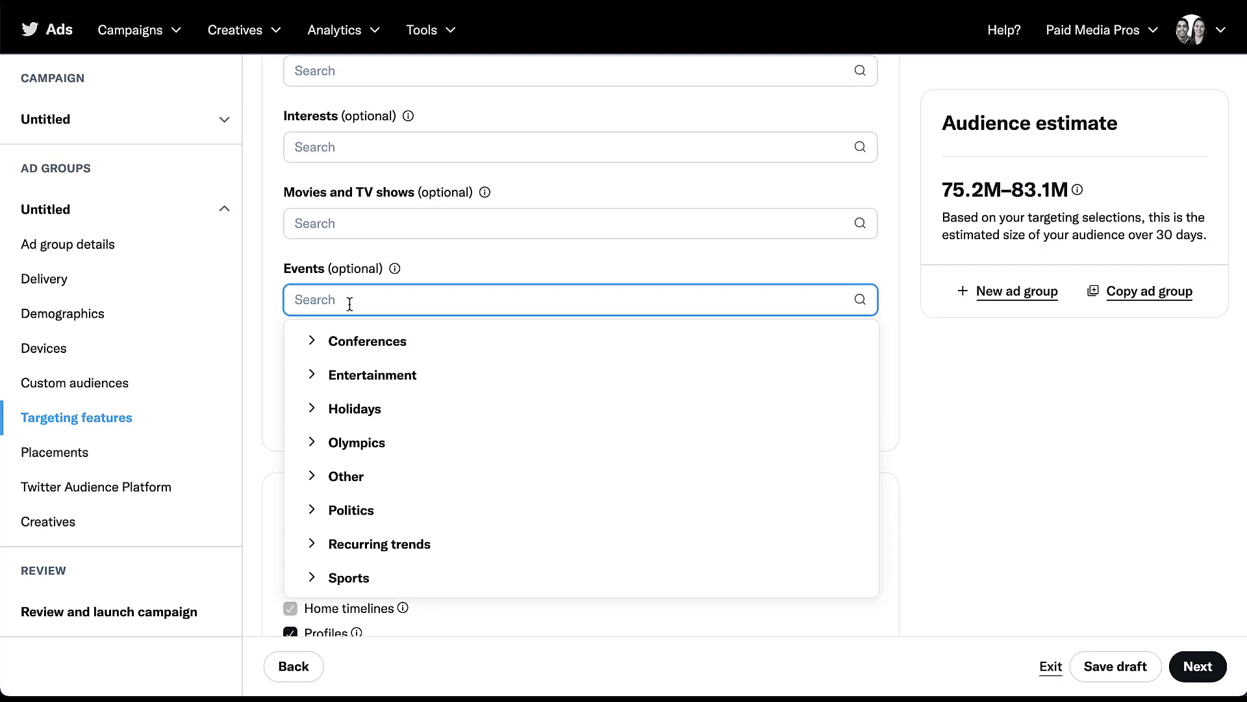
left_click(366, 340)
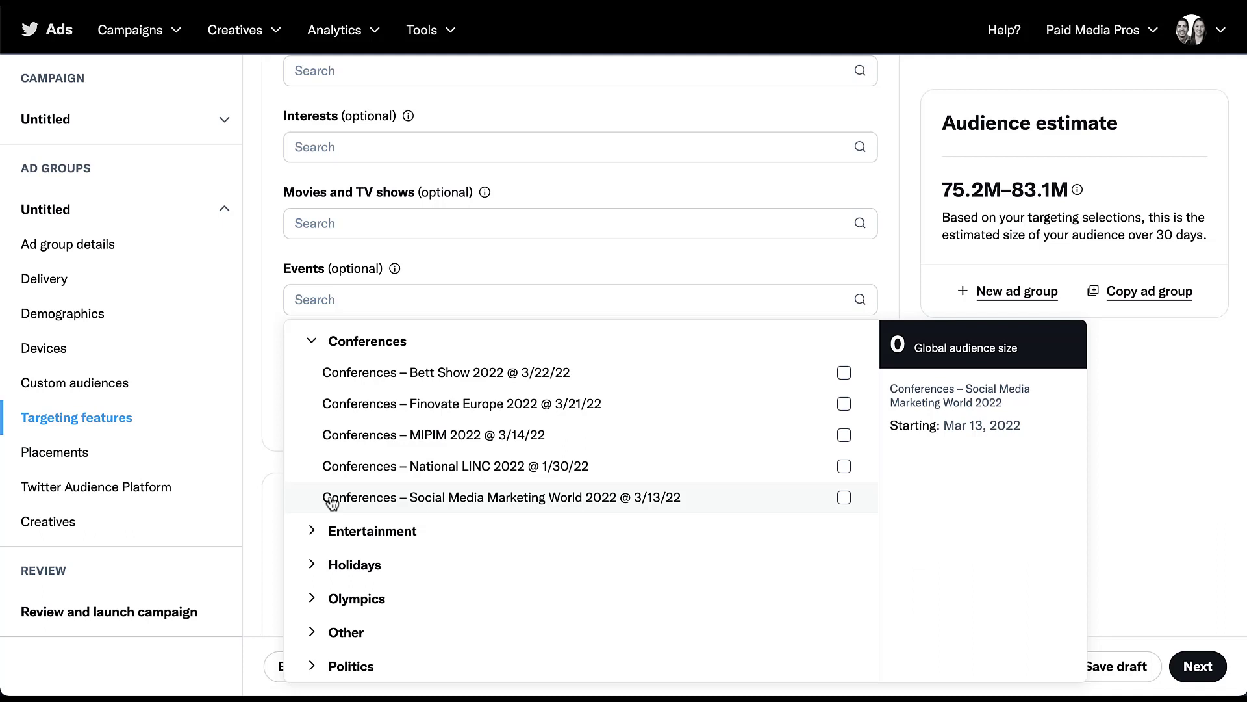
left_click(313, 340)
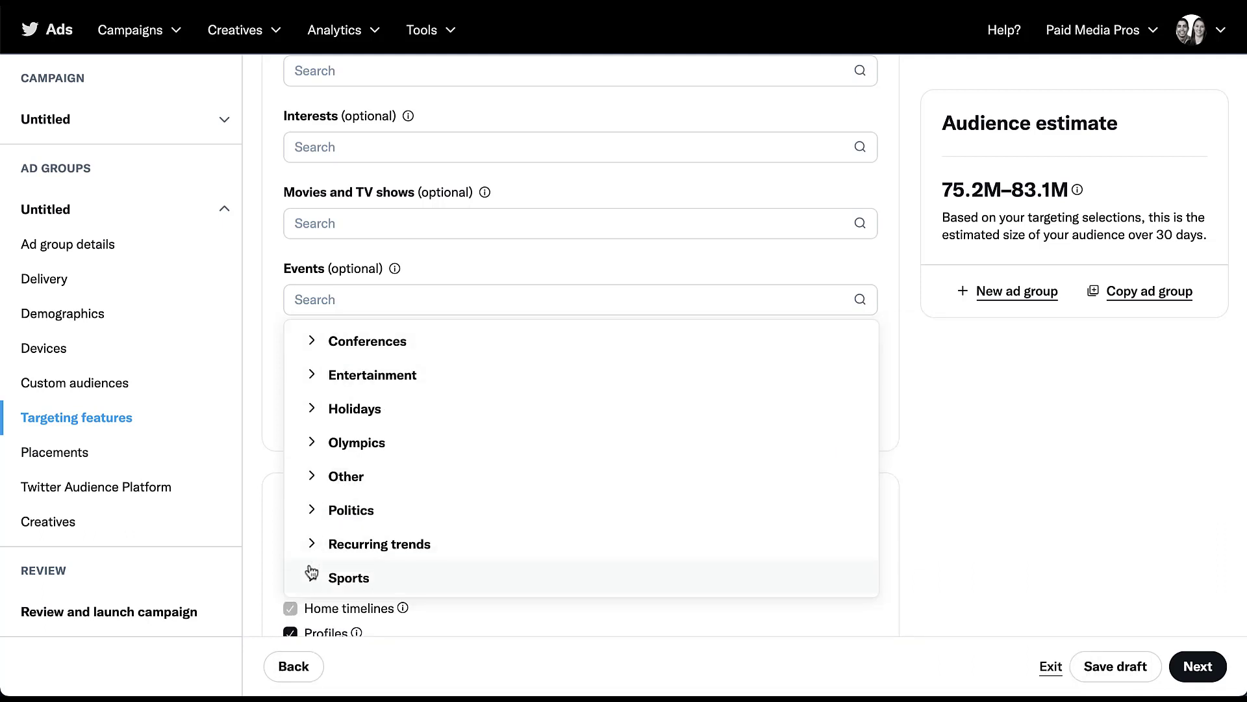
left_click(348, 577)
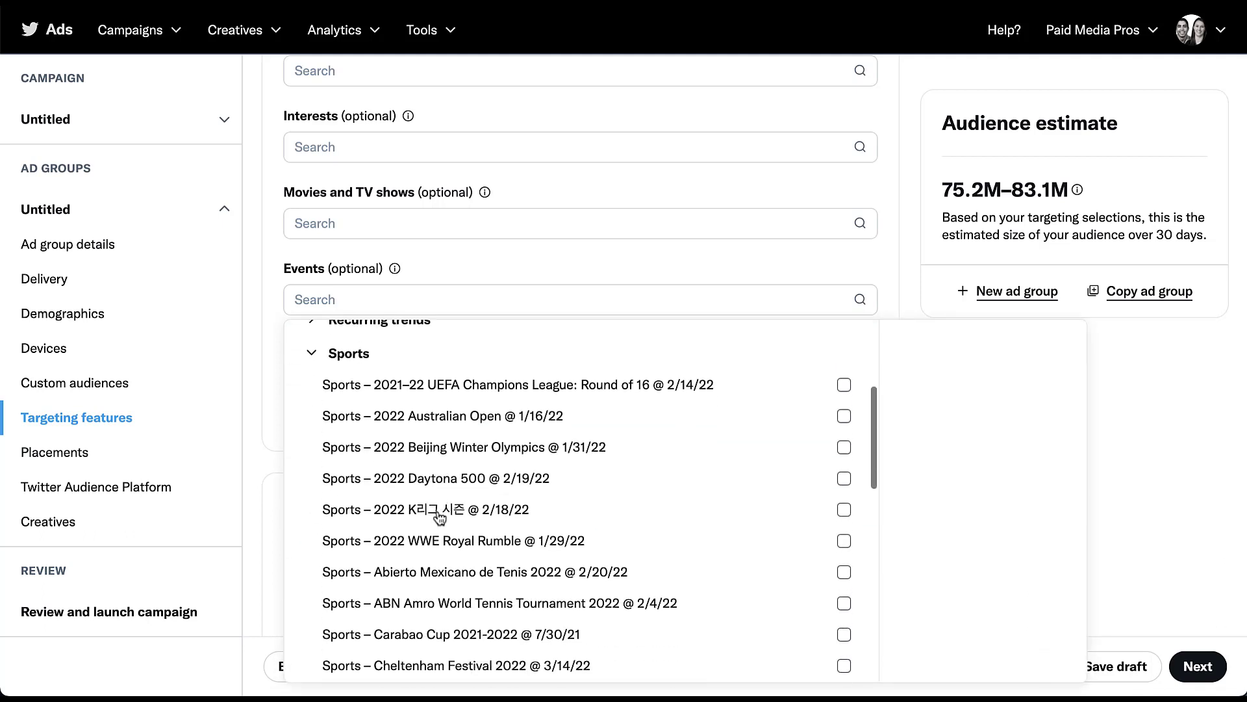
mouse_move(465, 413)
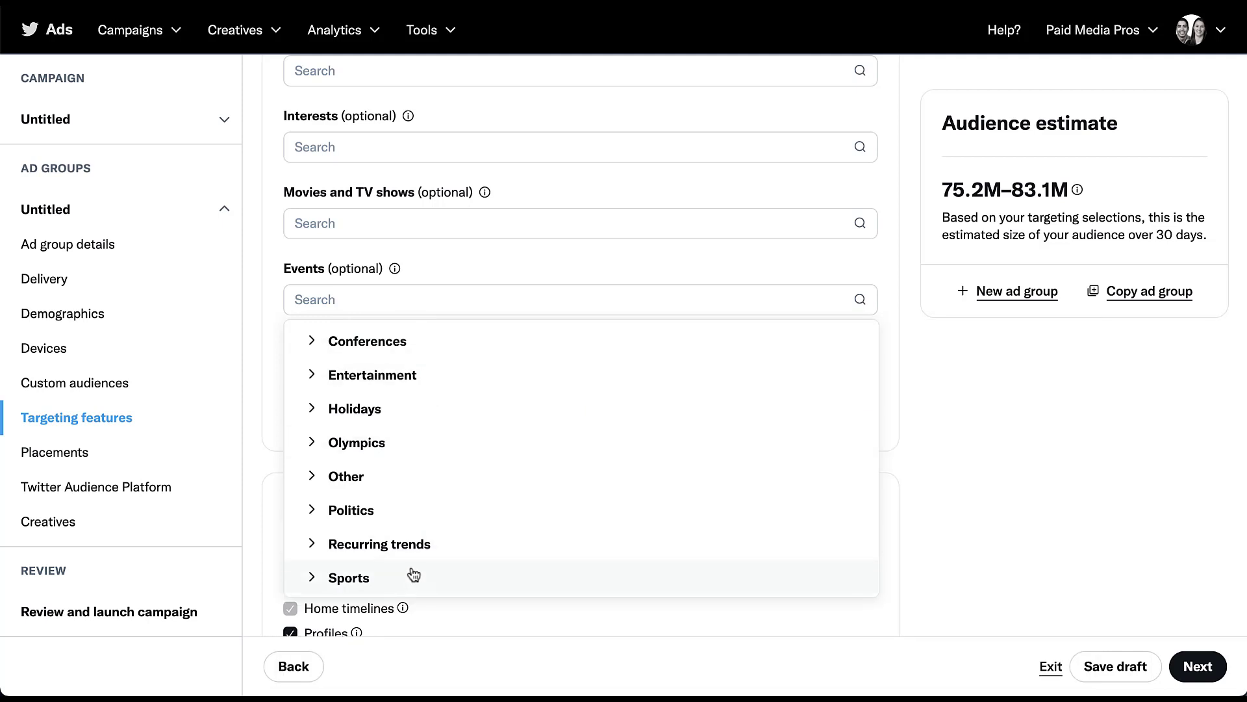
mouse_move(269, 296)
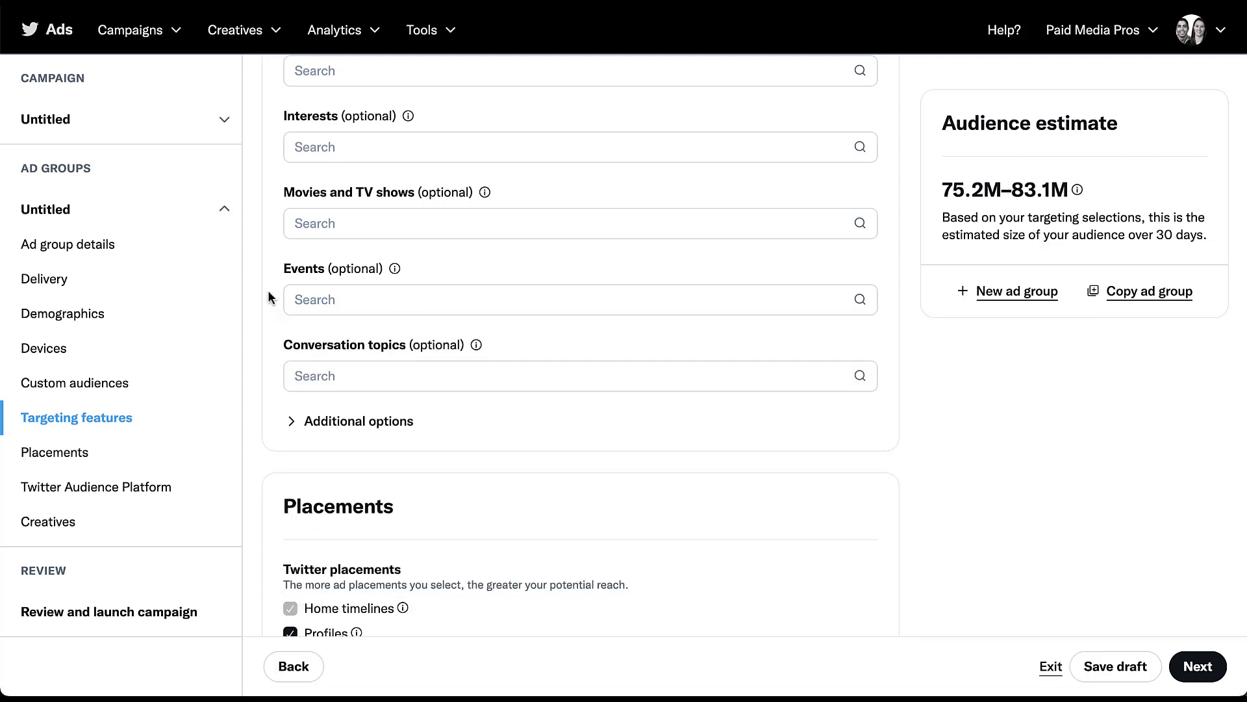
mouse_move(381, 336)
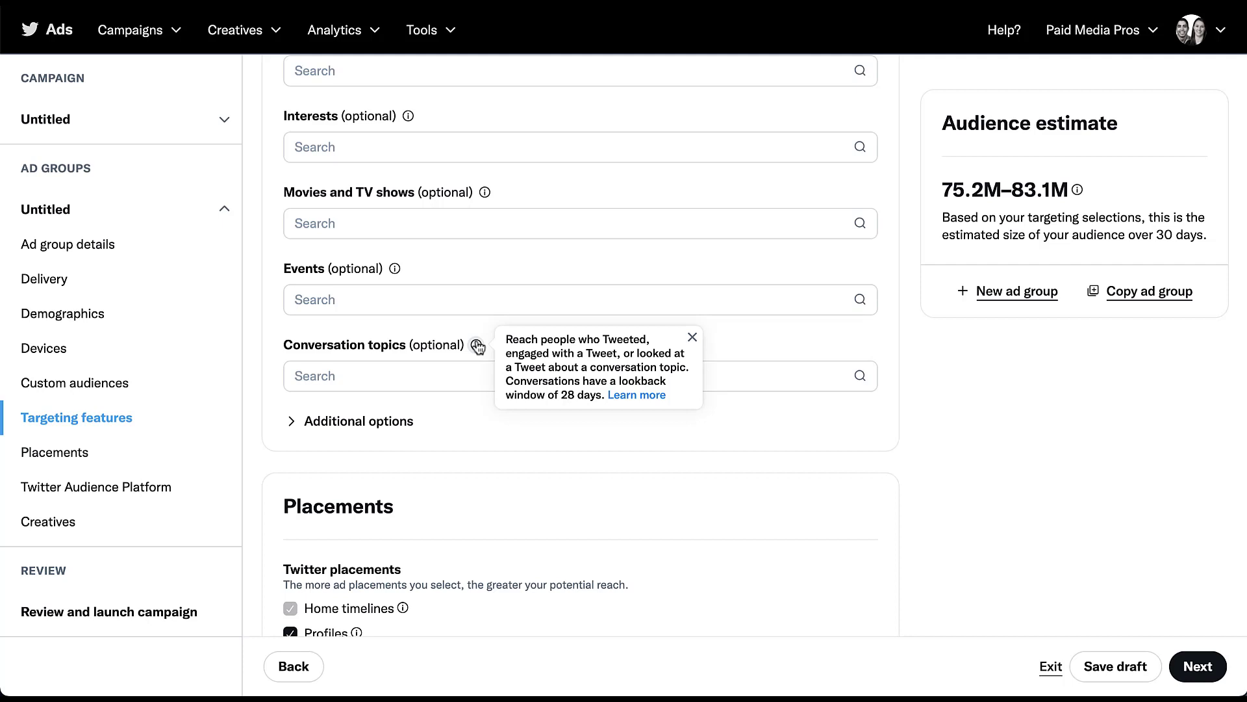
left_click(579, 376)
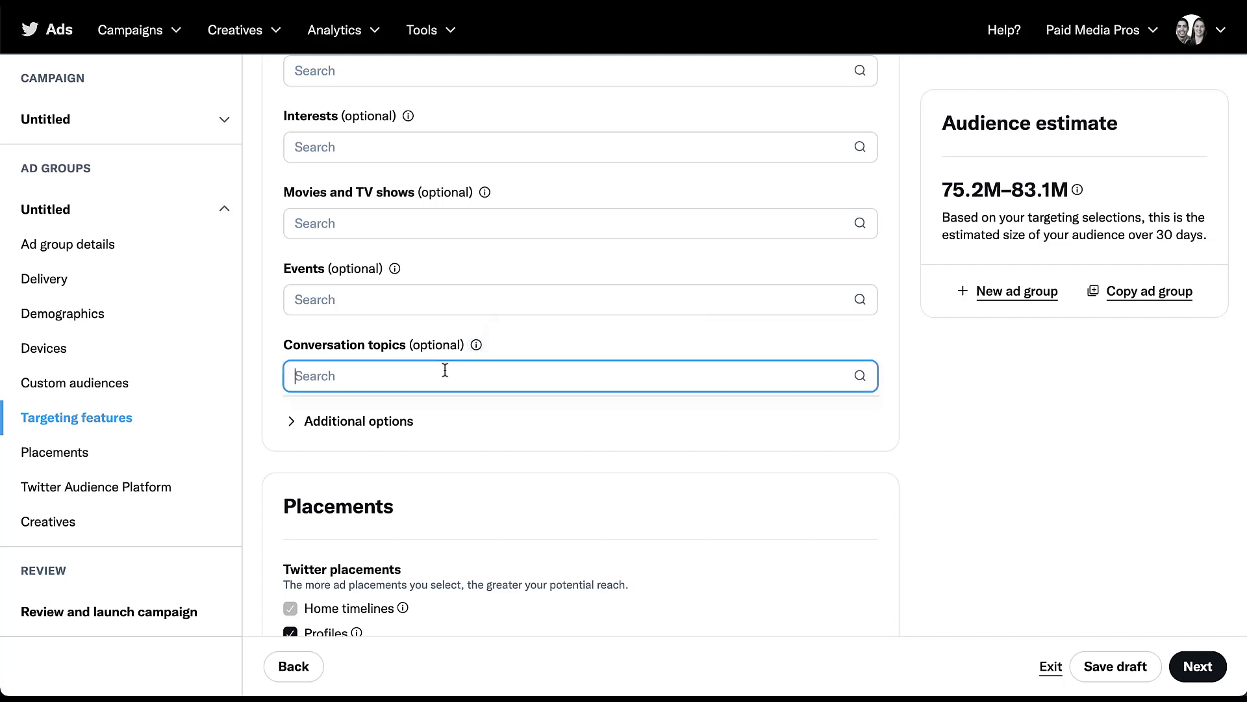
type("m")
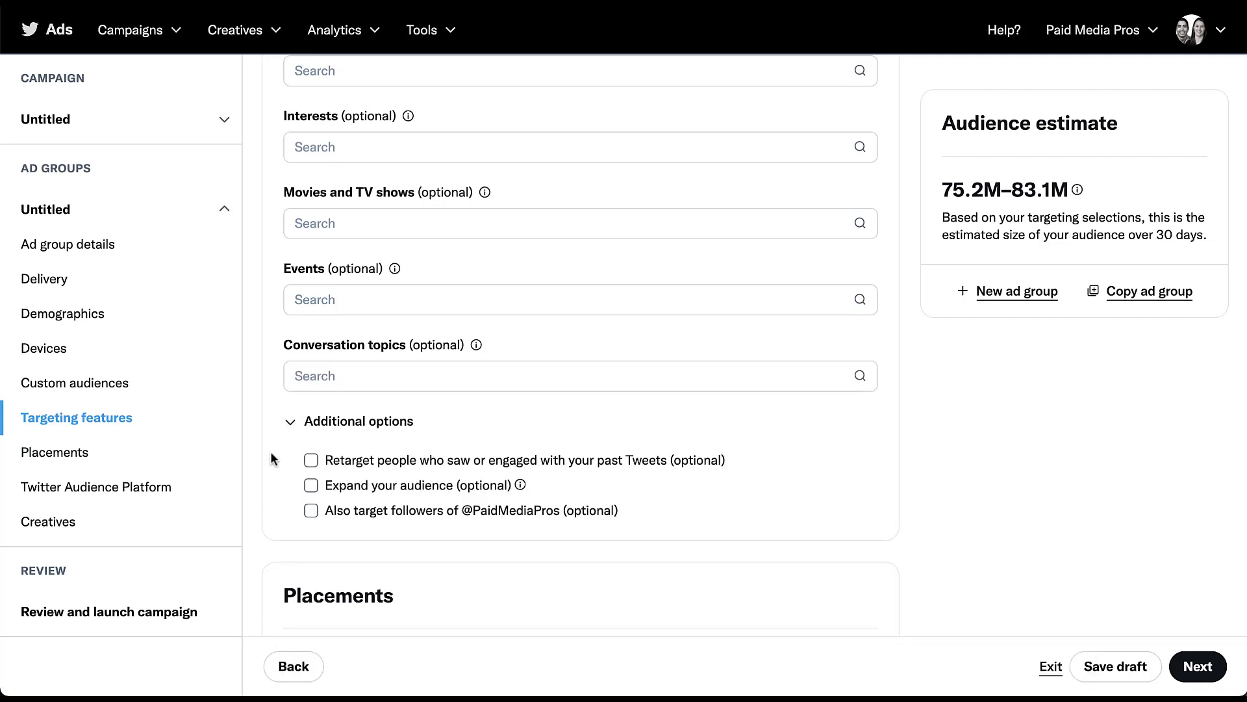
mouse_move(271, 475)
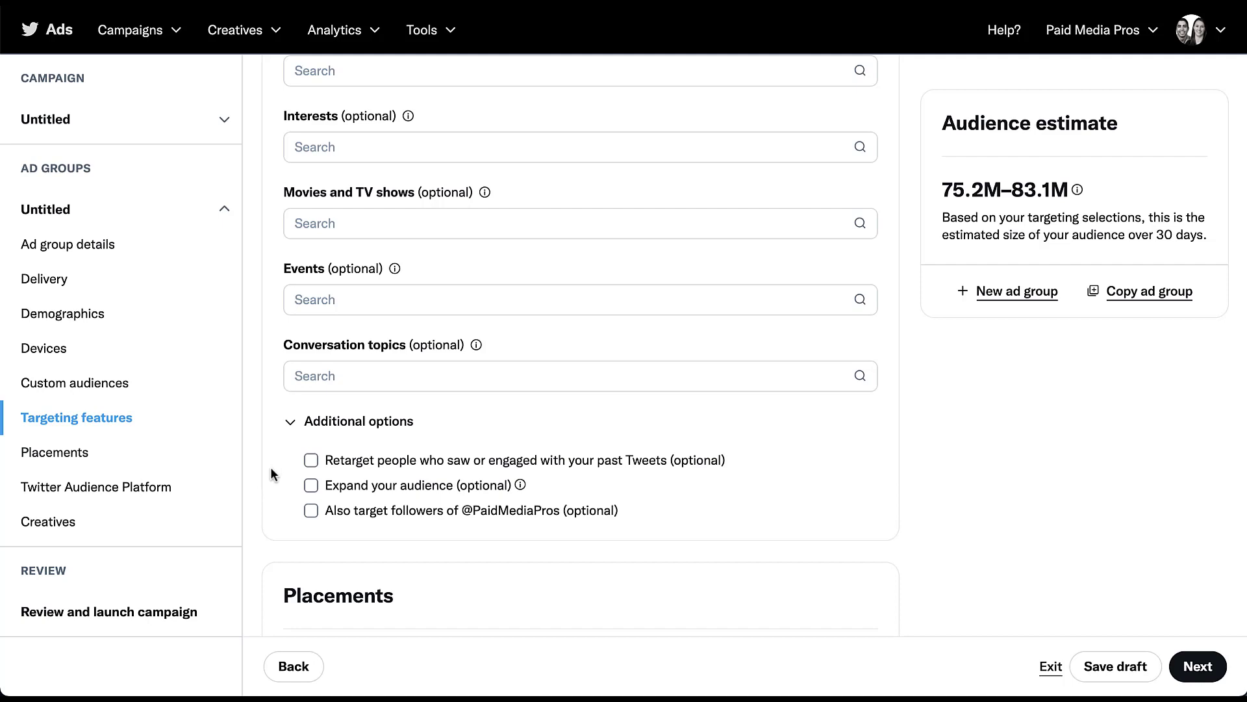
mouse_move(280, 465)
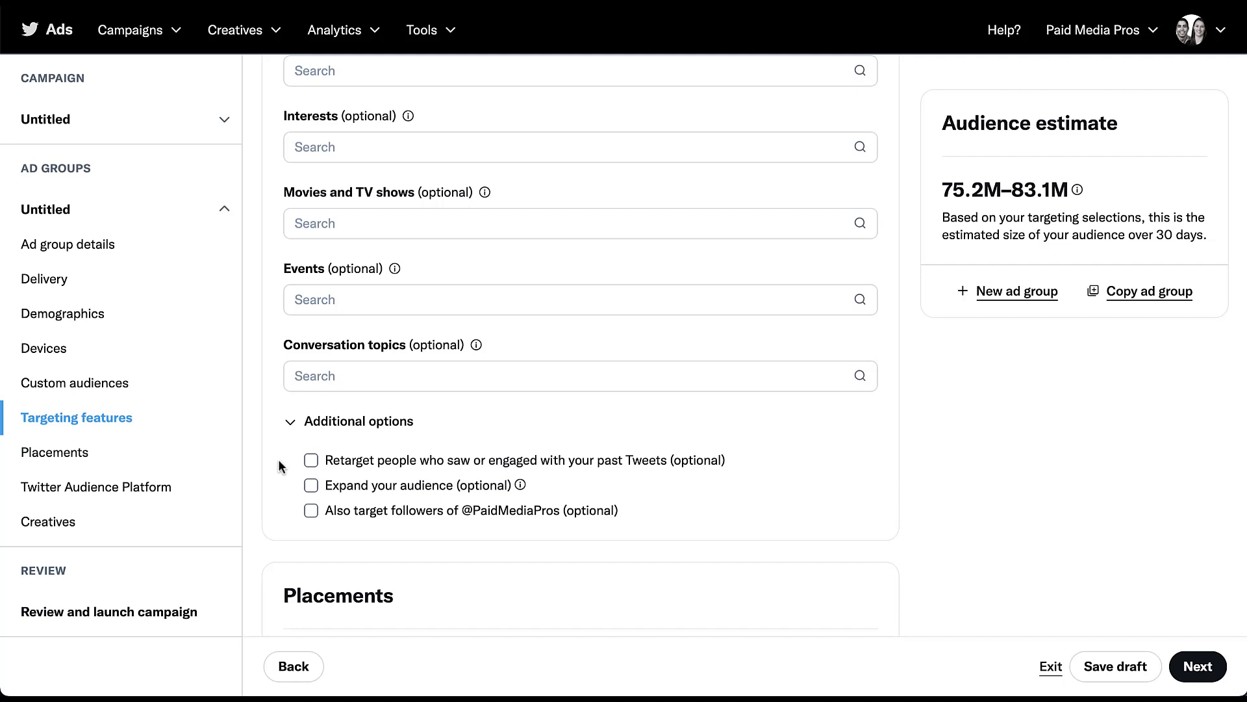
mouse_move(289, 465)
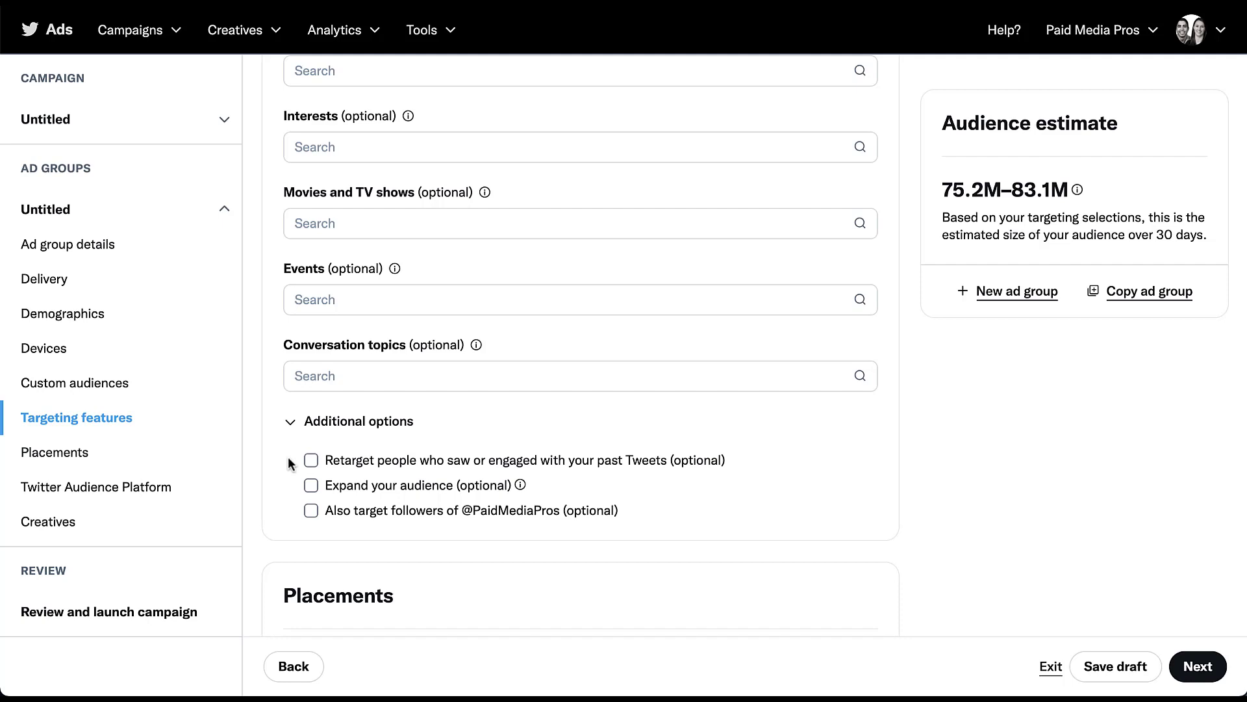
mouse_move(293, 494)
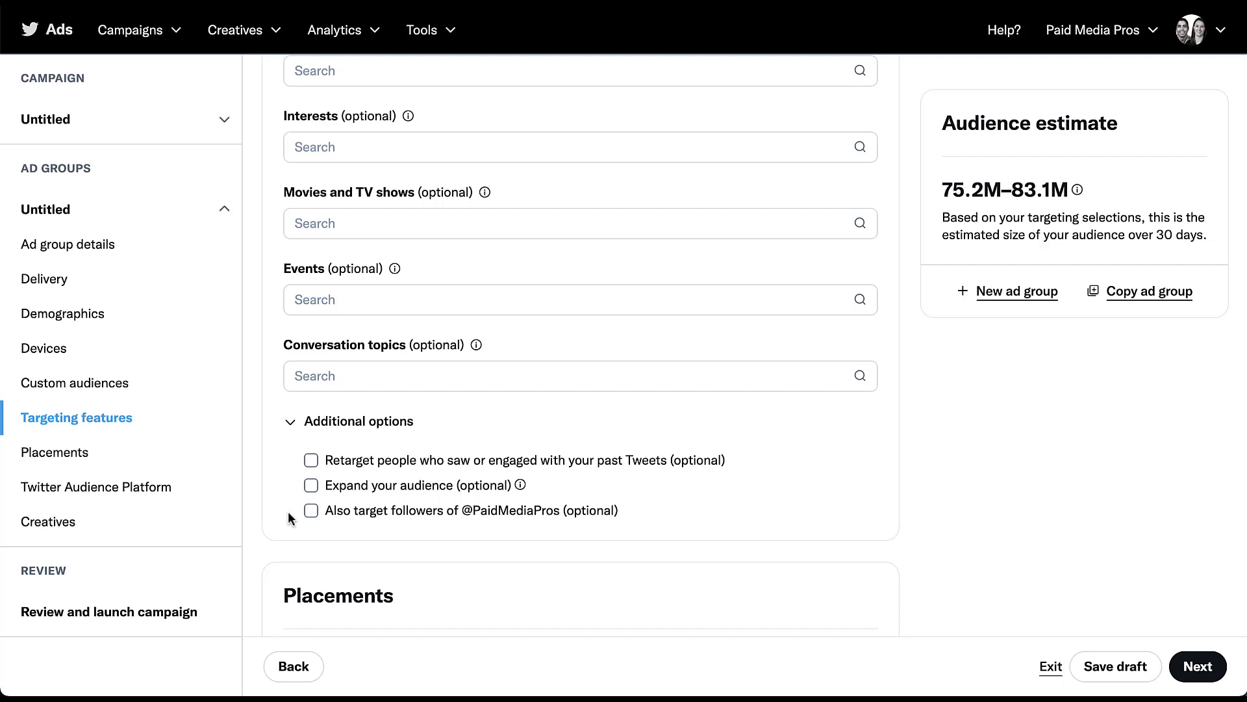
scroll("down", 3)
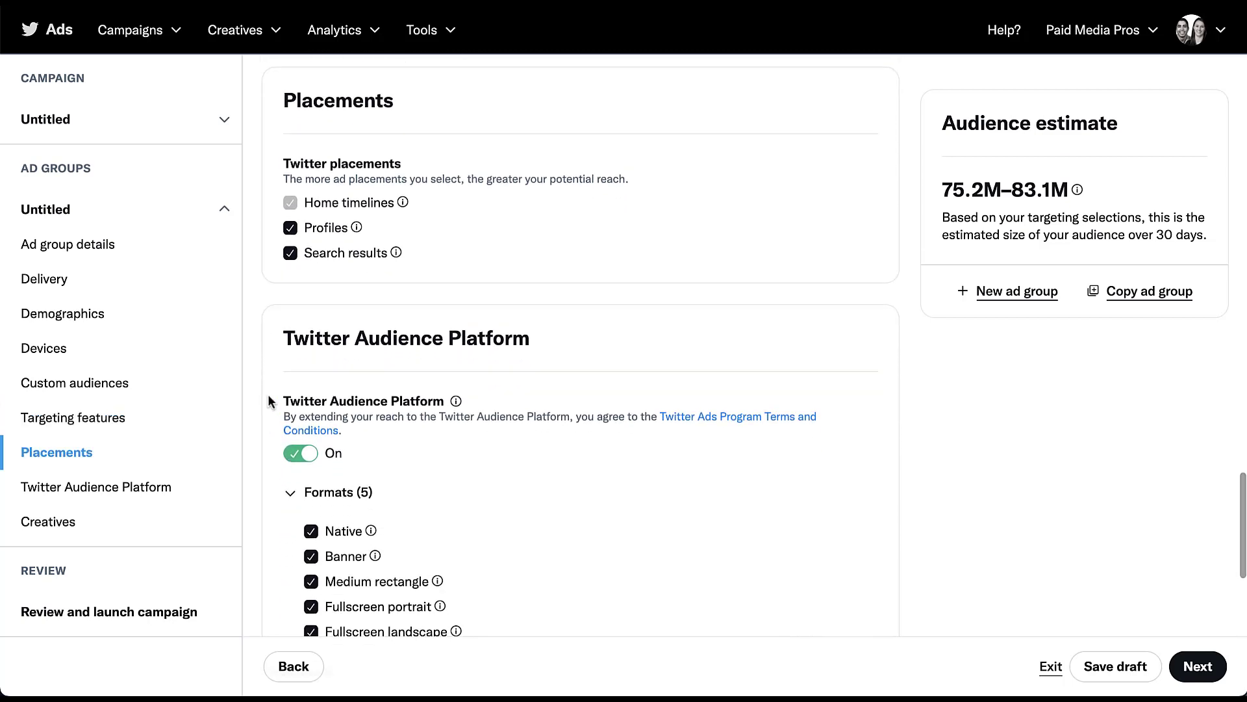
mouse_move(259, 165)
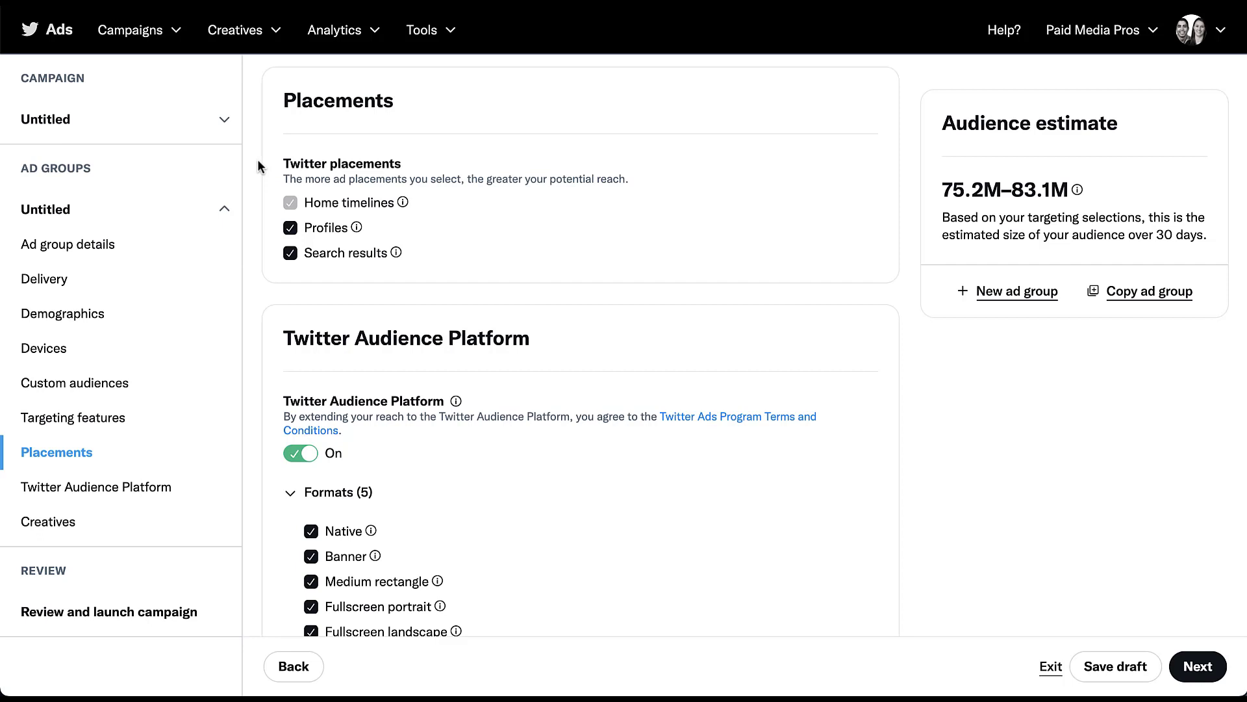
mouse_move(260, 221)
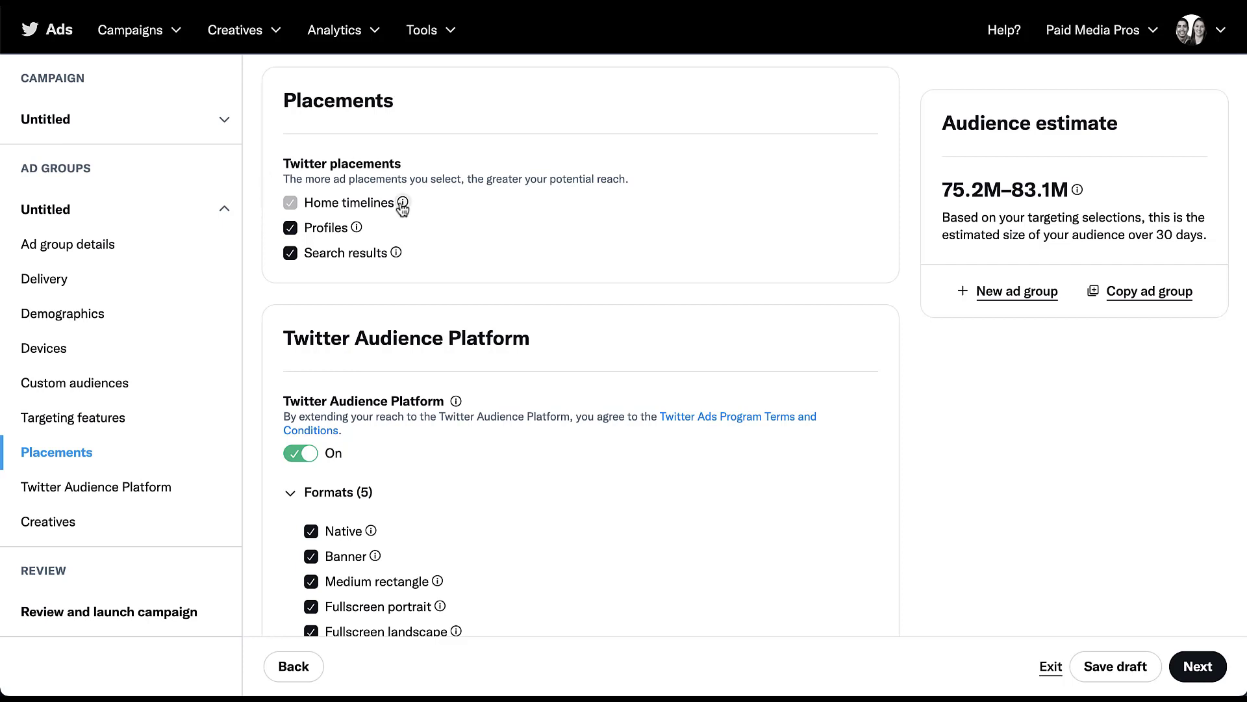
mouse_move(402, 203)
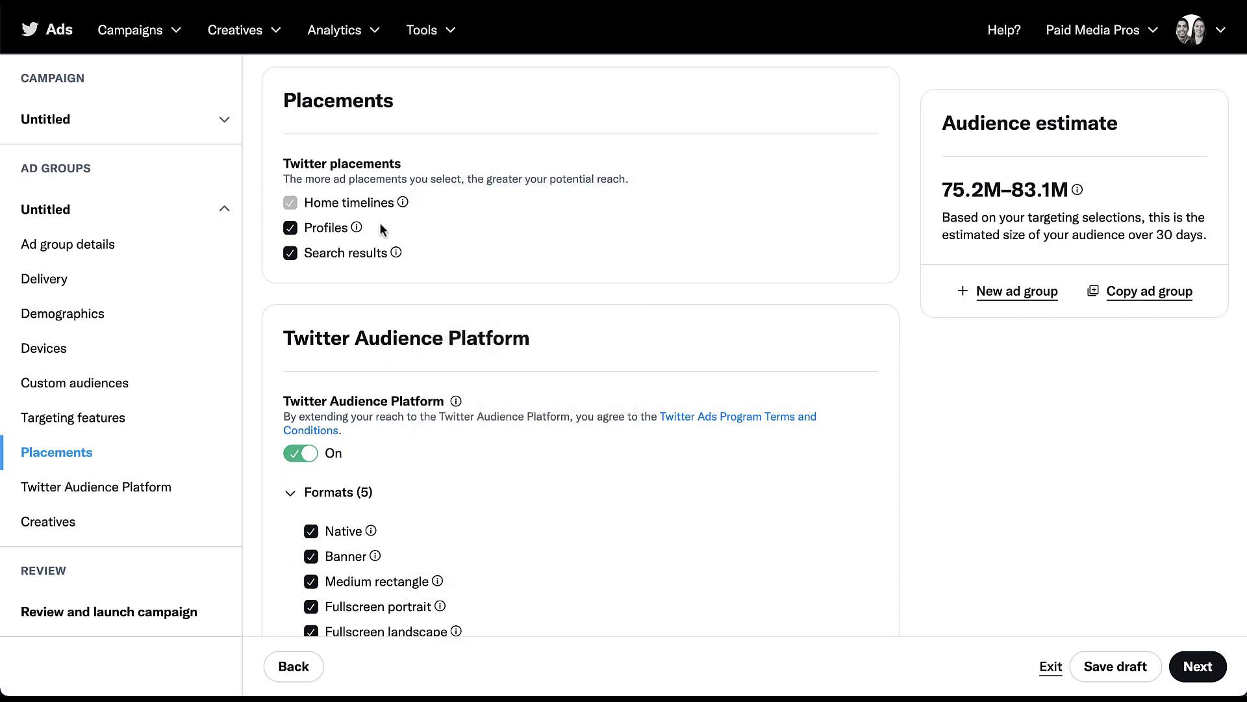
mouse_move(333, 217)
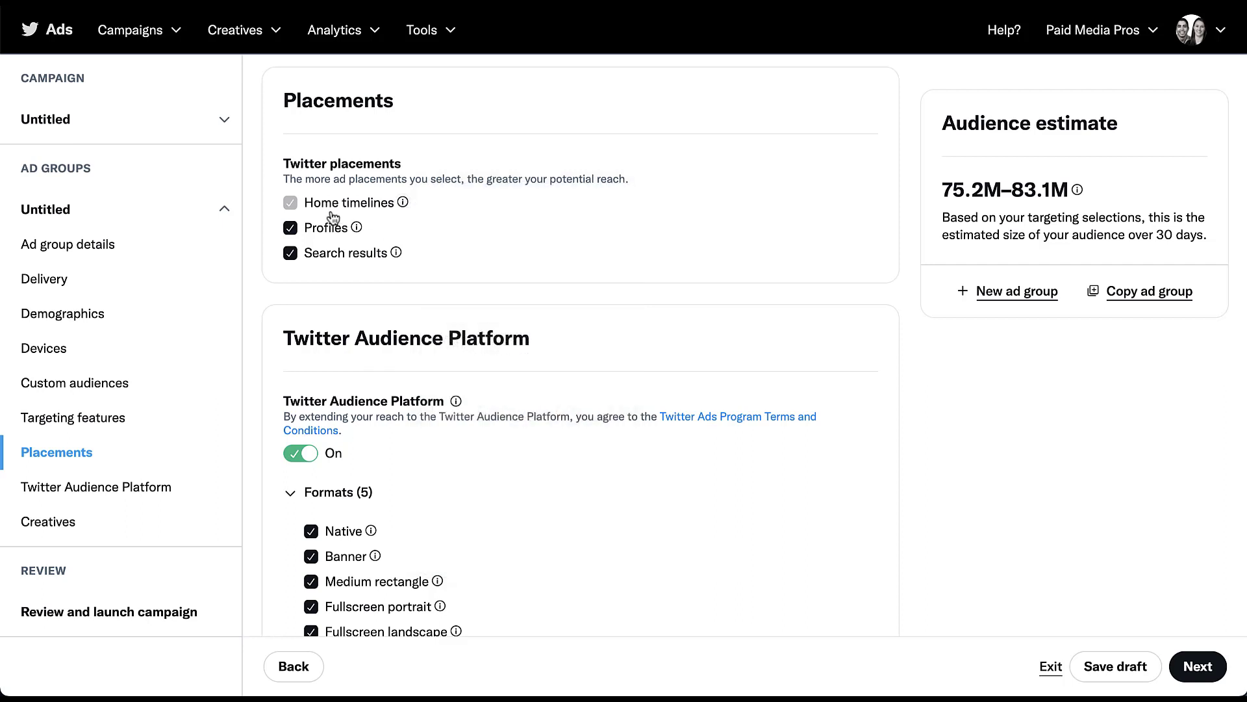
mouse_move(388, 225)
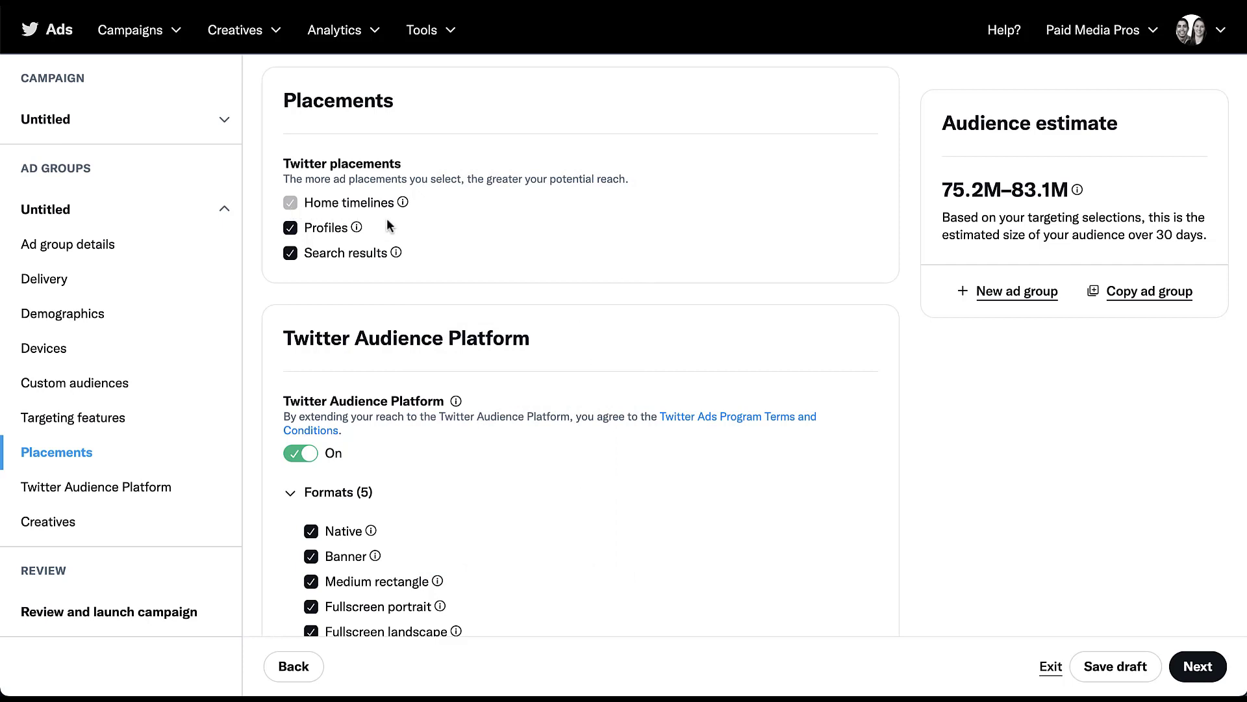
mouse_move(389, 231)
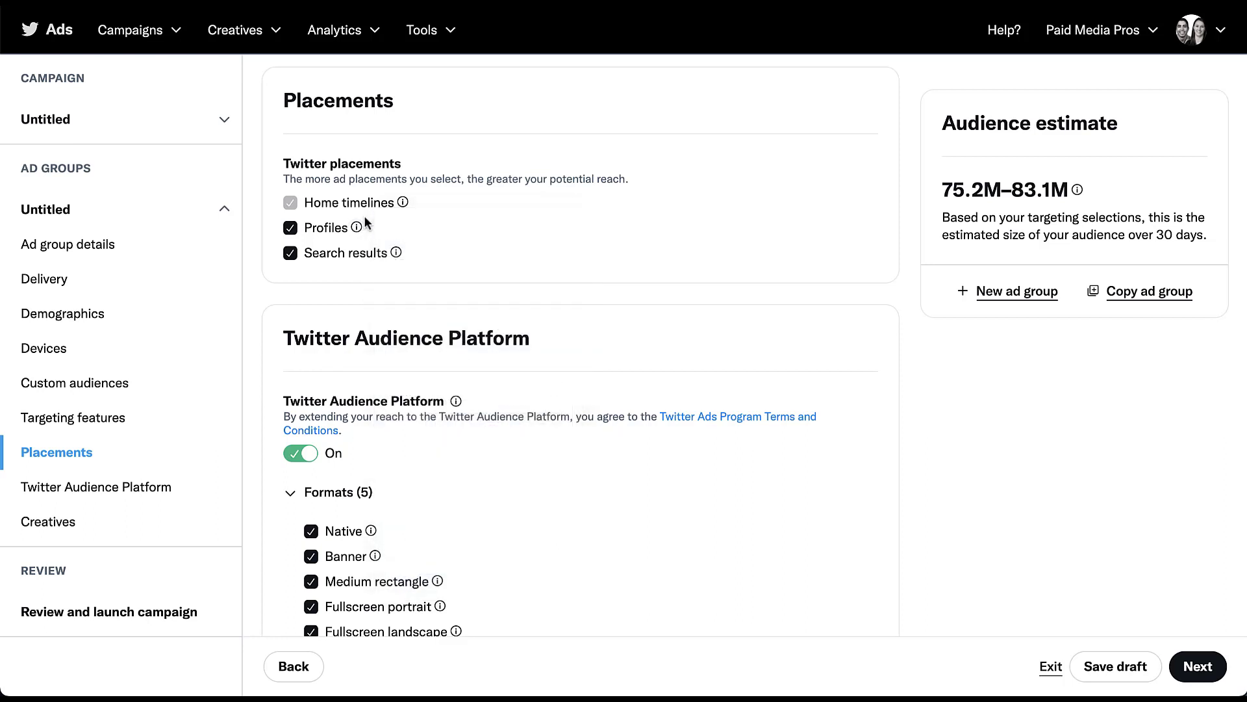
mouse_move(396, 252)
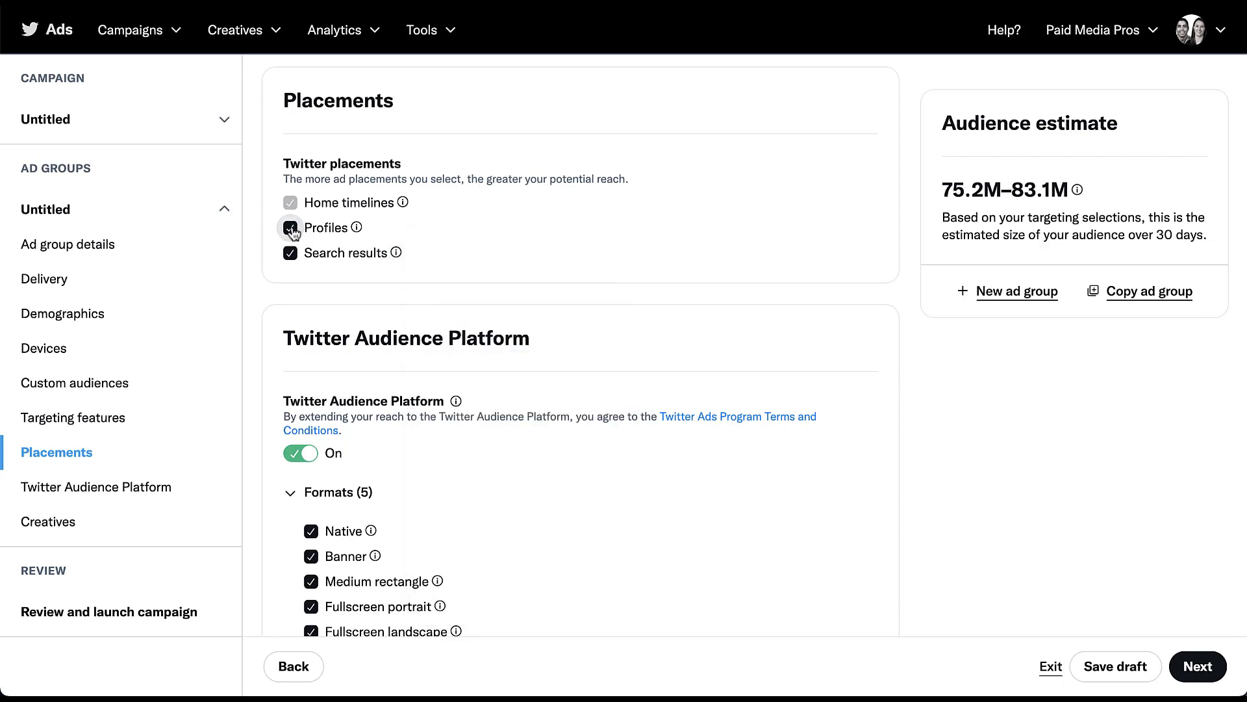
left_click(290, 227)
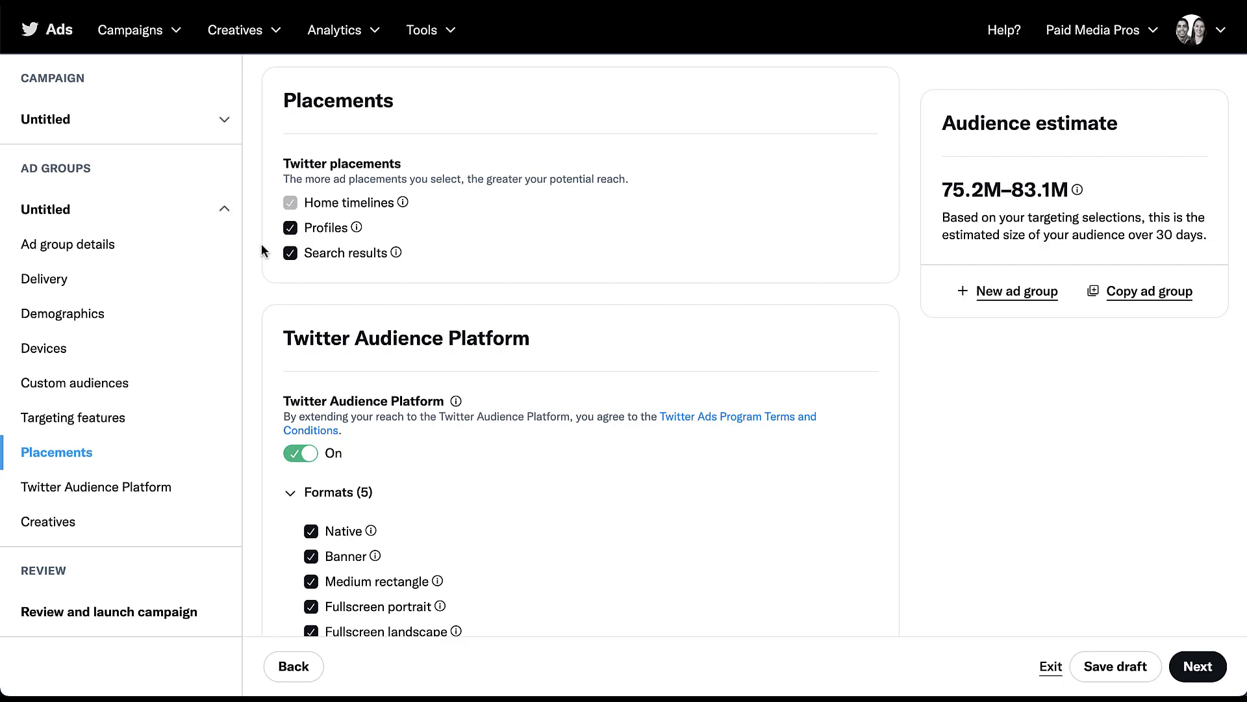
scroll("down", 3)
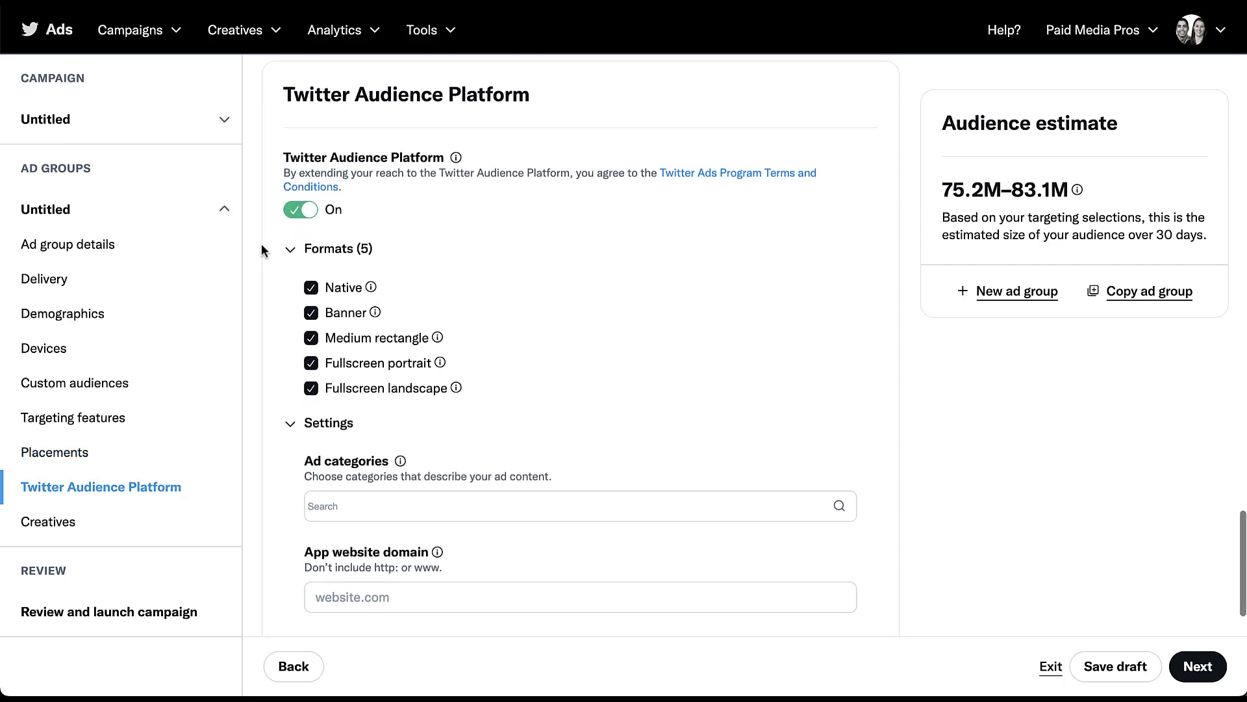
scroll("down", 3)
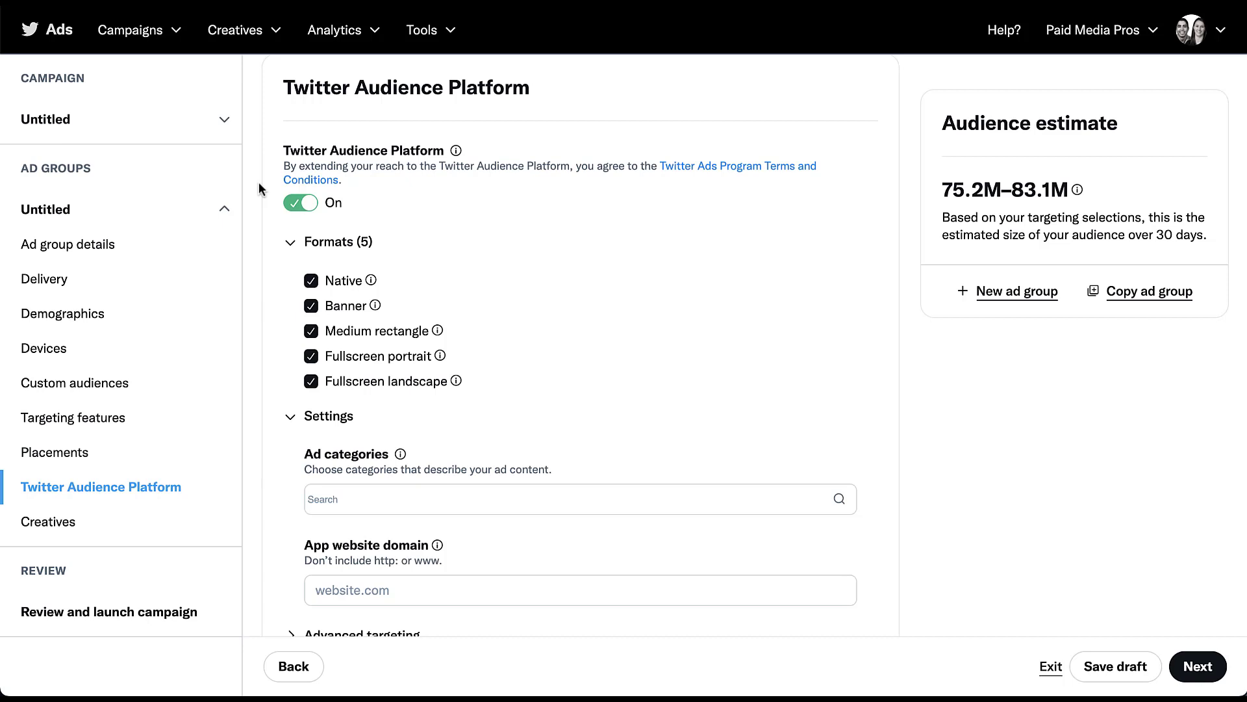
mouse_move(278, 231)
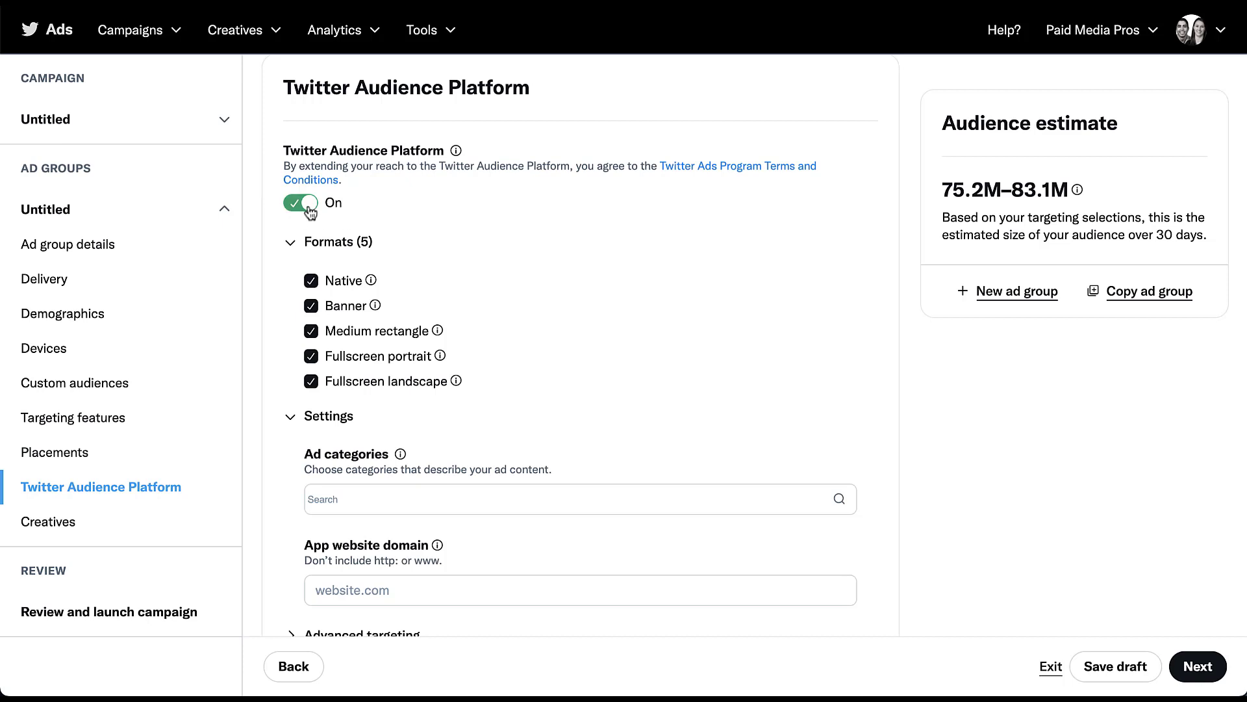
left_click(300, 203)
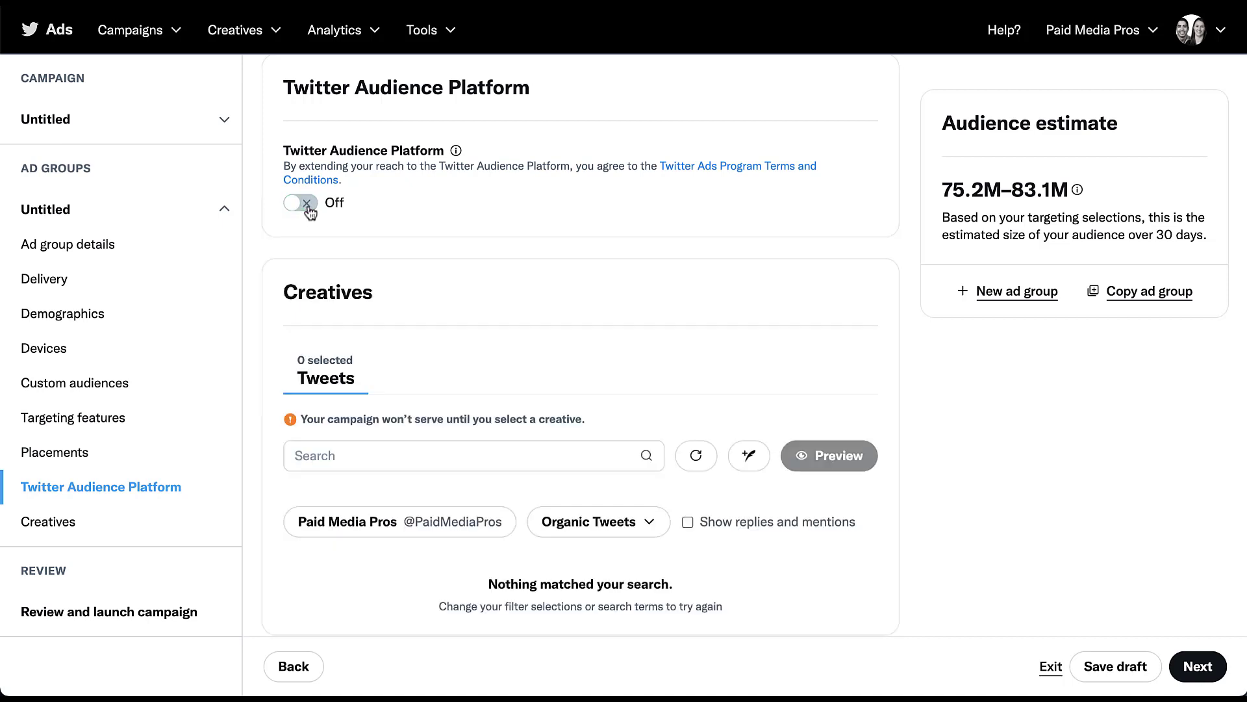
left_click(300, 203)
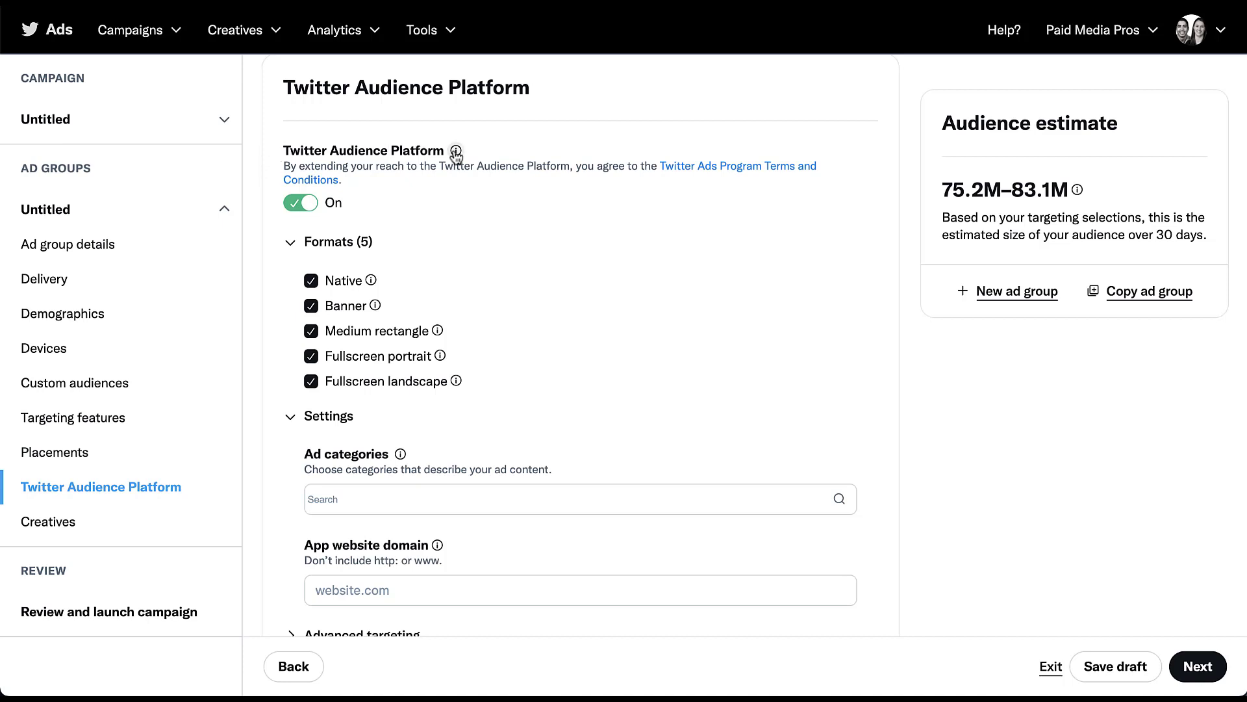
left_click(456, 151)
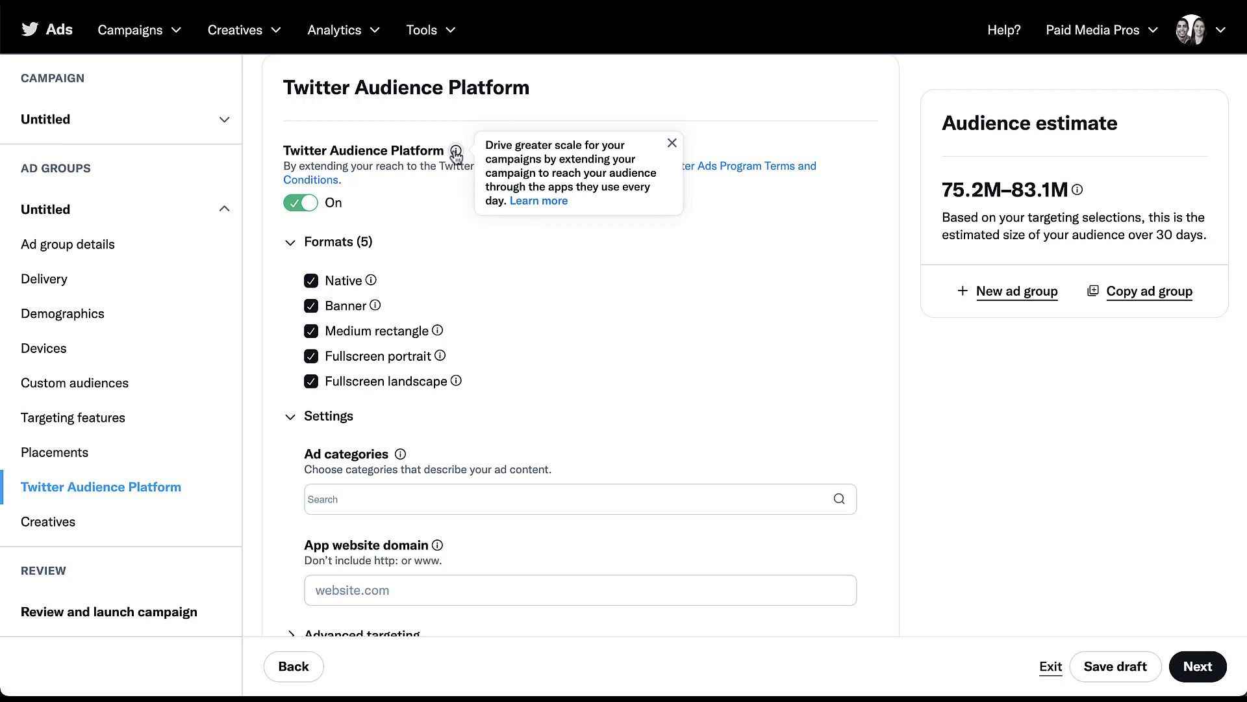
mouse_move(265, 199)
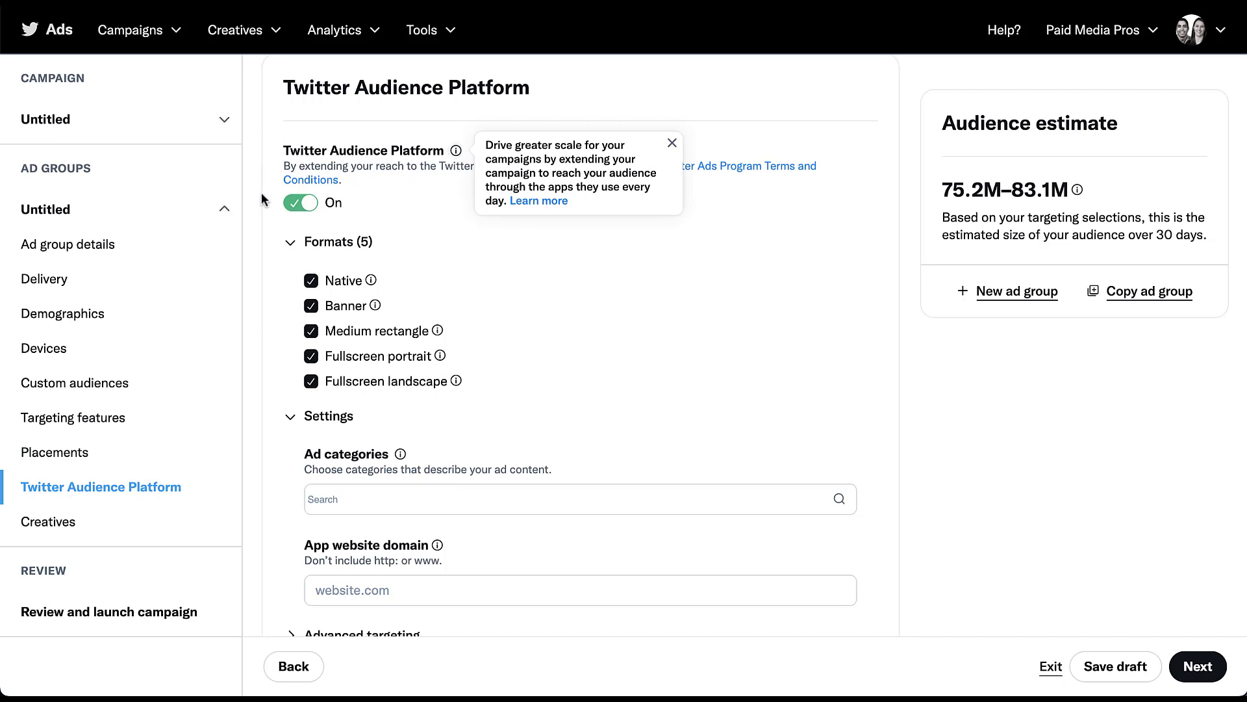
left_click(671, 143)
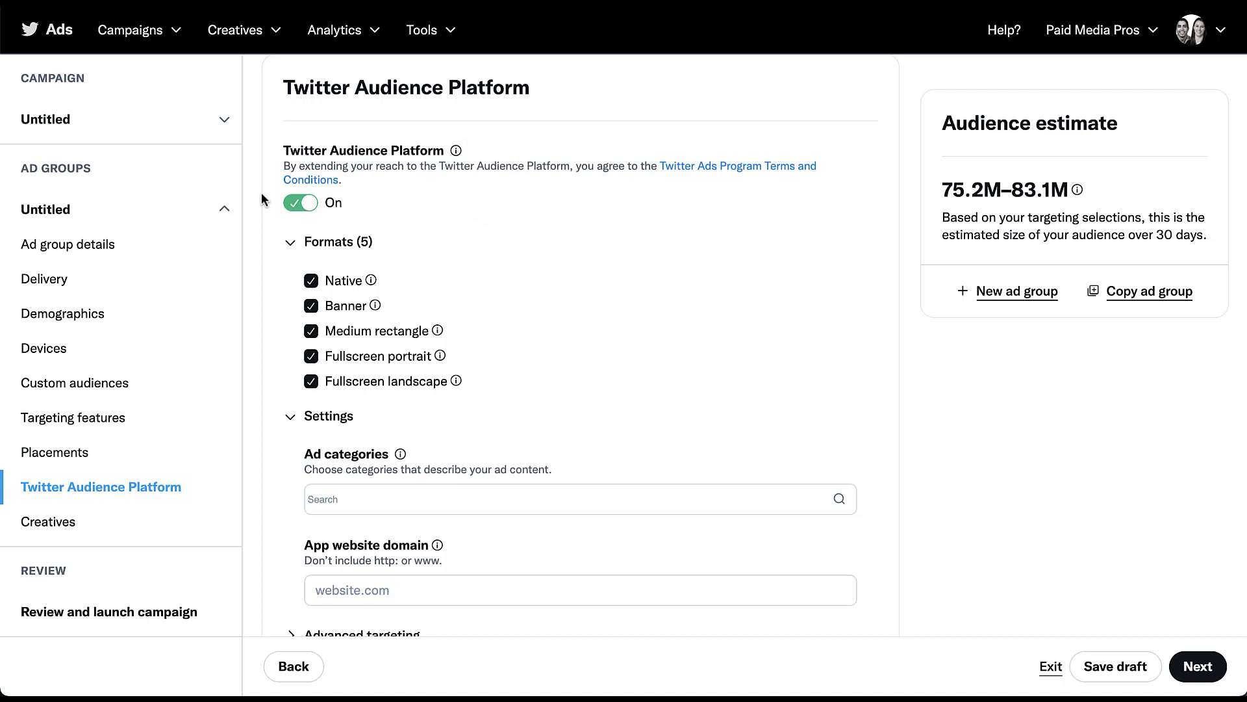
Review Advanced targeting's empty app exclusion field, then jump back to the Targeting features section.
scroll("down", 3)
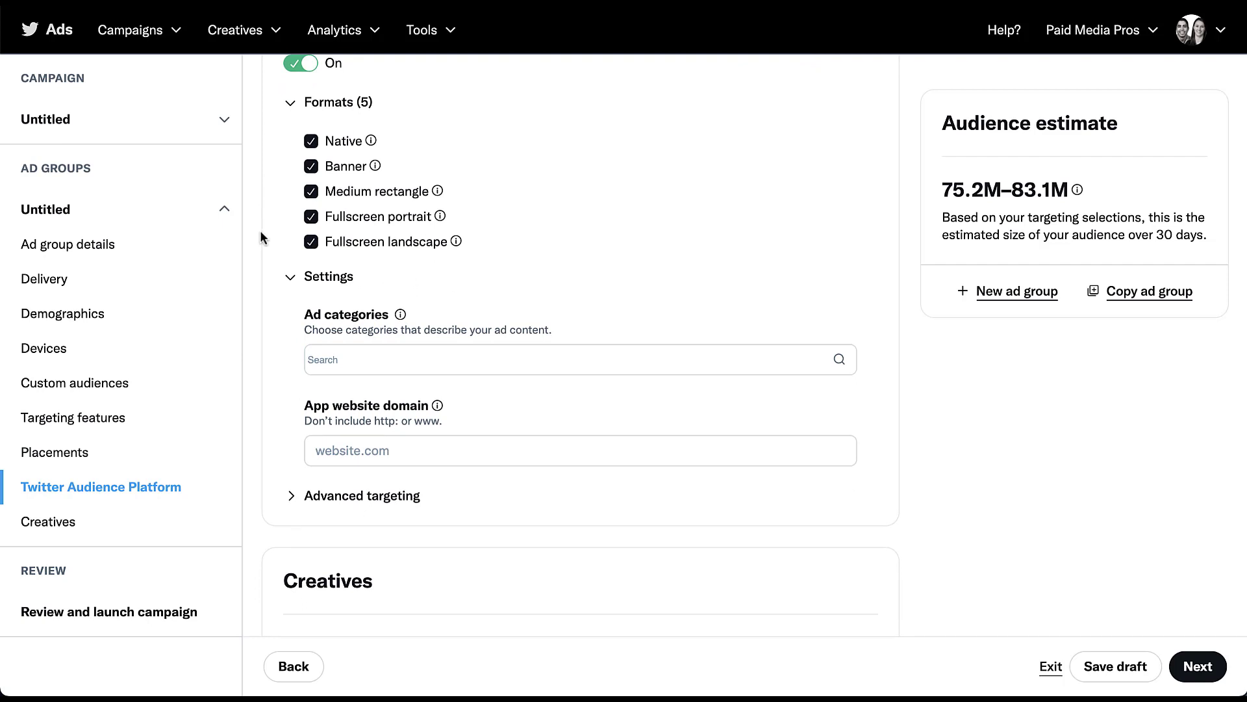
scroll("down", 3)
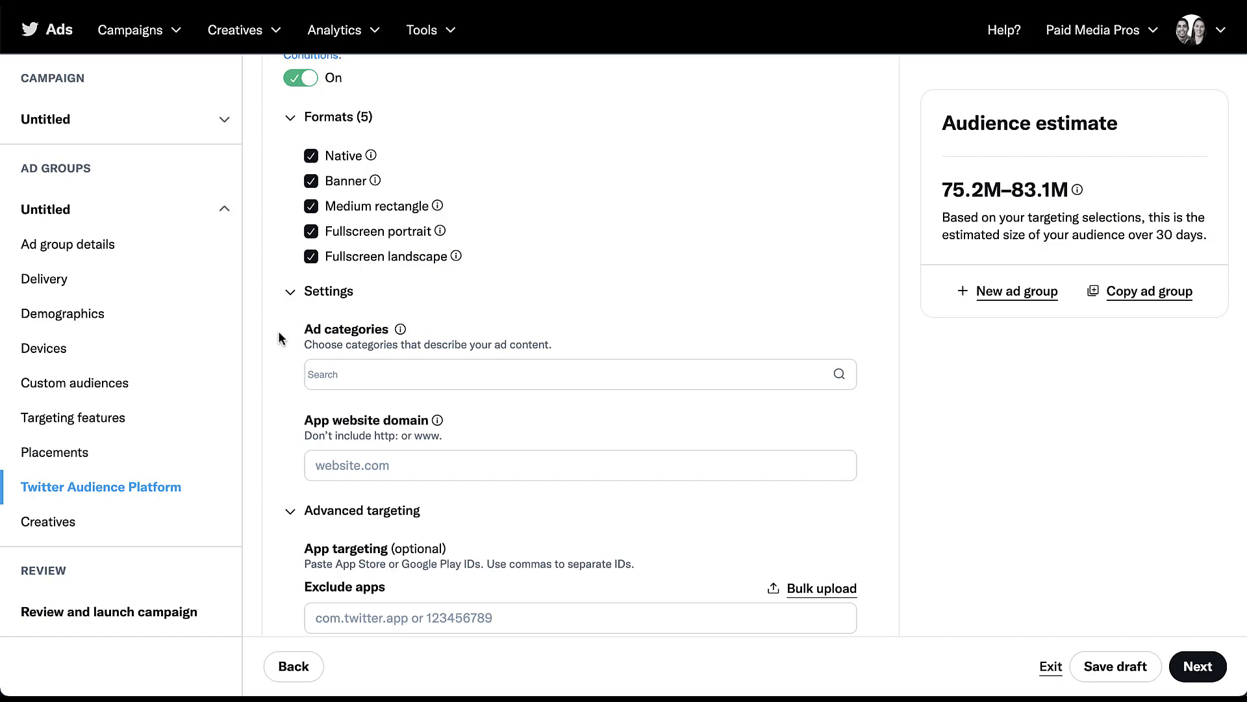
left_click(73, 417)
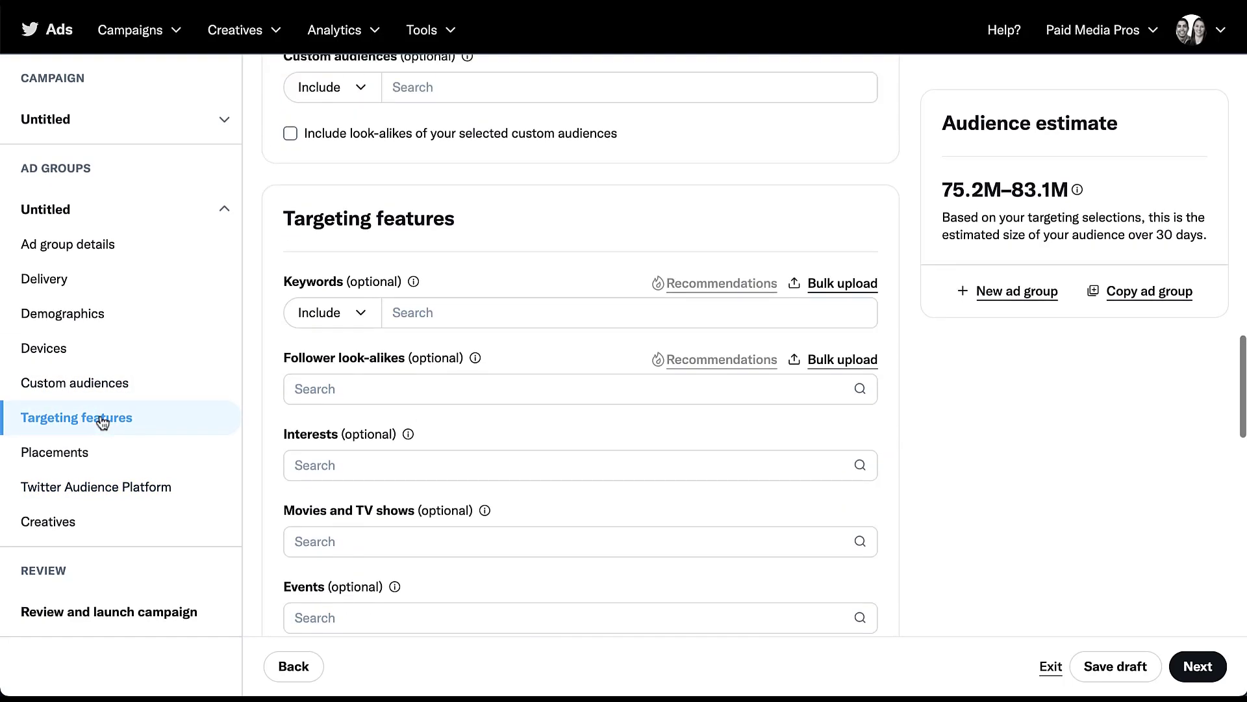
scroll("down", 3)
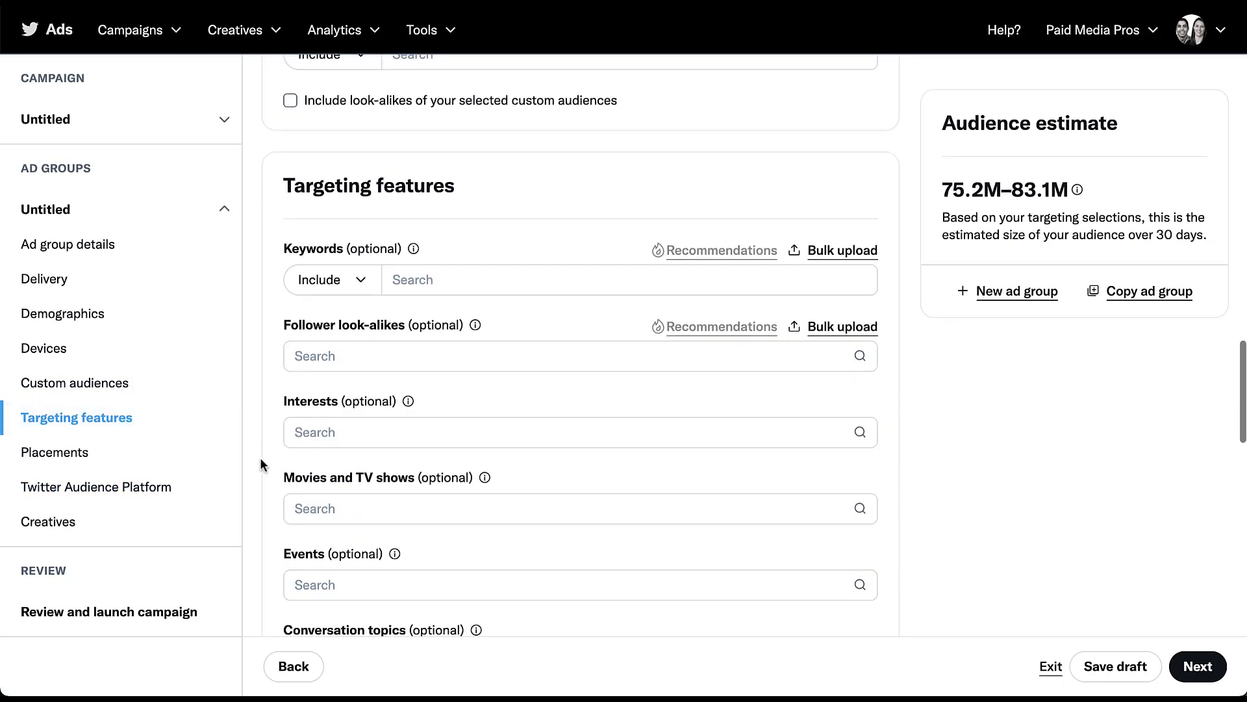